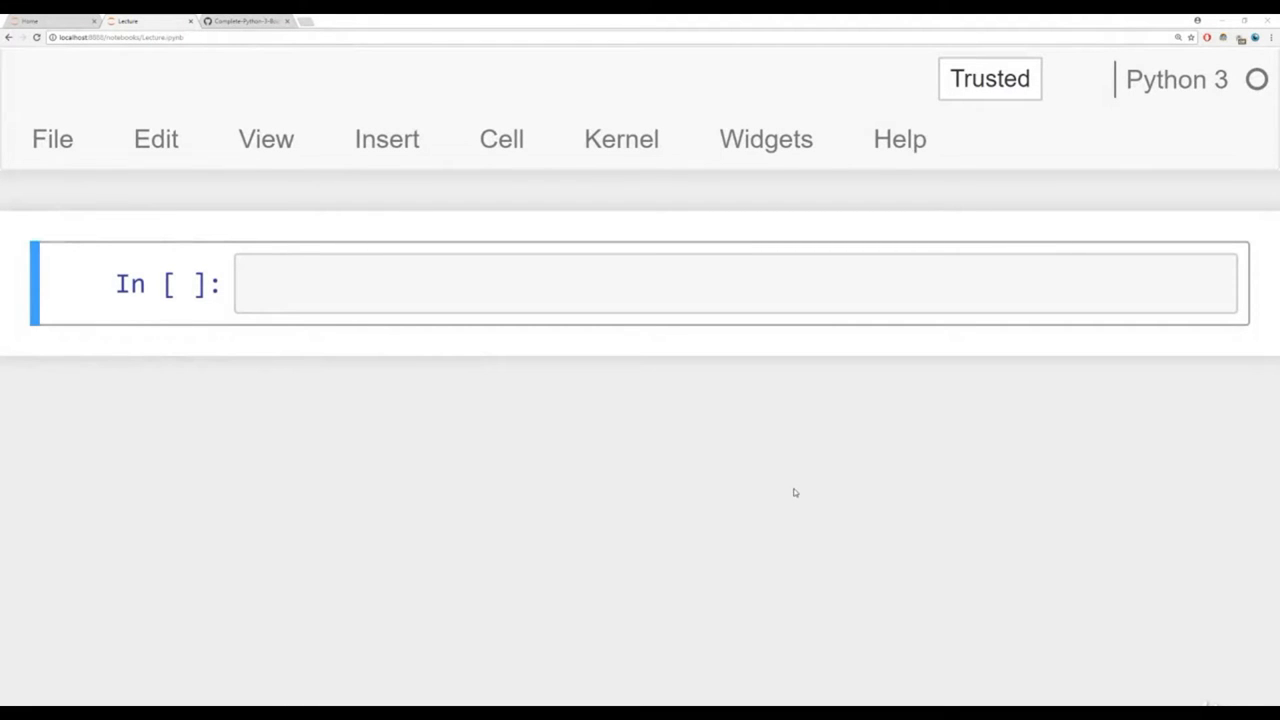
- Review the GitHub comparison operators table, highlighting the 'is not true.' == example, then return to the practice notebook
left_click(244, 20)
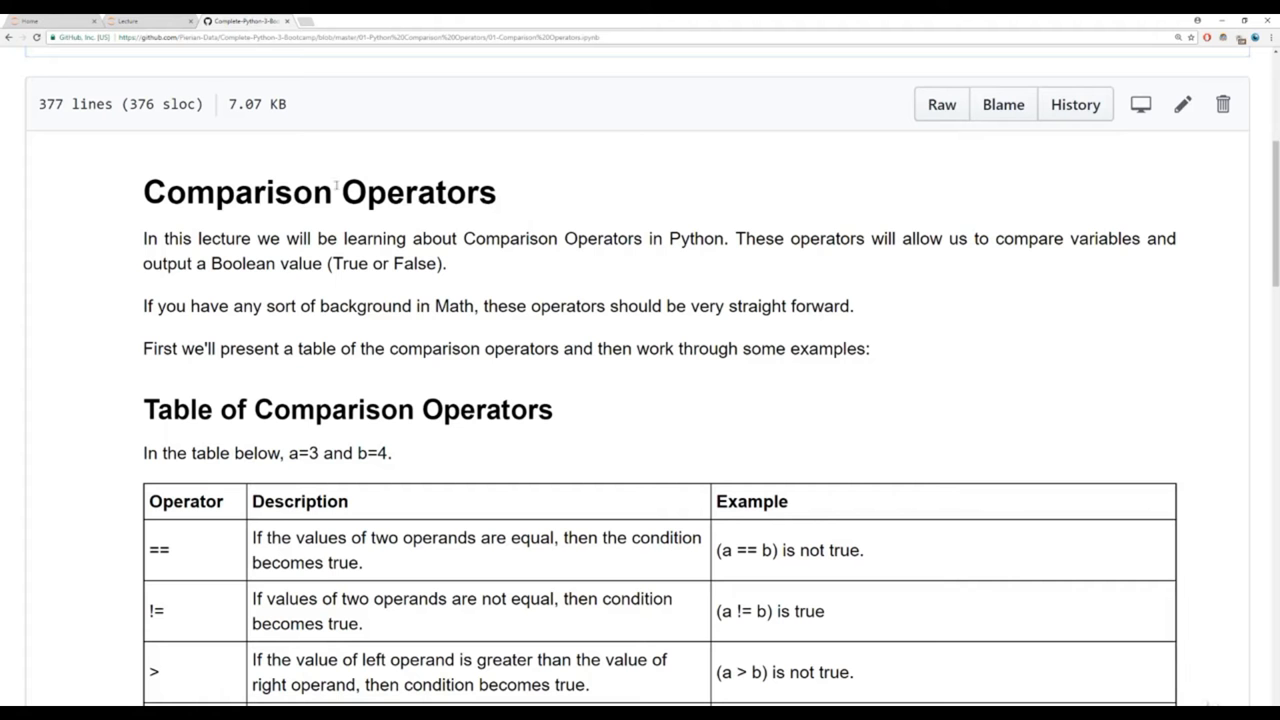
mouse_move(366, 288)
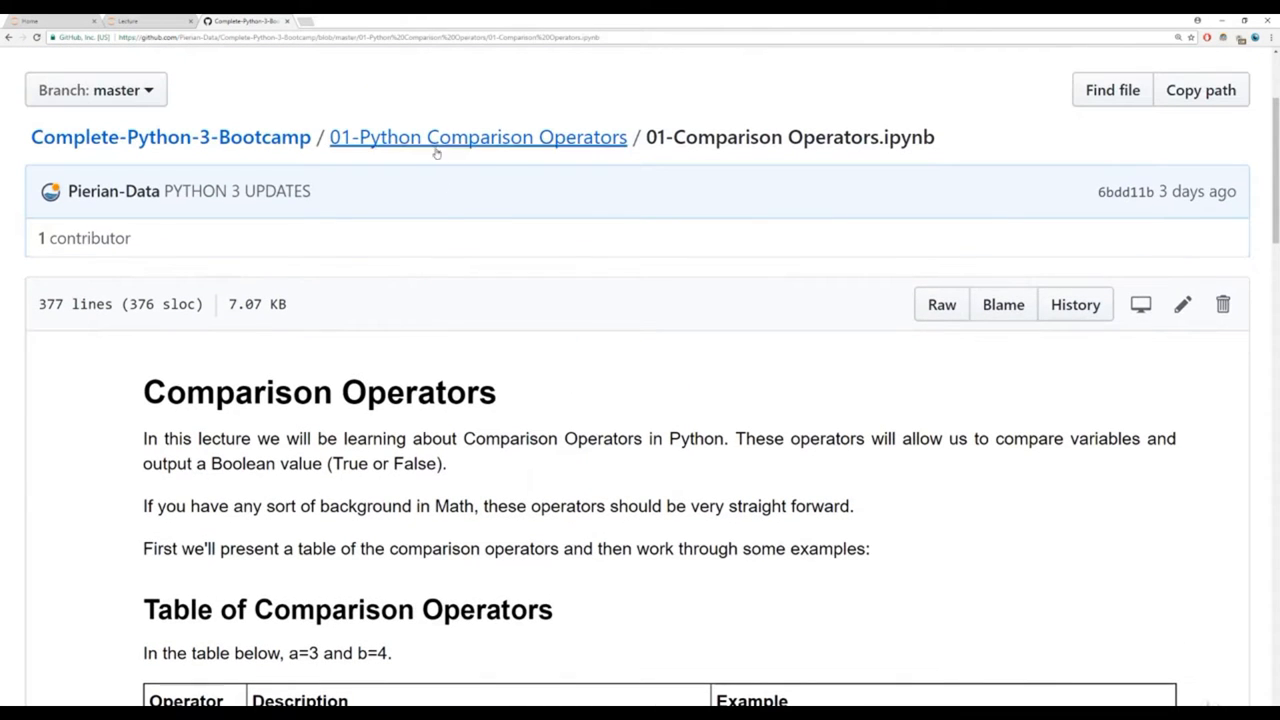
scroll("down", 3)
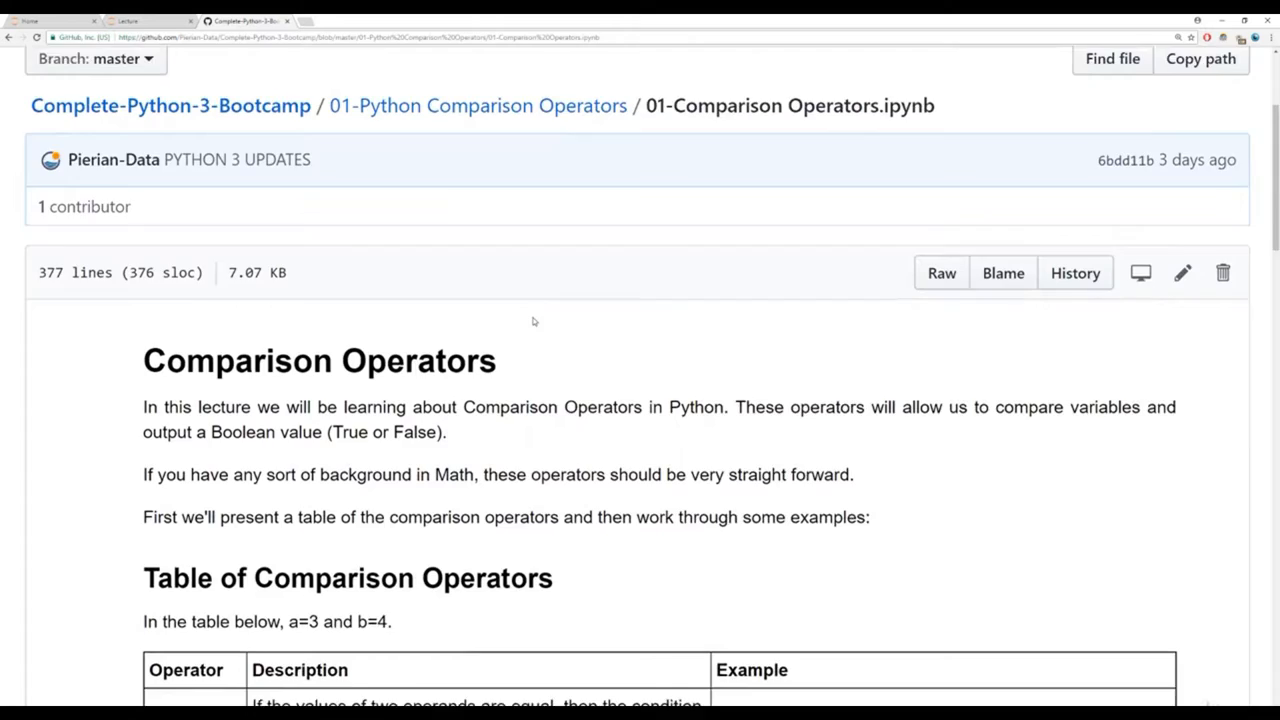
scroll("down", 3)
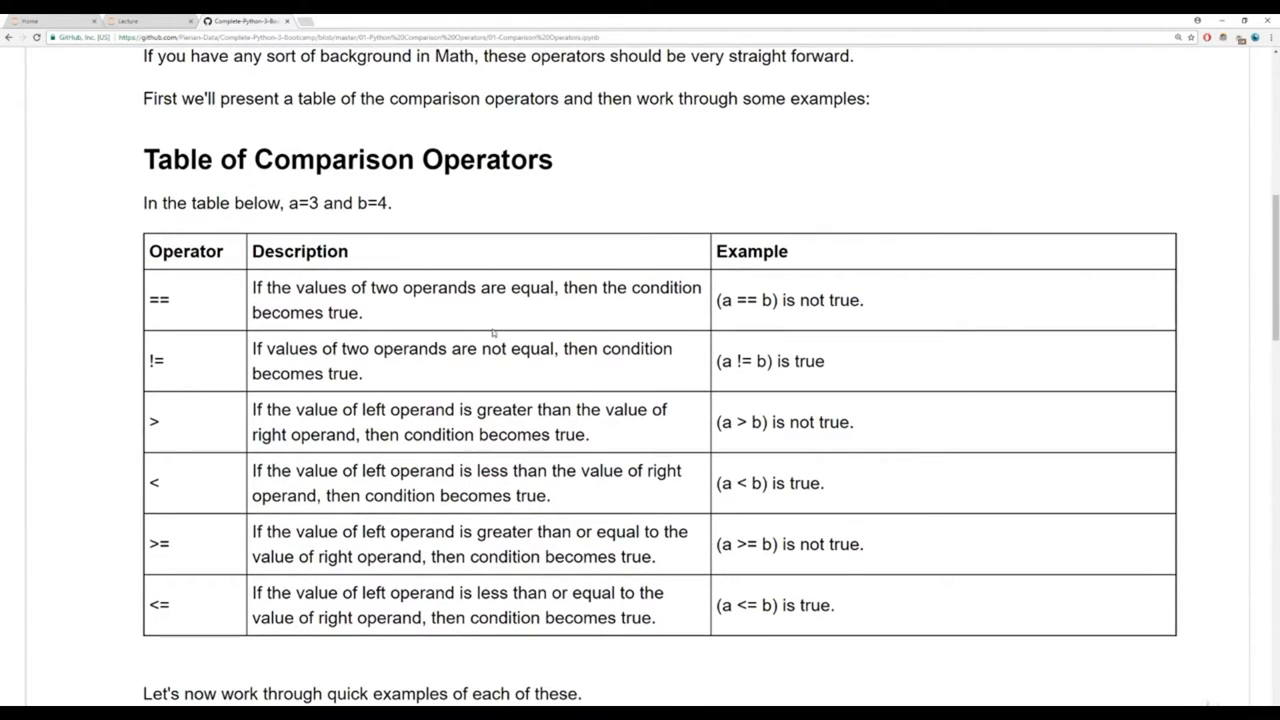
left_click_drag(268, 288, 336, 312)
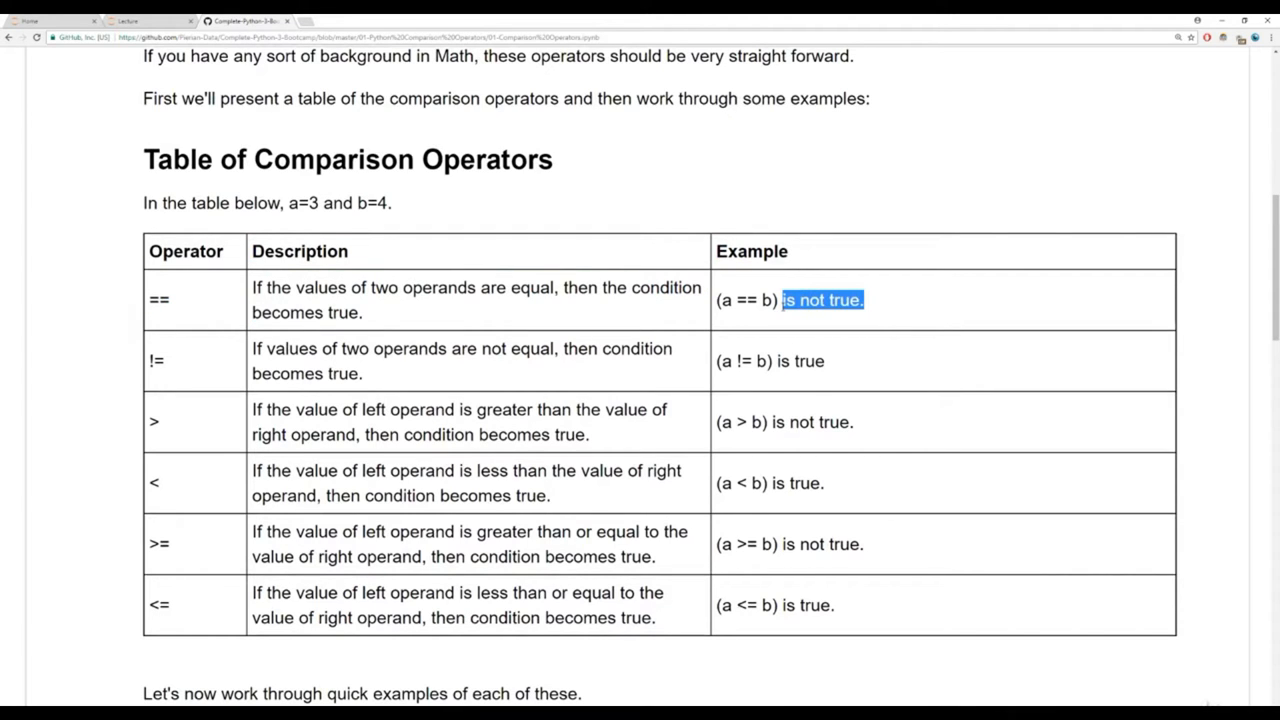
left_click(128, 20)
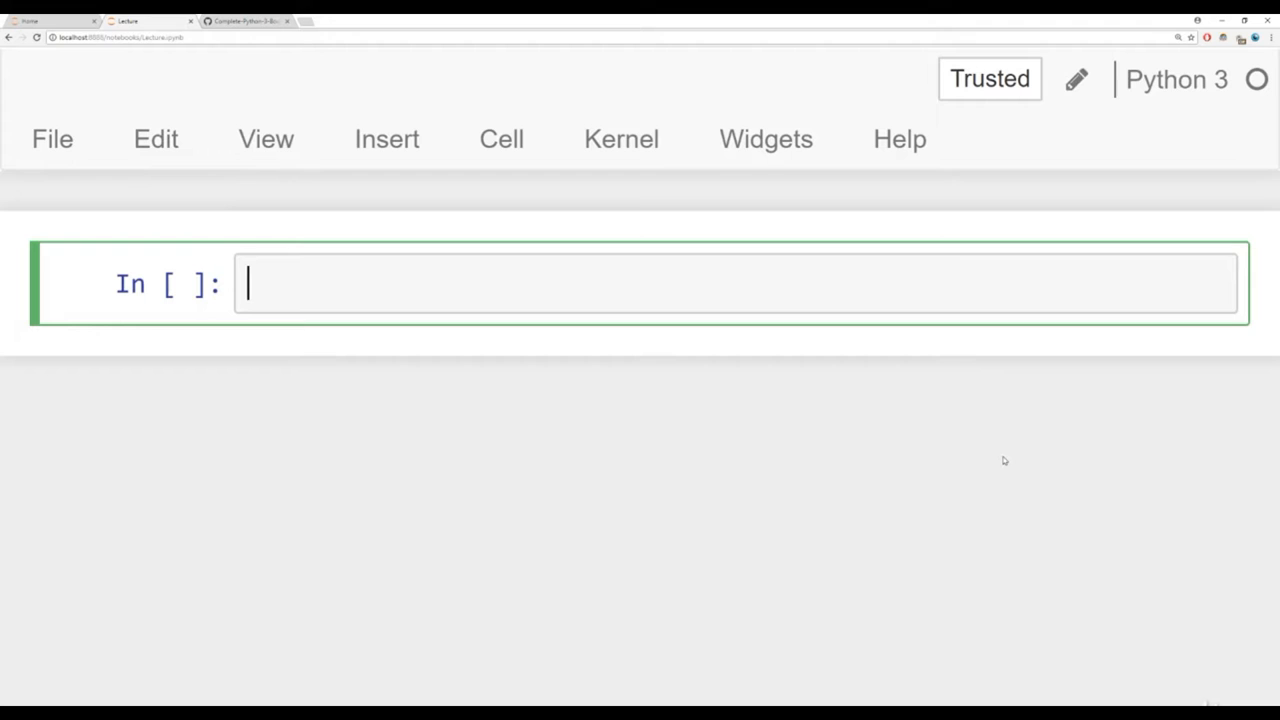
- Run 2 == 2 giving True and 2 == 1 giving False, clearing stray == from the new cell
type("2")
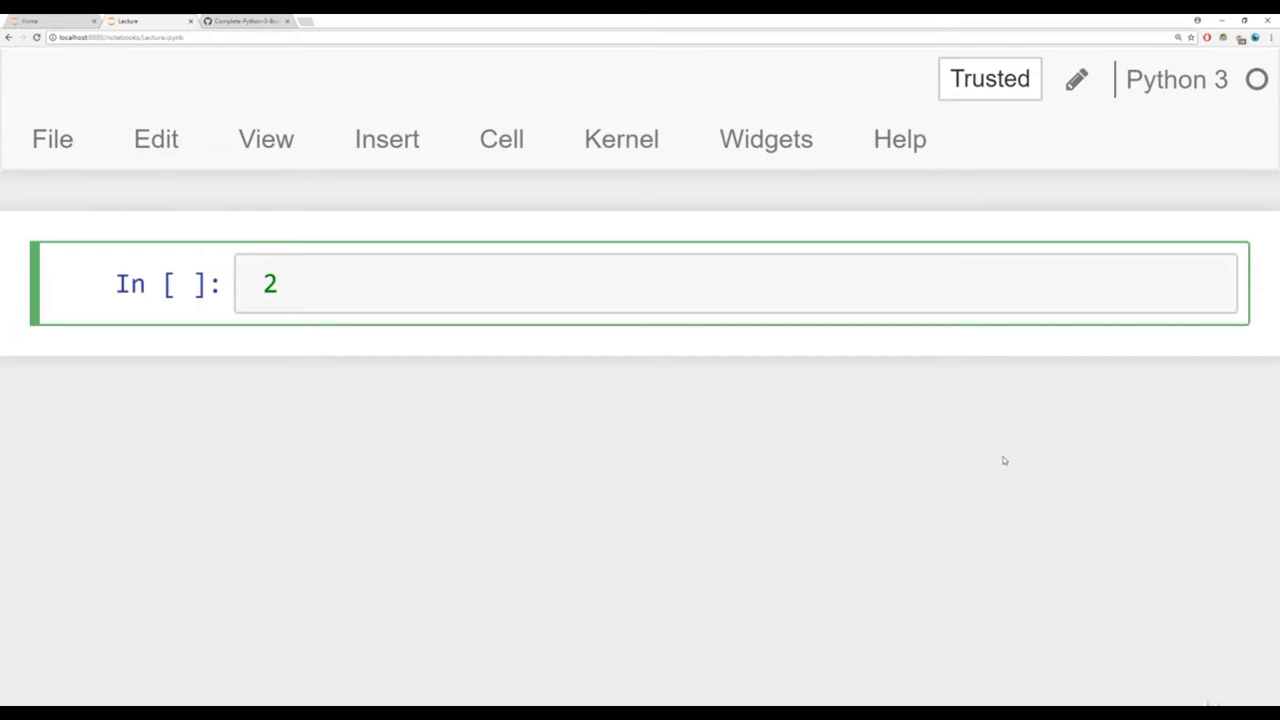
type("== 2")
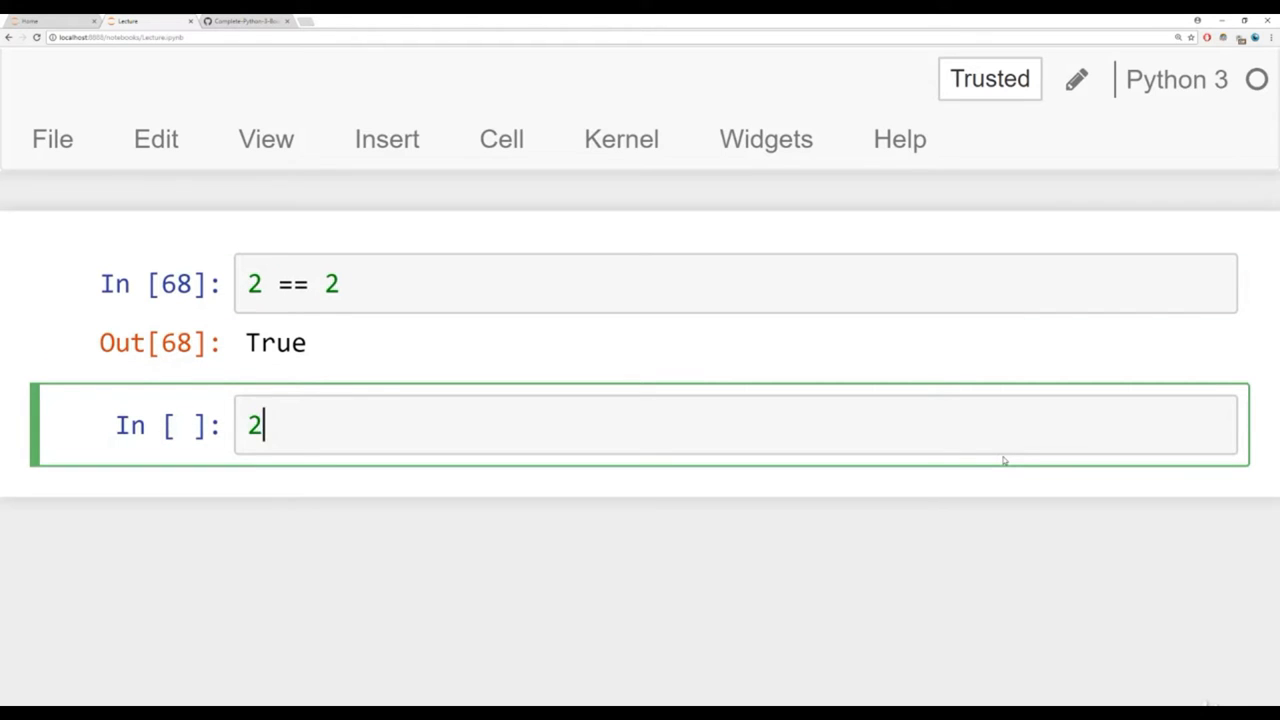
type("== 1")
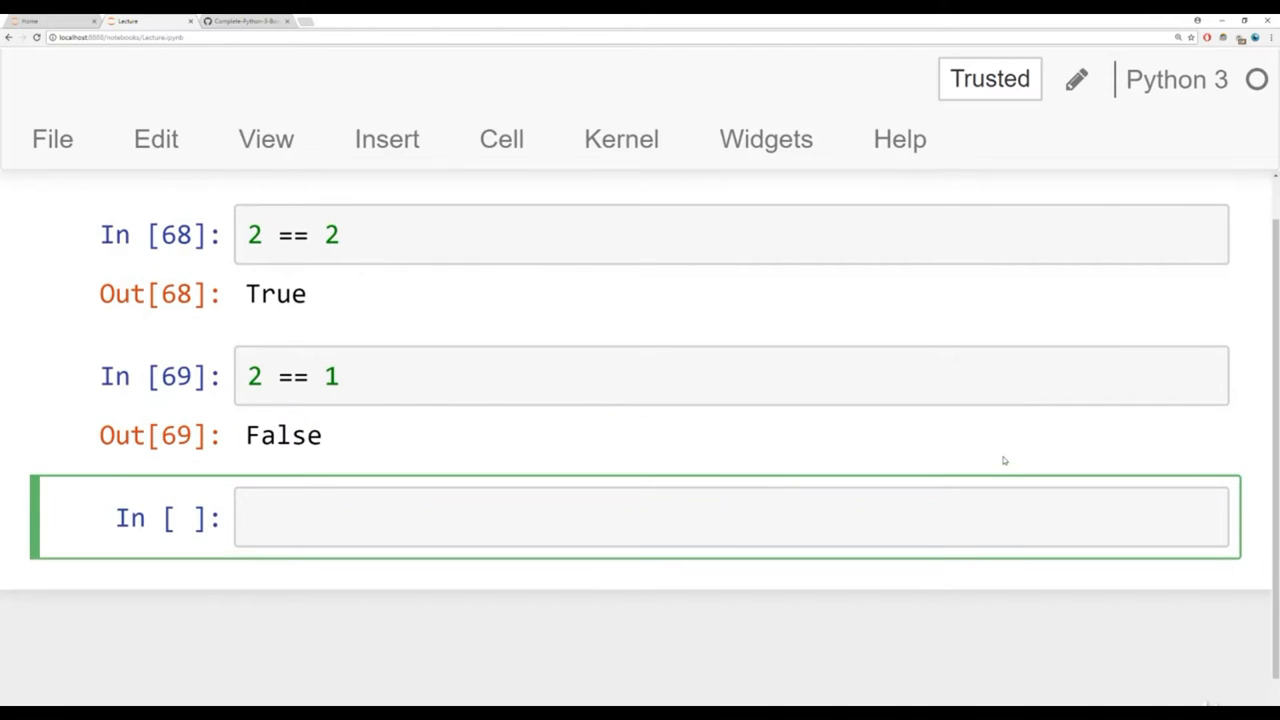
type("==")
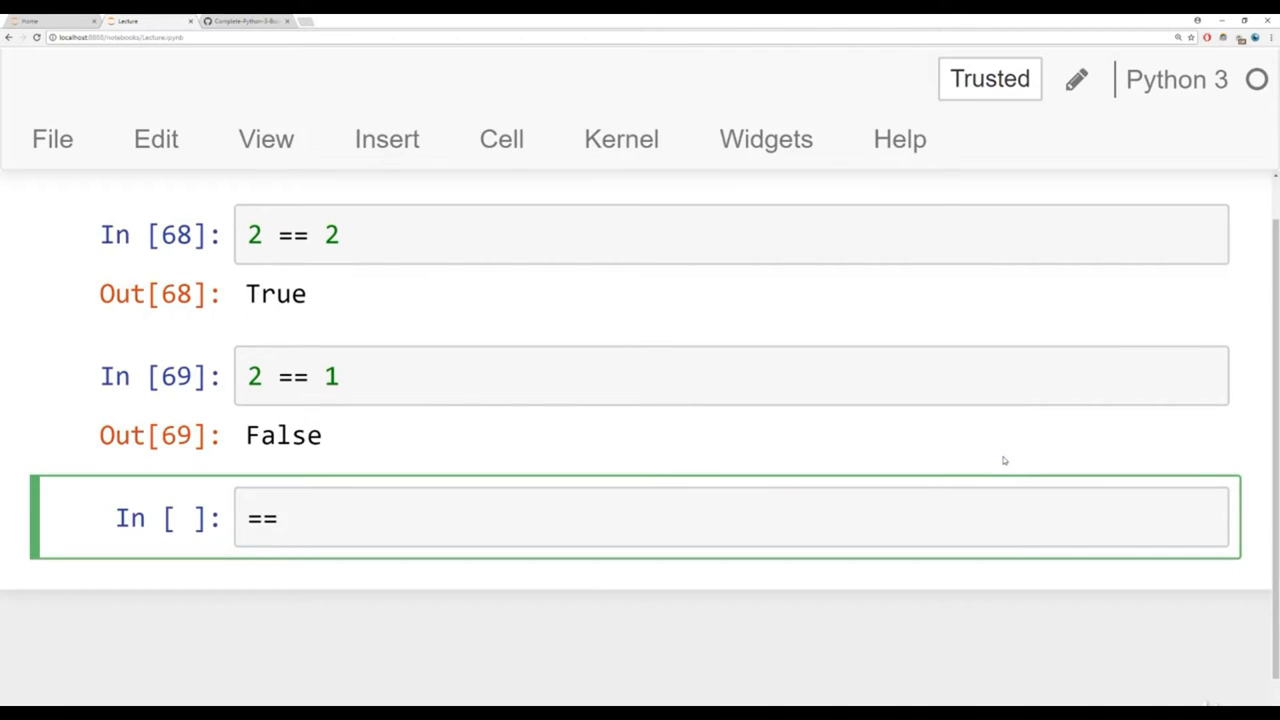
key("Backspace")
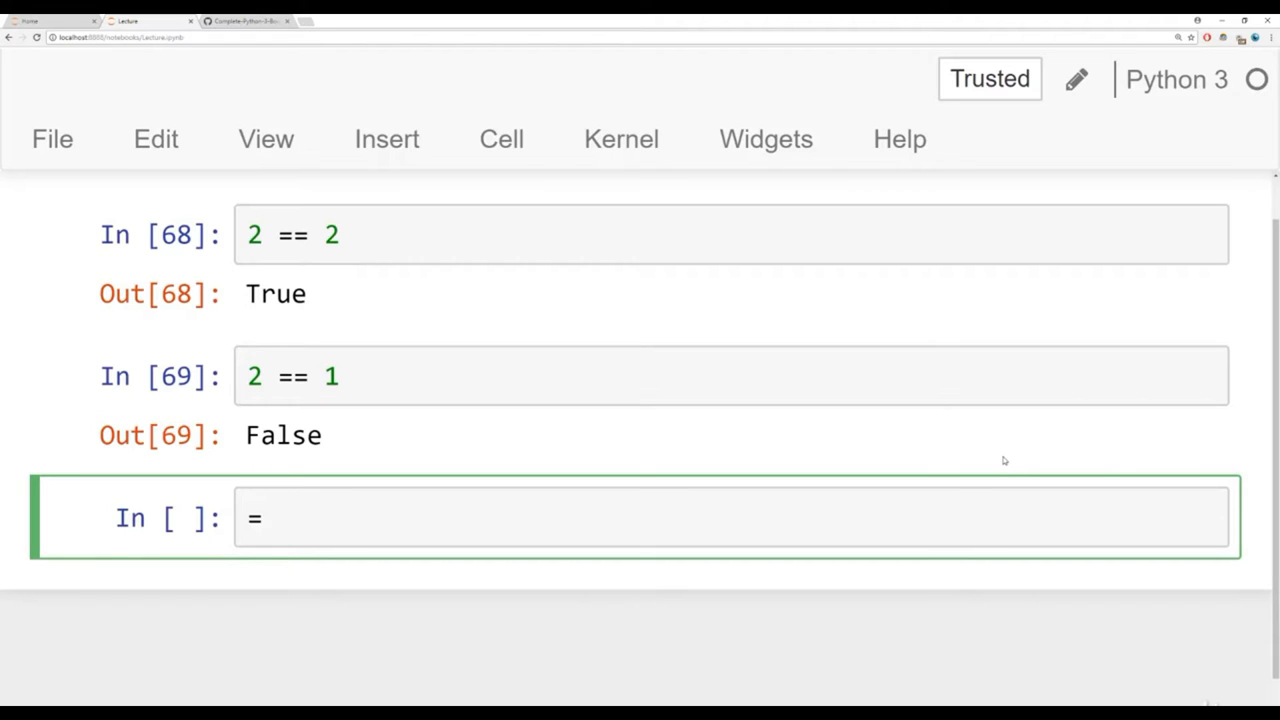
key("Backspace")
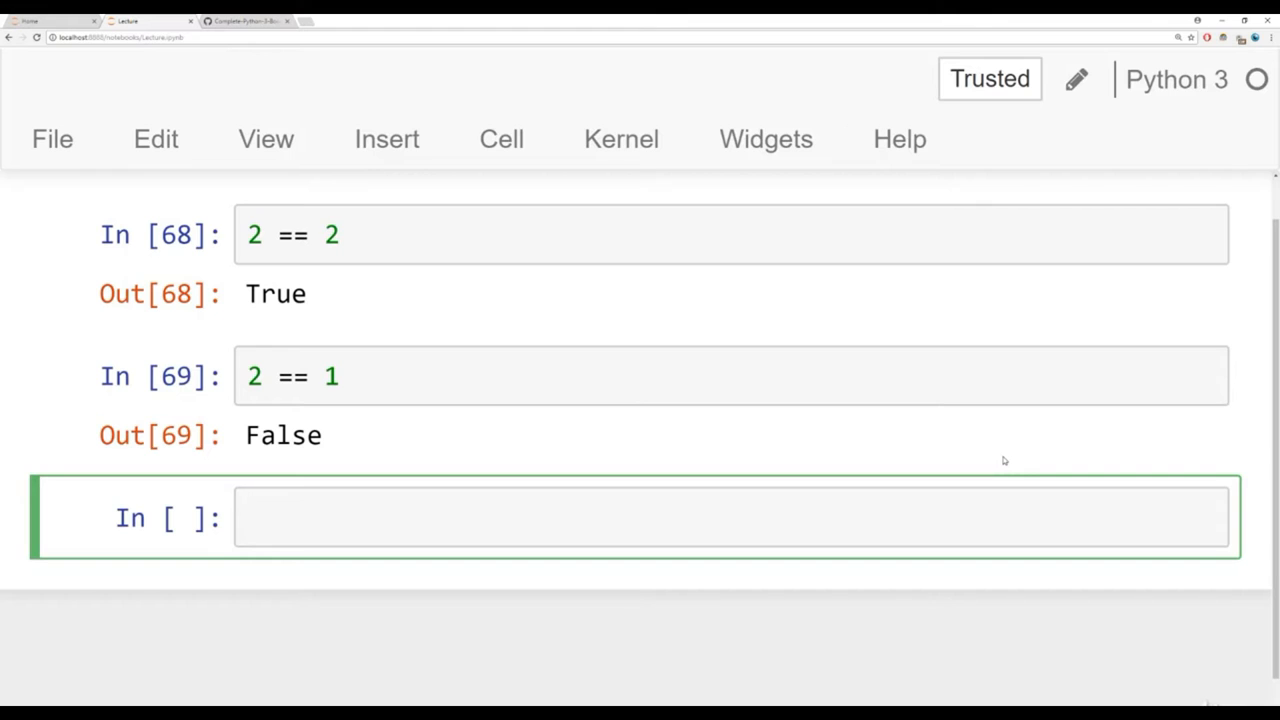
- Run 'hello' == 'bye' and 'Bye' == 'bye', both giving False
type("'")
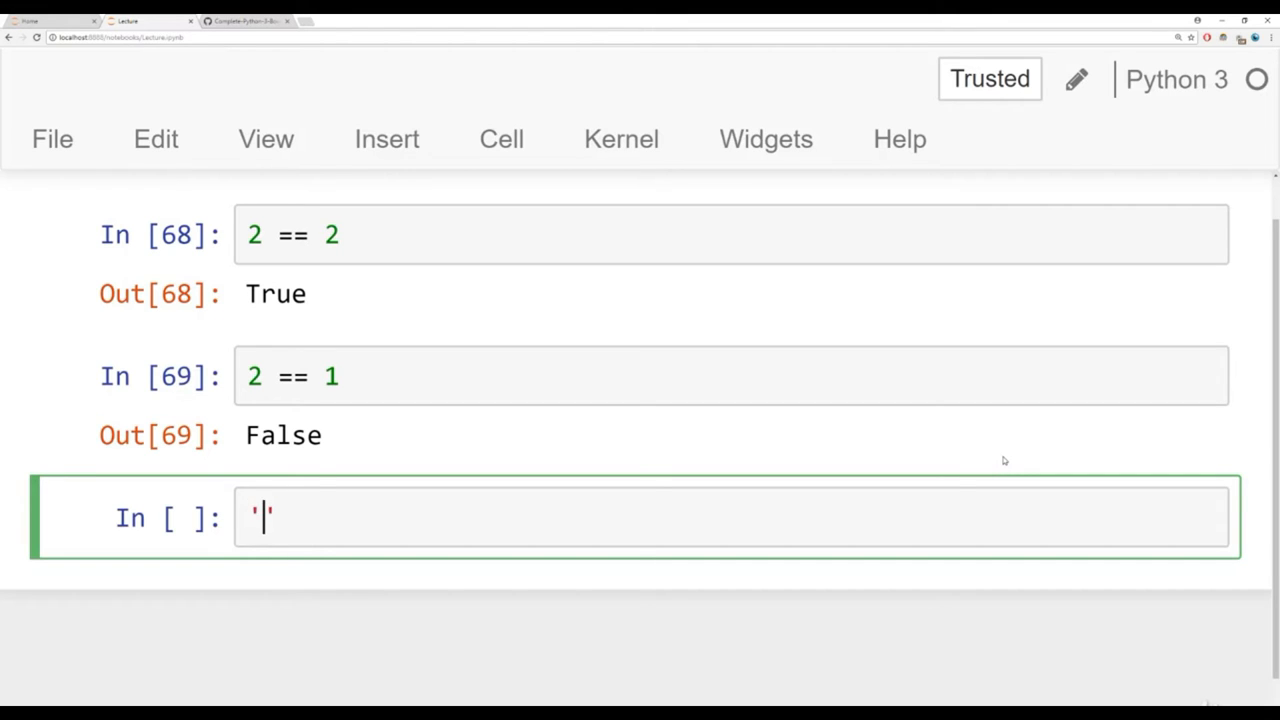
type("hello")
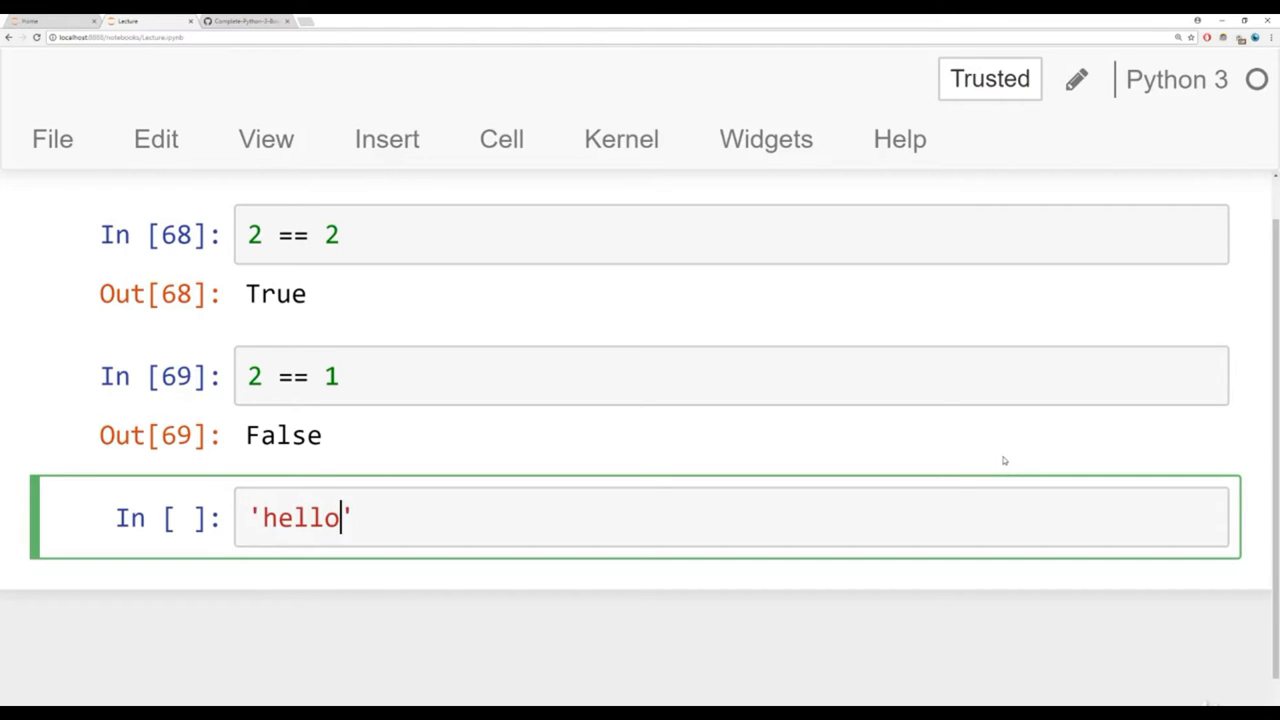
type("==")
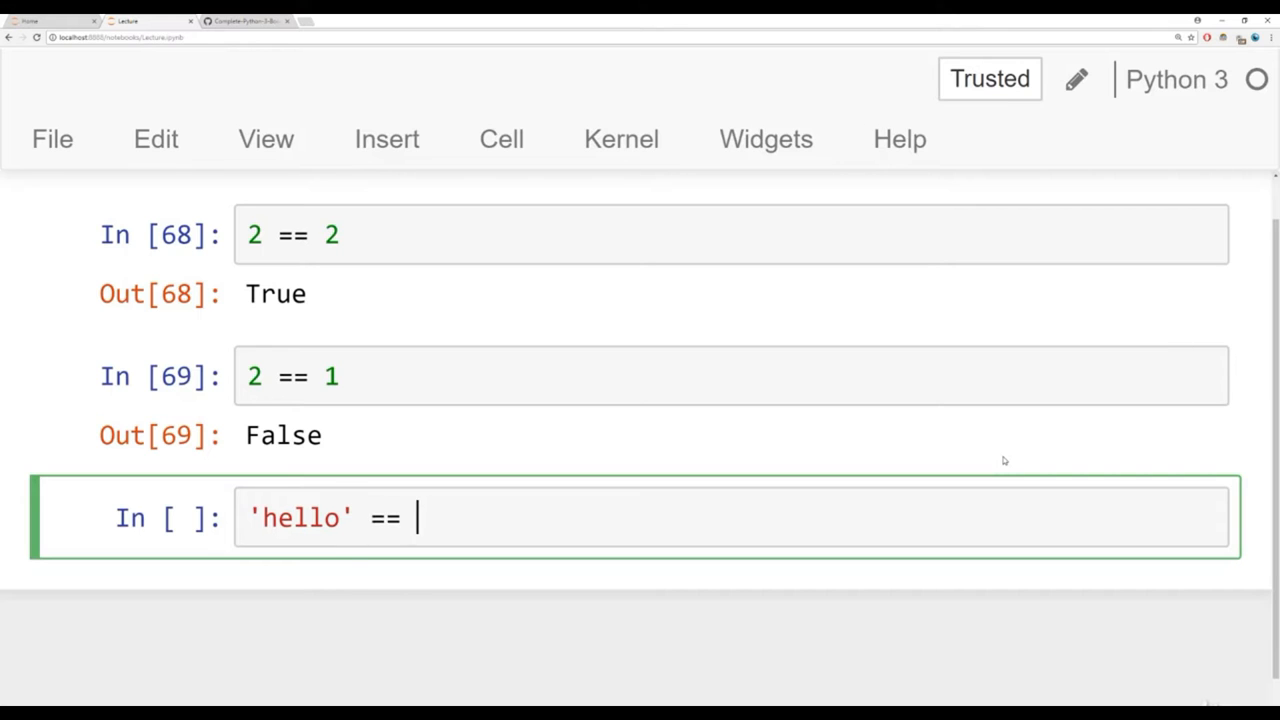
type("'bye'")
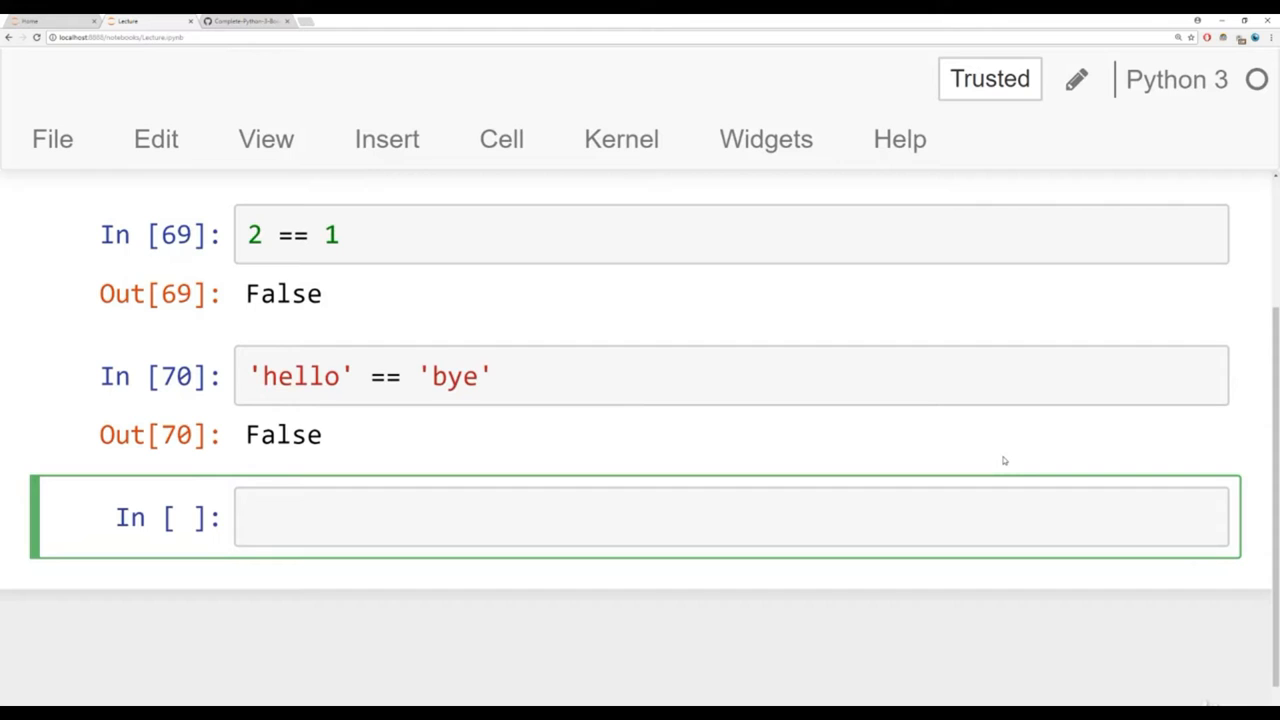
type("''")
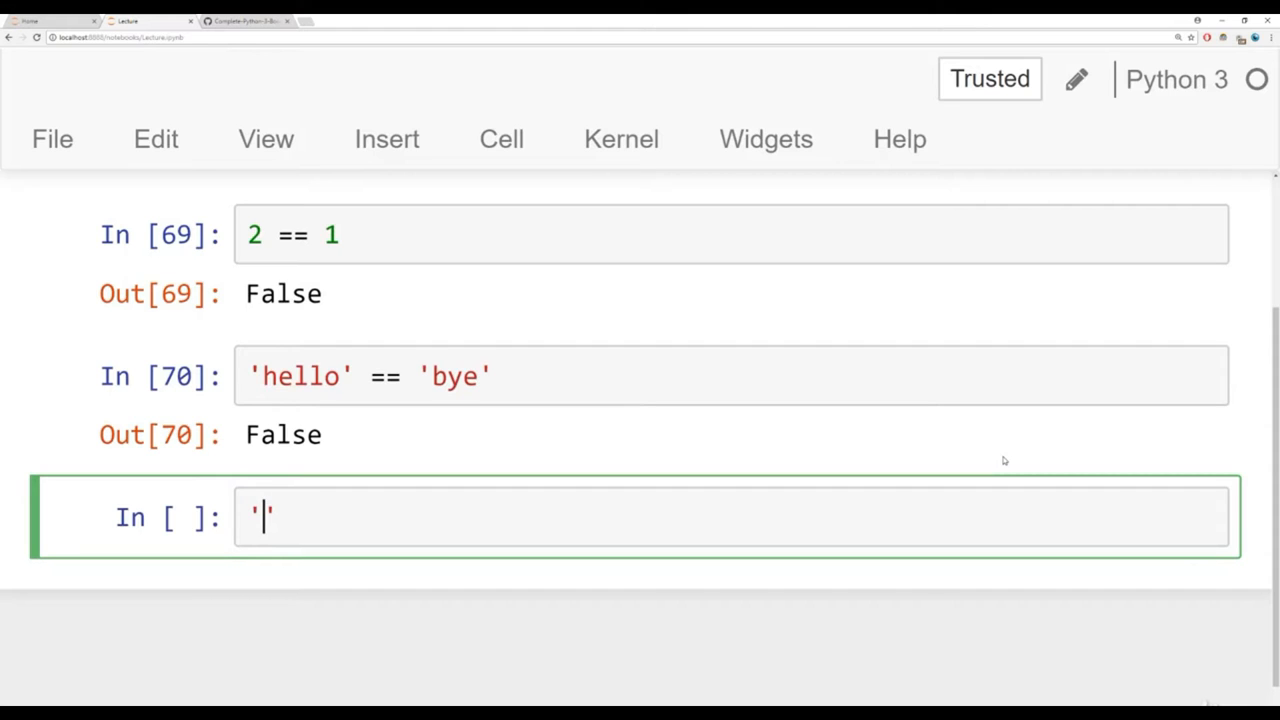
type("Bye'")
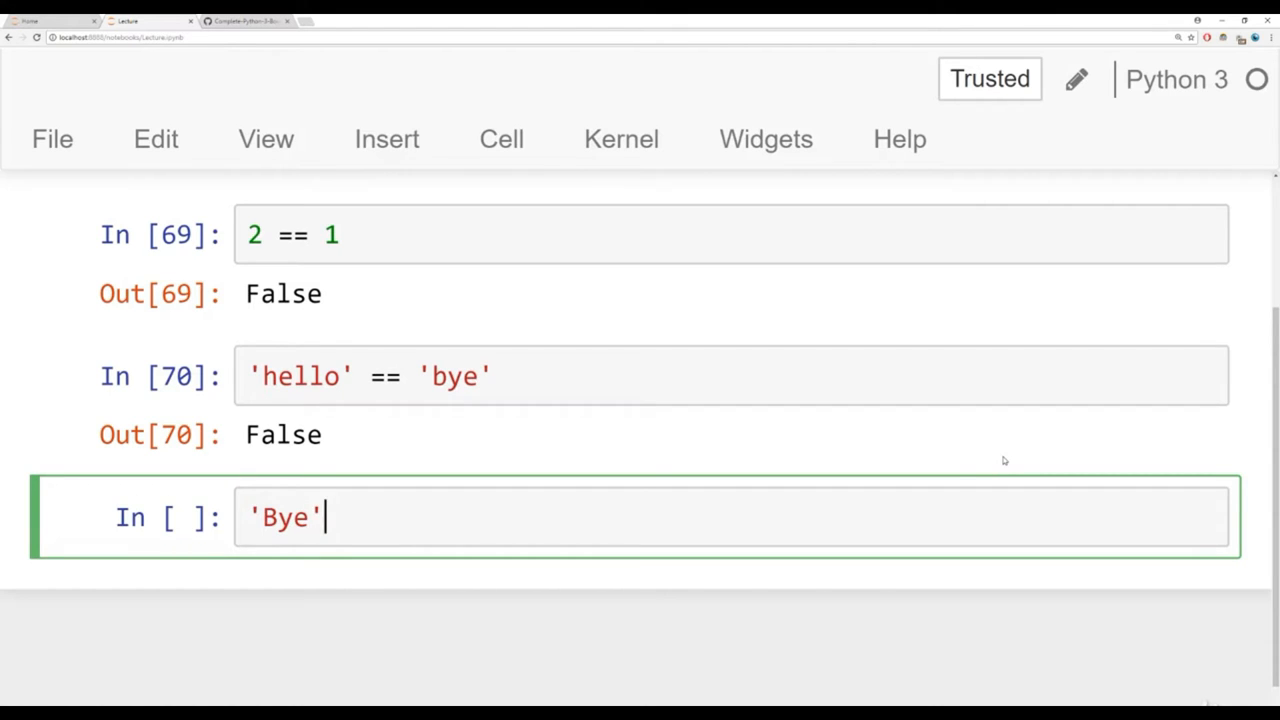
type("== ''")
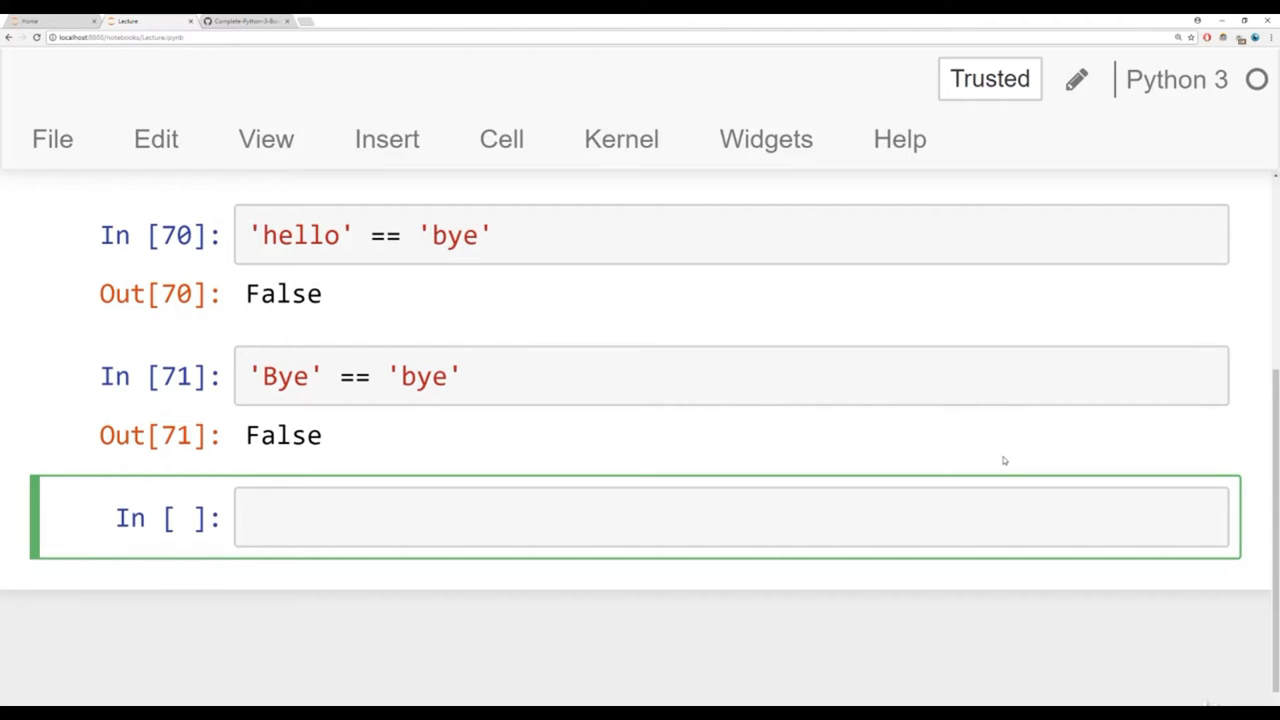
- Run '2' == 2 giving False and start 2.0 == 2 in the next cell
type("'2'")
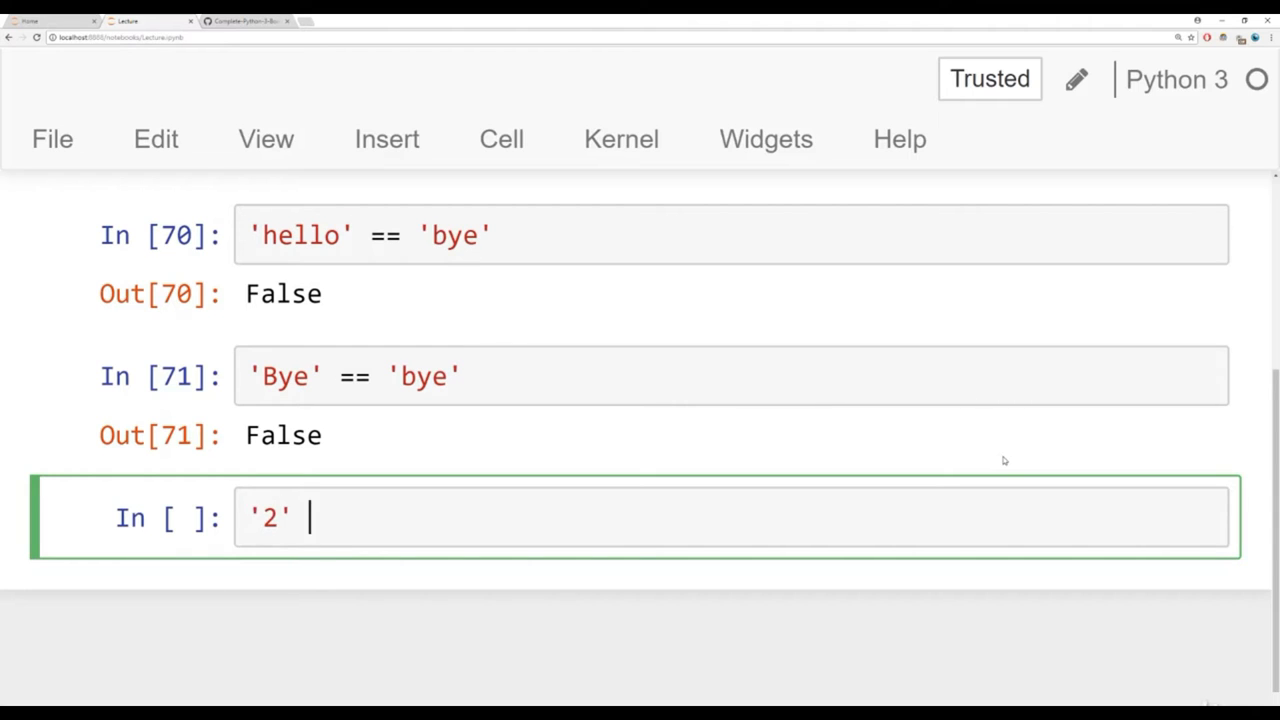
type("== 2")
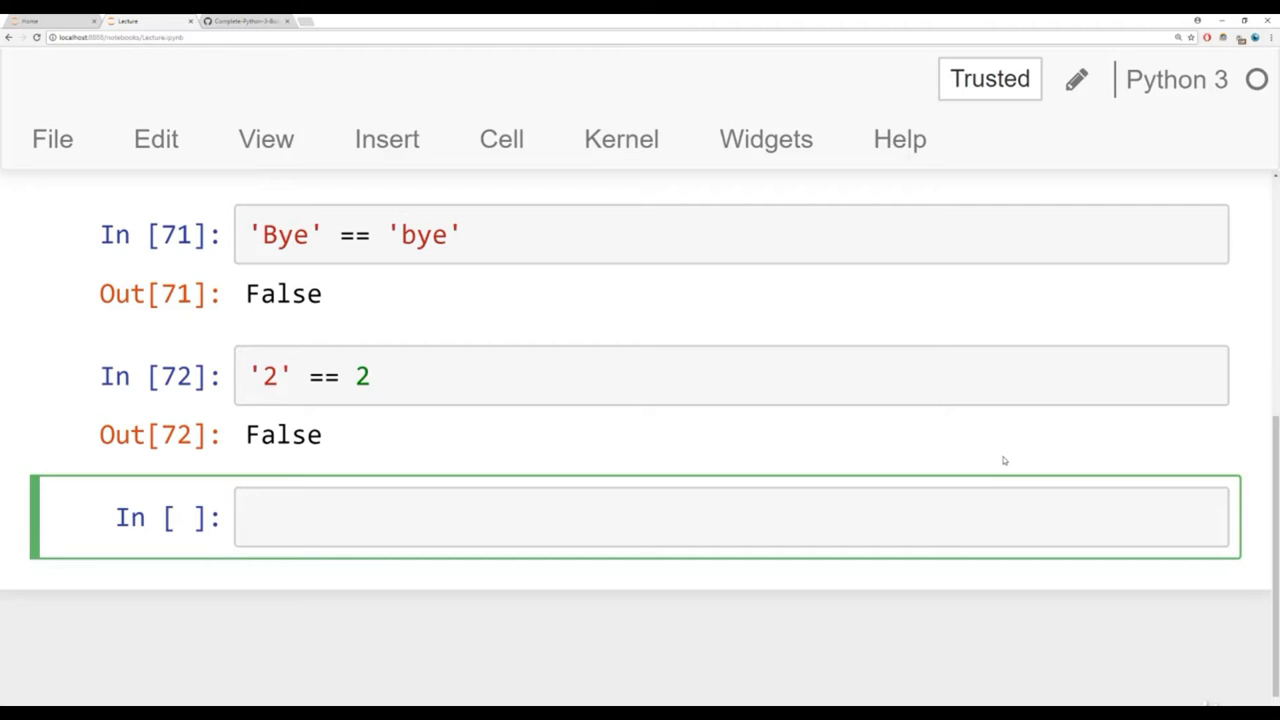
type("2.0 ==")
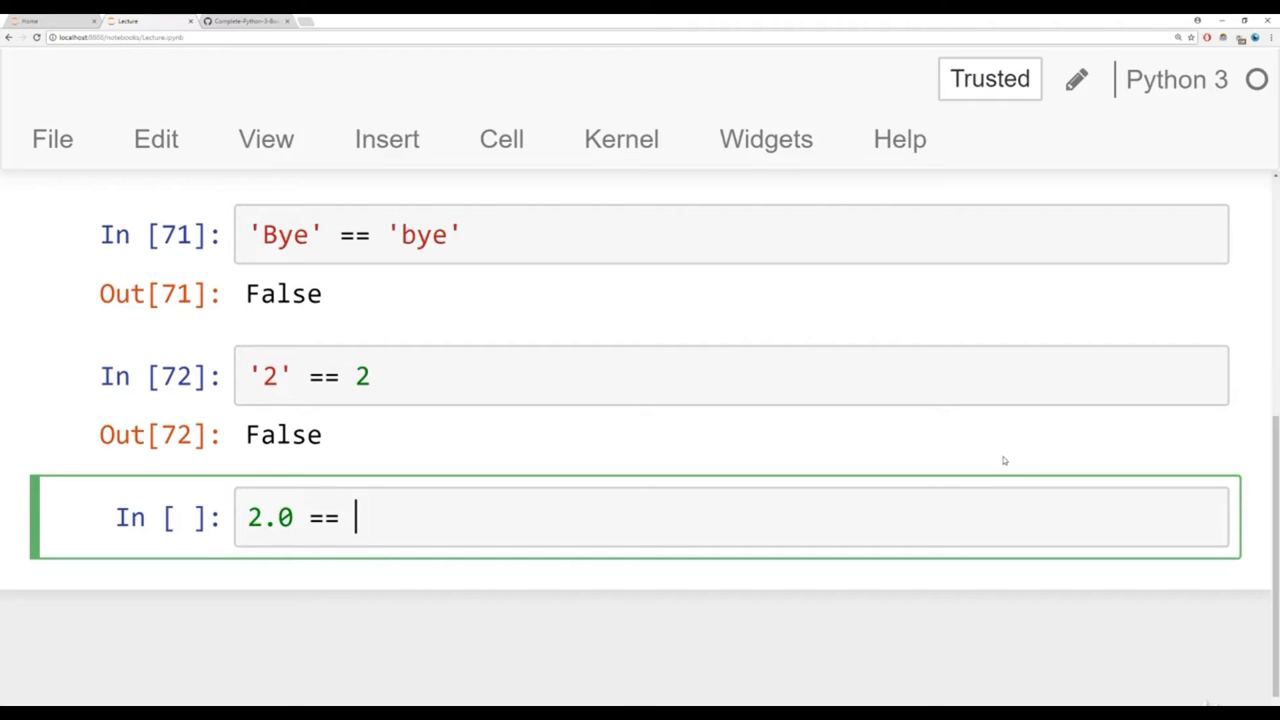
type("2")
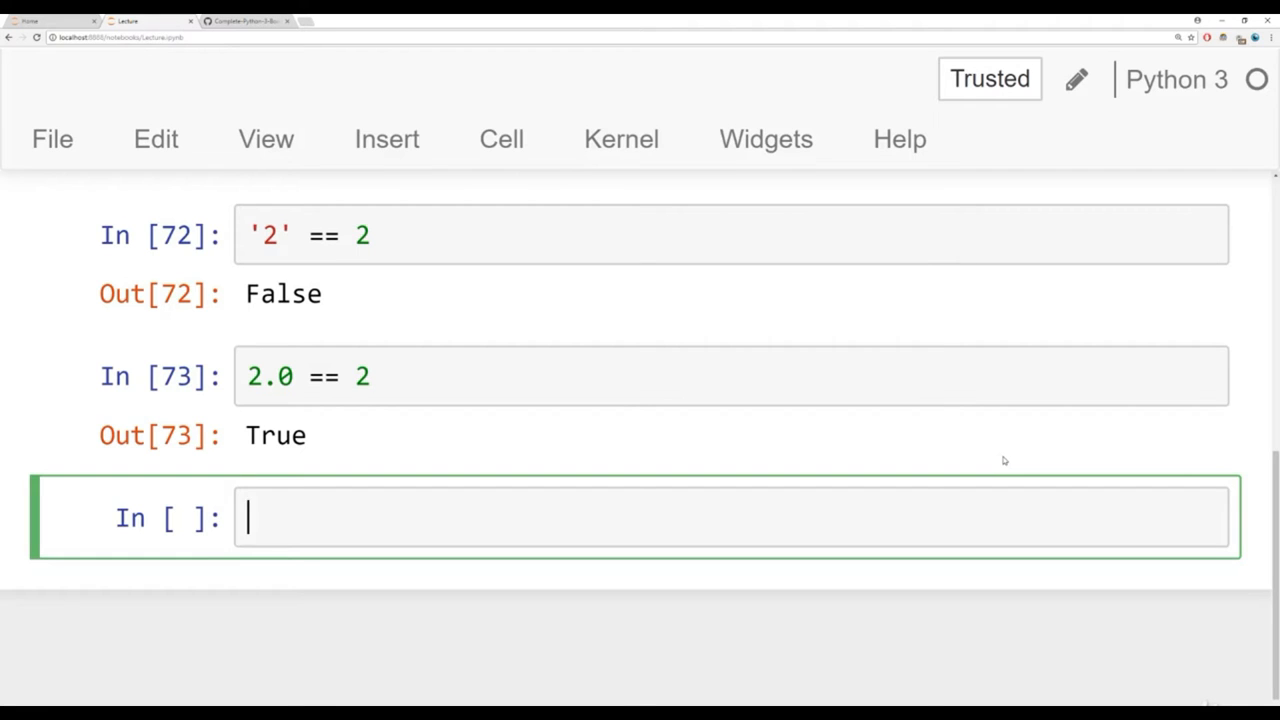
- Run 3 != 3 giving False and 4 != 5 giving True
type("3 !")
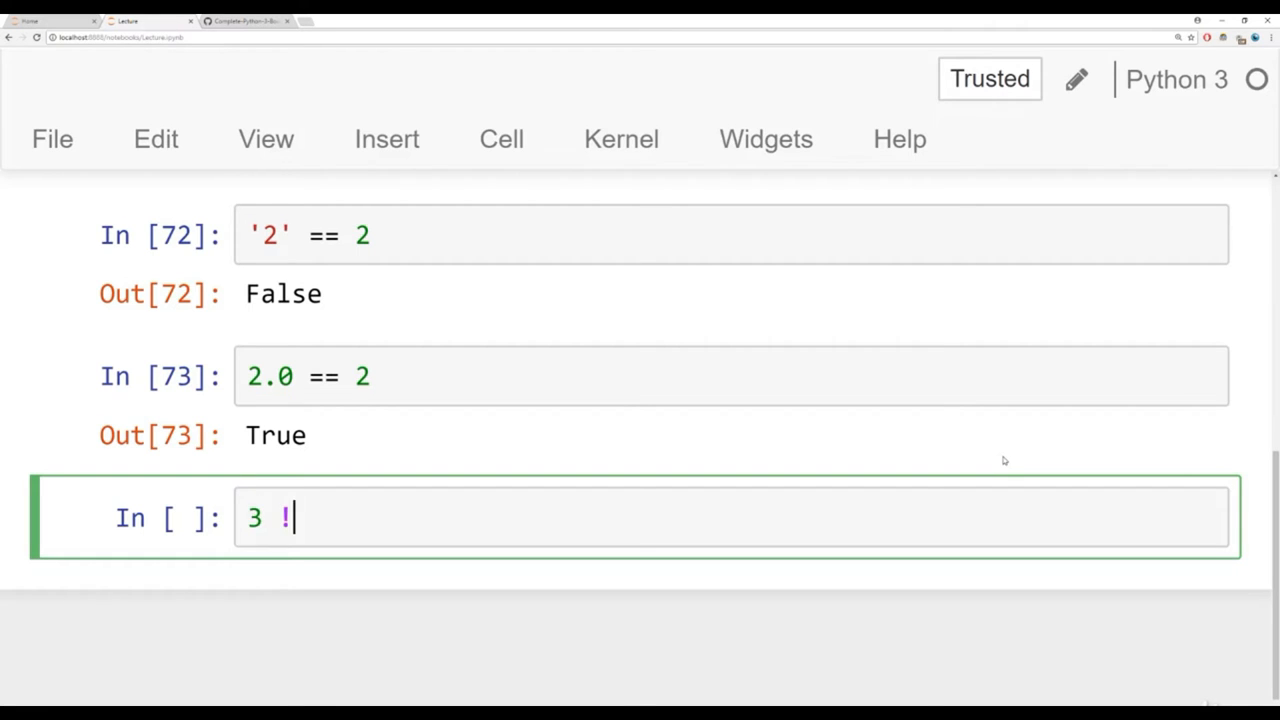
type("= 3")
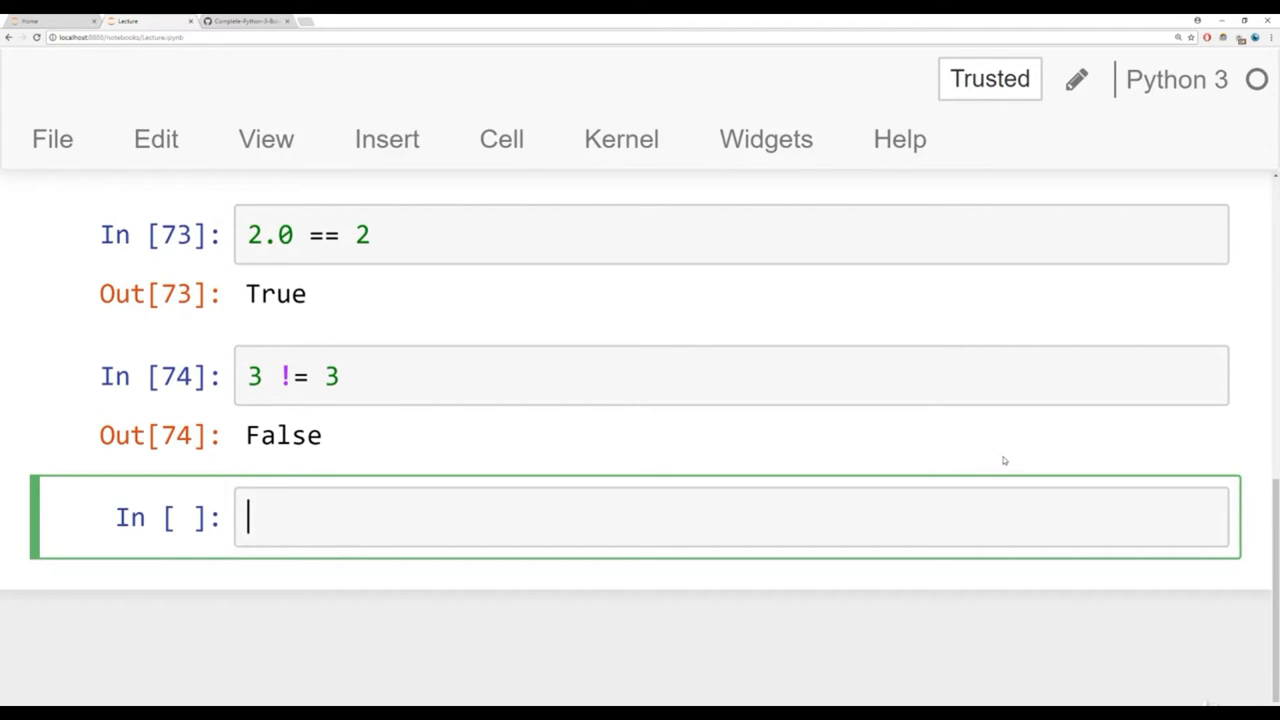
type("4 !=")
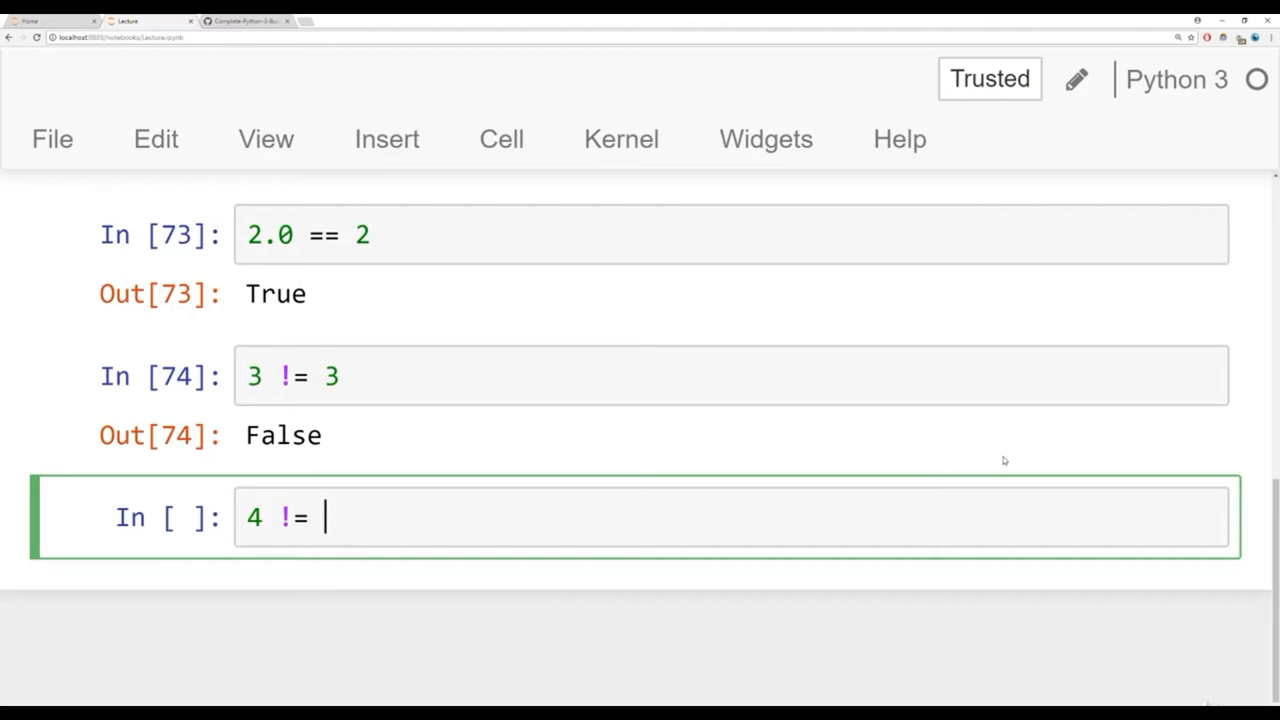
type("5")
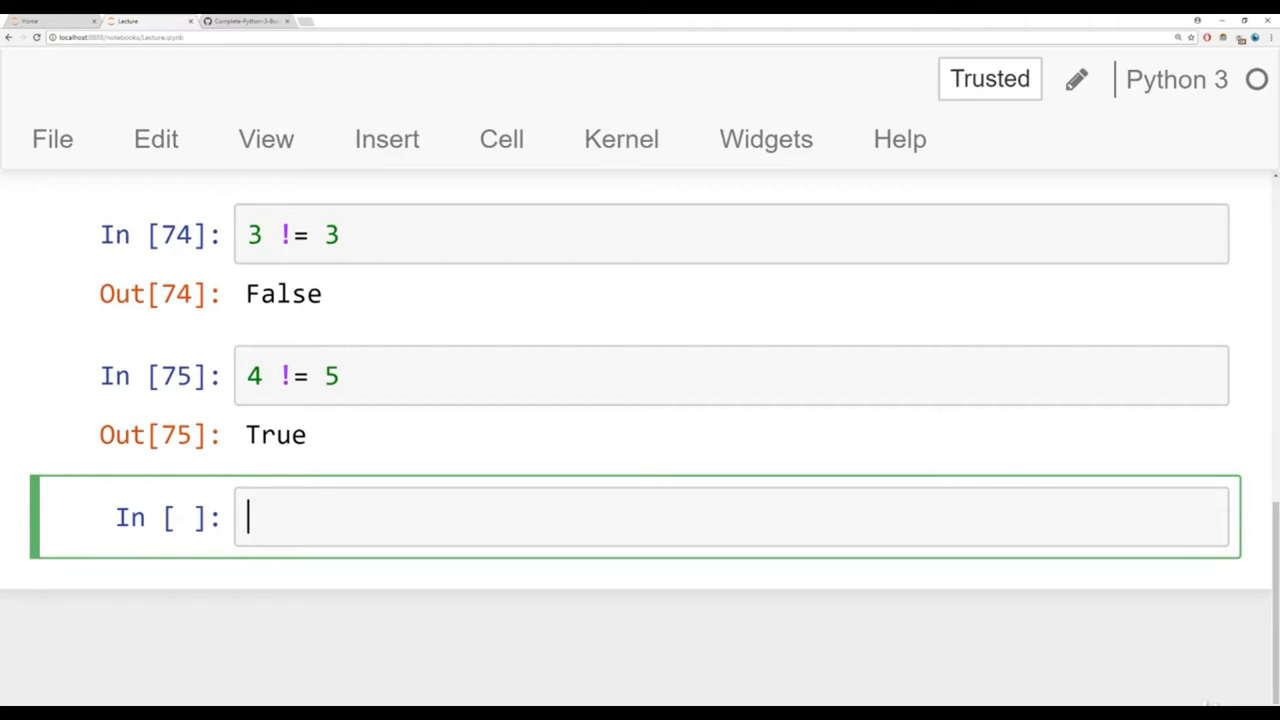
- Run 2 > 1, 1 > 2, 1 < 2 and 2 < 5 with their True/False outputs
type("2 >")
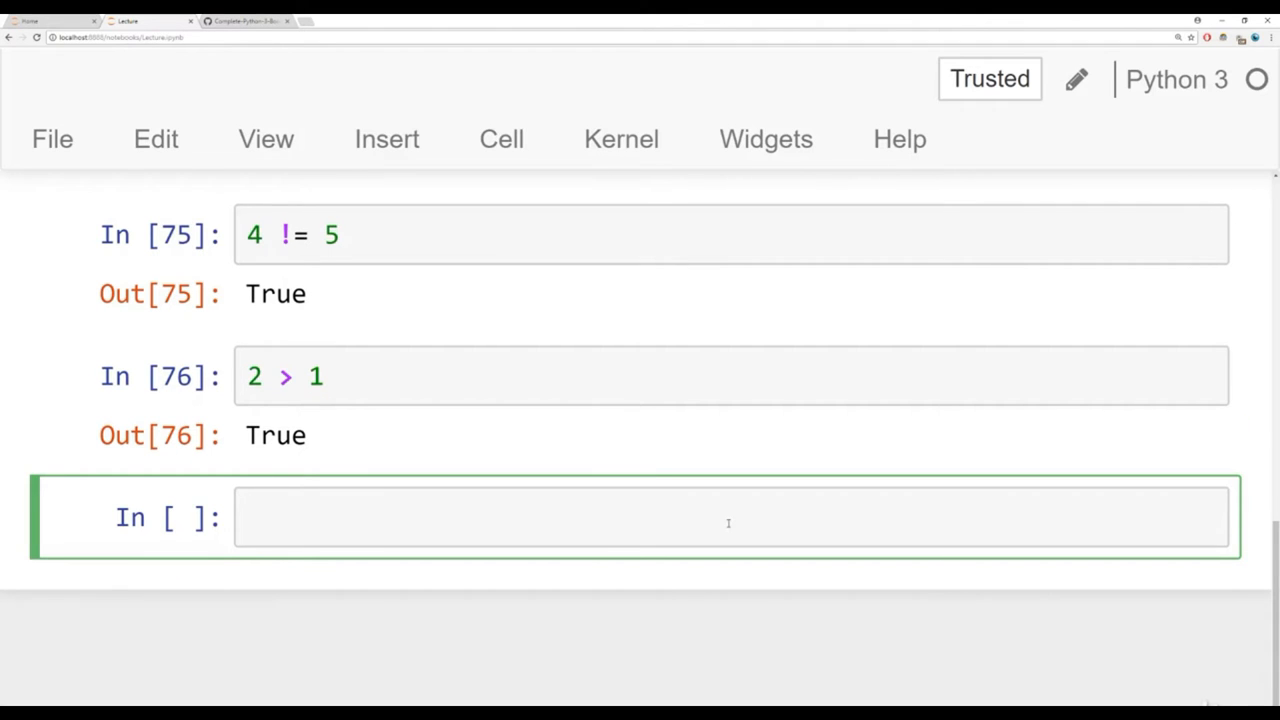
type("1 > 2")
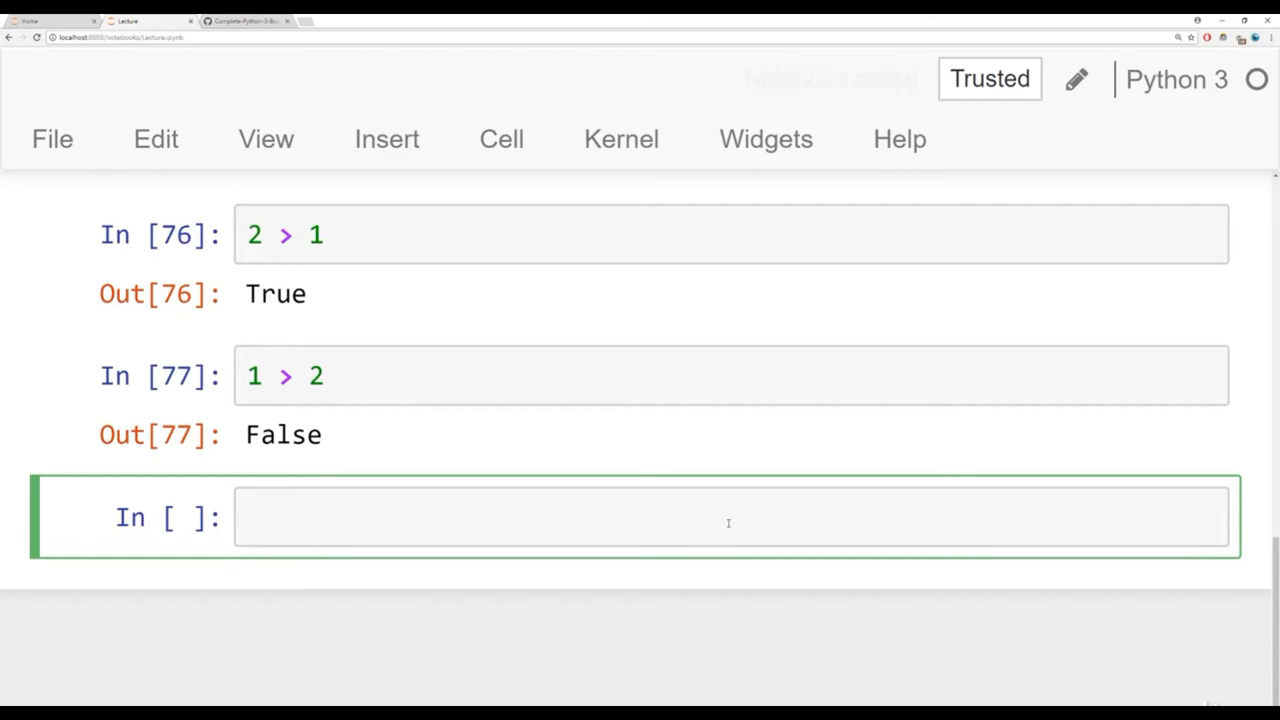
type("1 < 2")
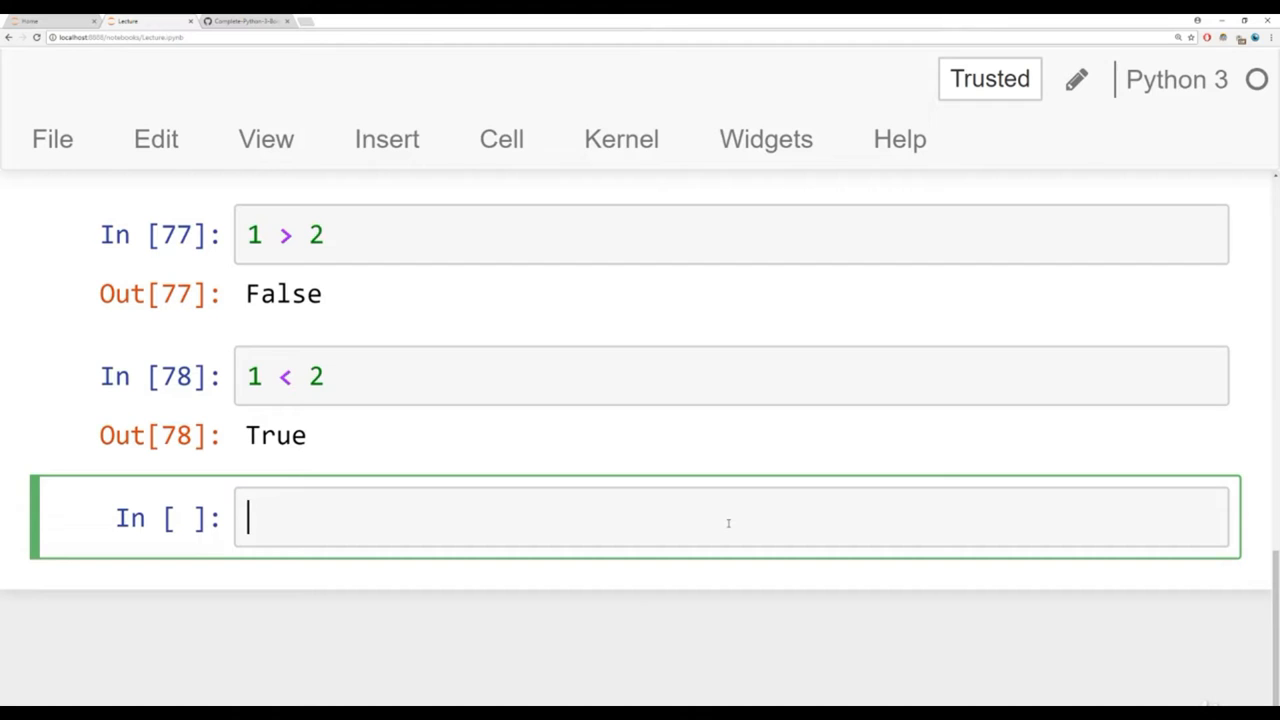
type("2 < 5")
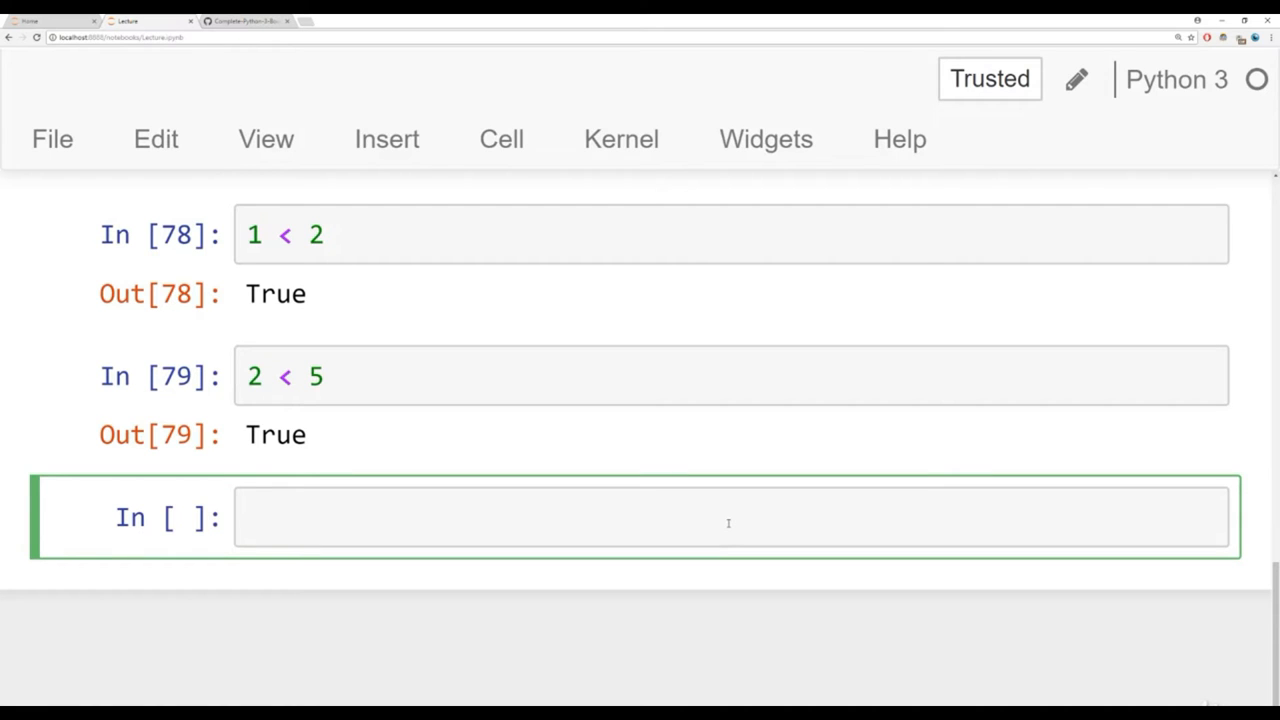
- Run 2 >= 2 giving True and 4 <= 1 giving False
type("2 >")
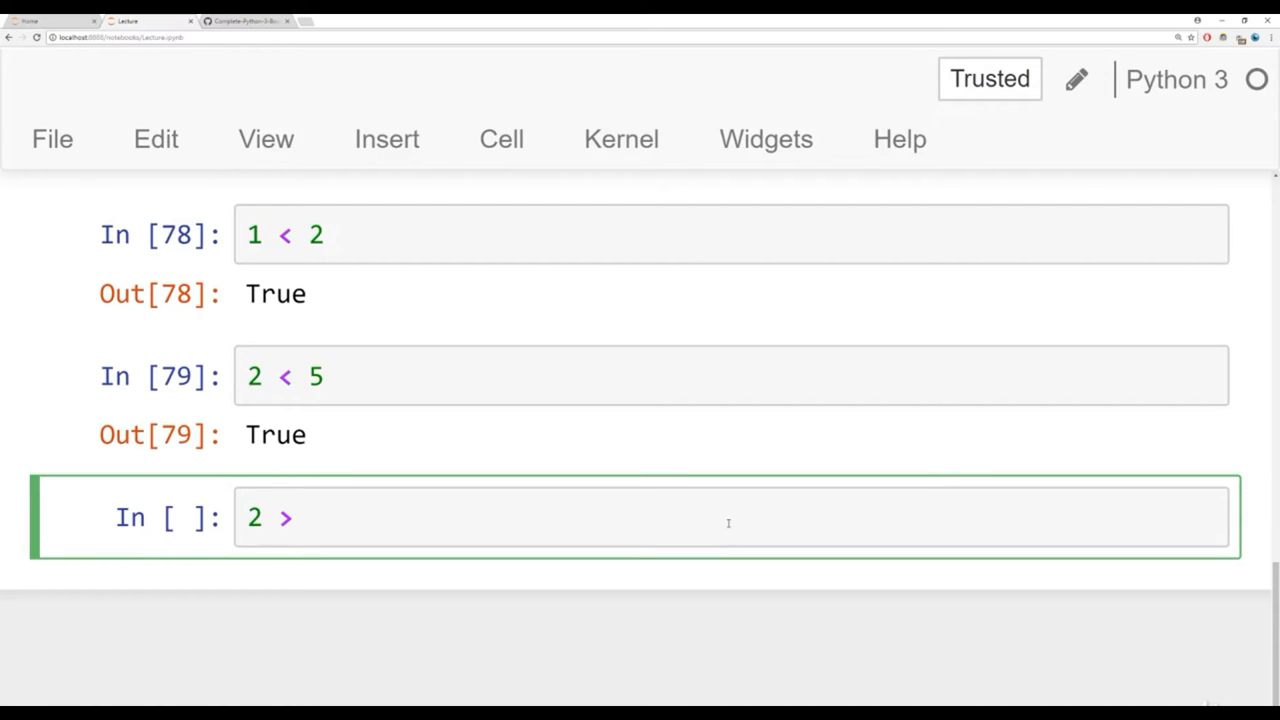
type("= 2")
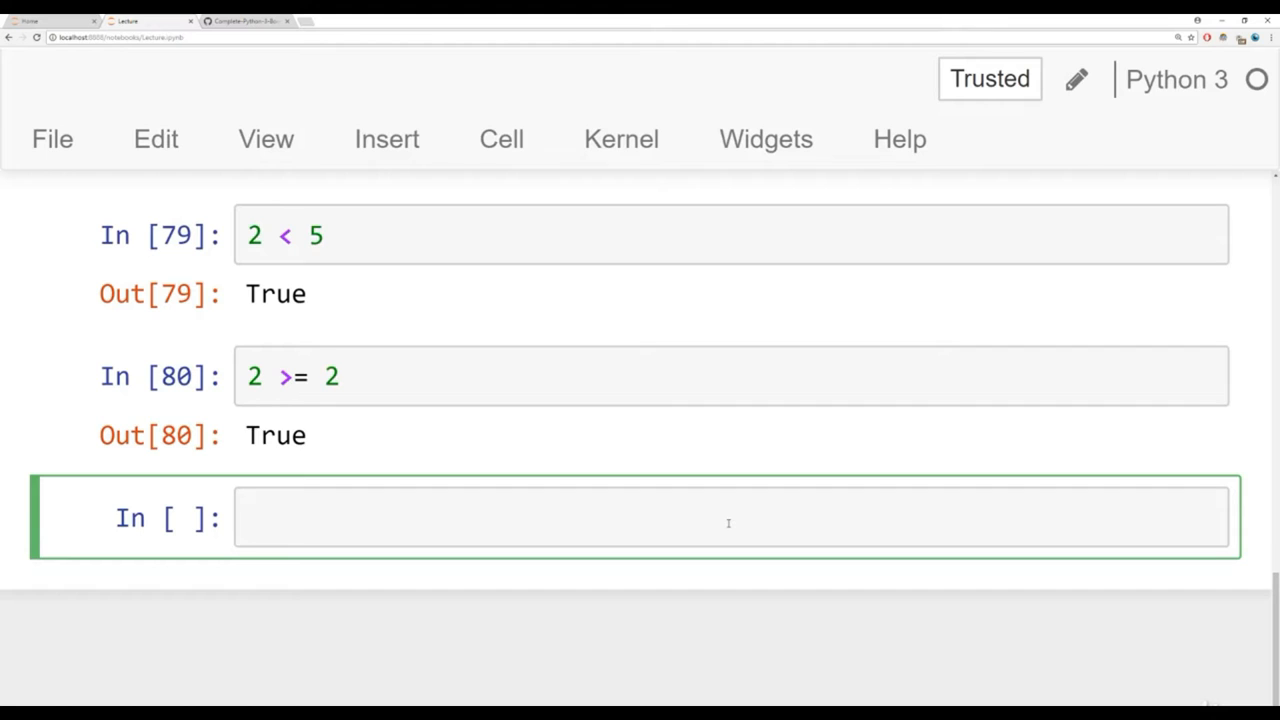
type("4")
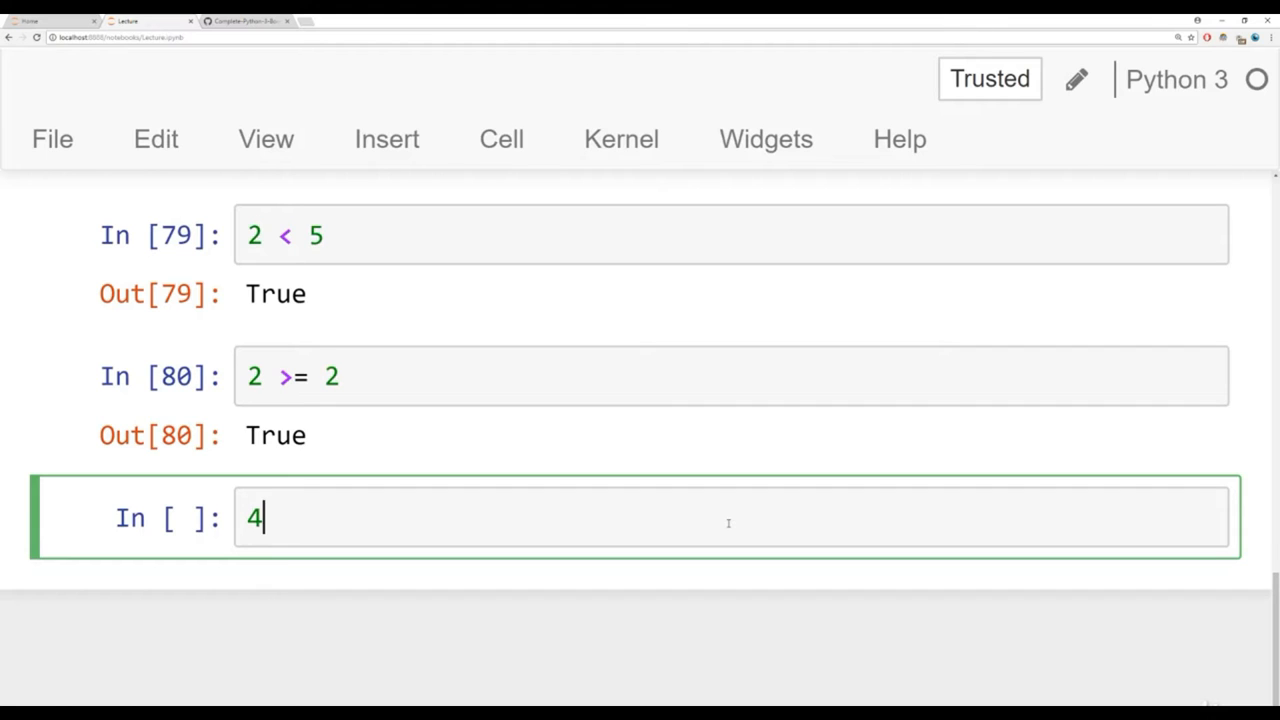
type("<=")
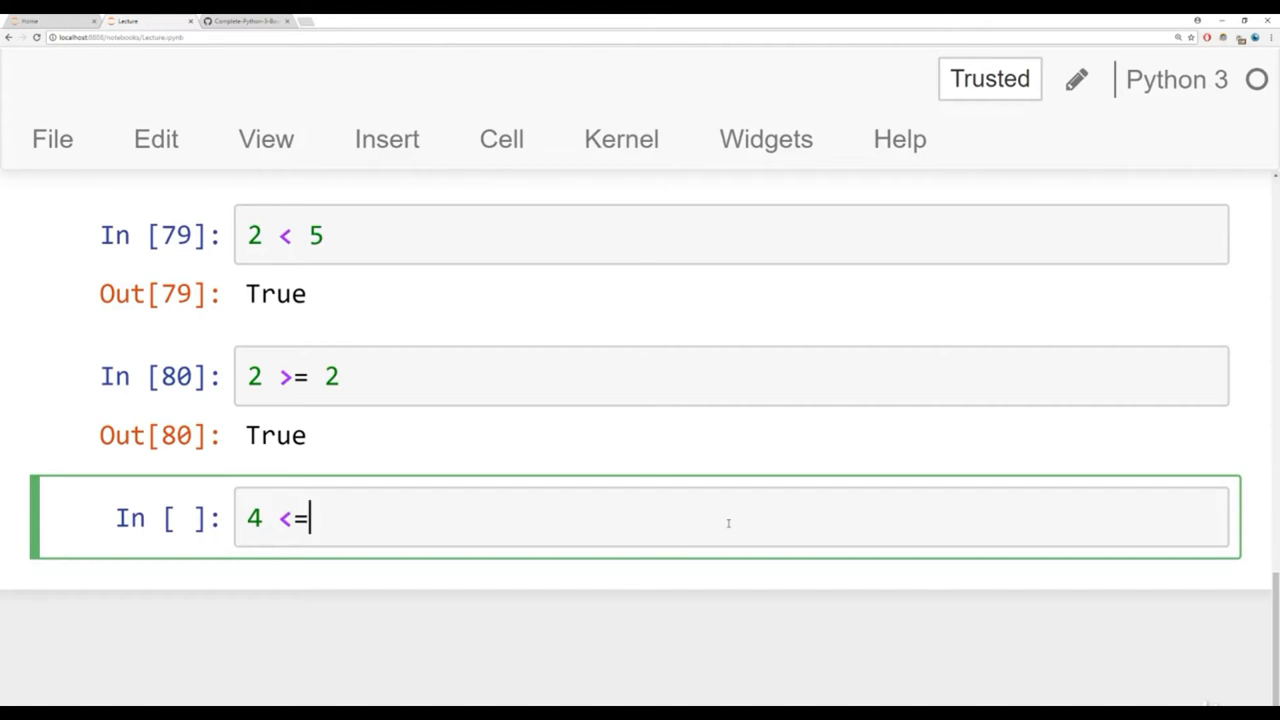
type("1")
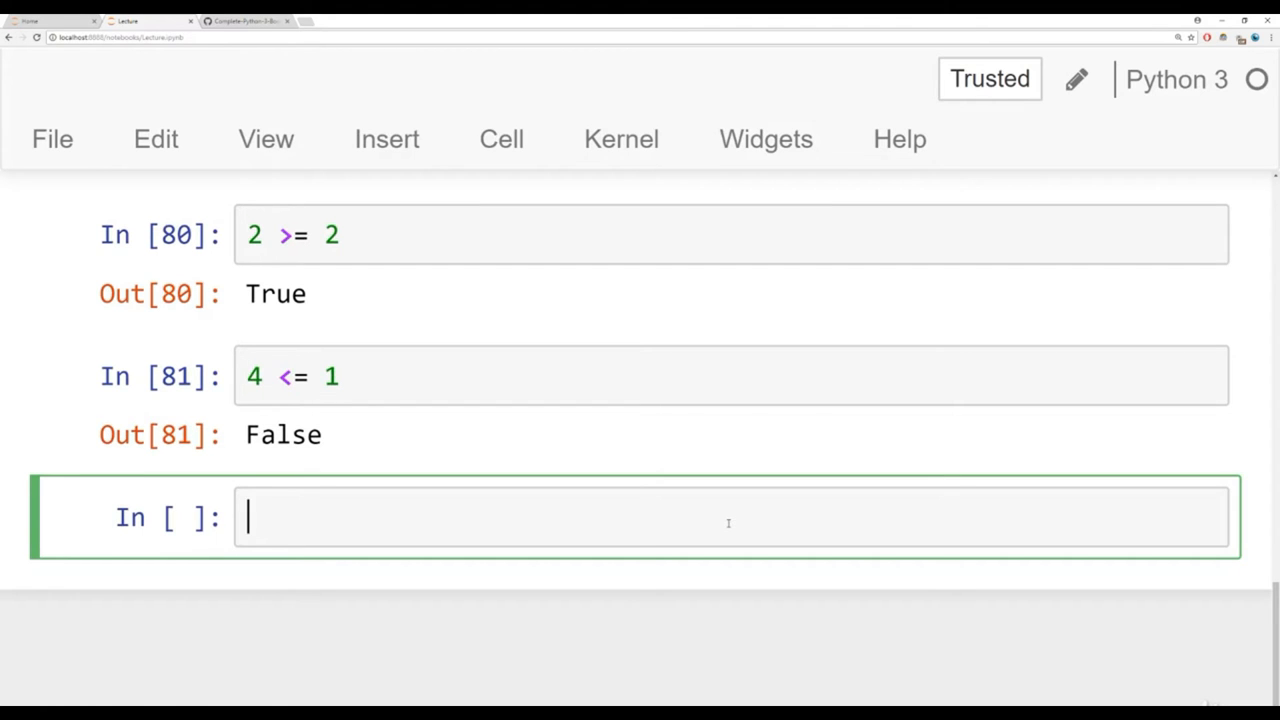
- Scroll through the GitHub Comparison Operators notebook's examples and table, then return to the Jupyter notebook
left_click(244, 20)
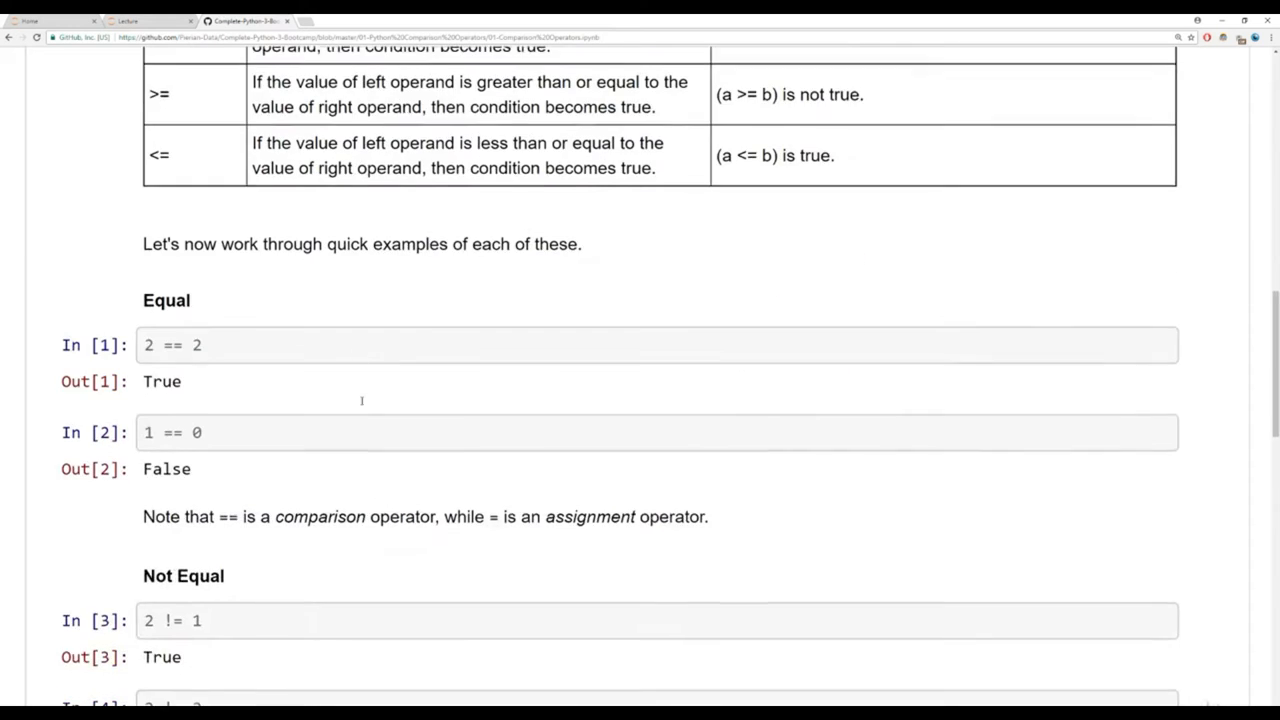
scroll("down", 3)
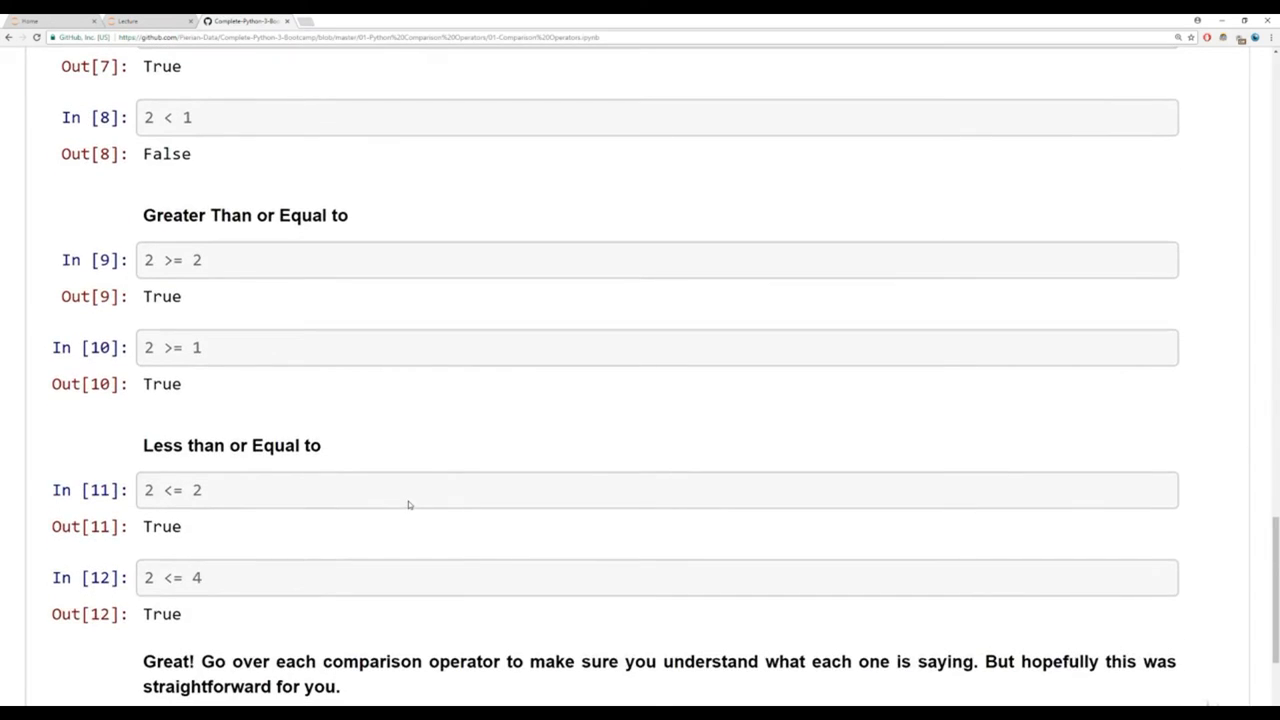
scroll("up", 3)
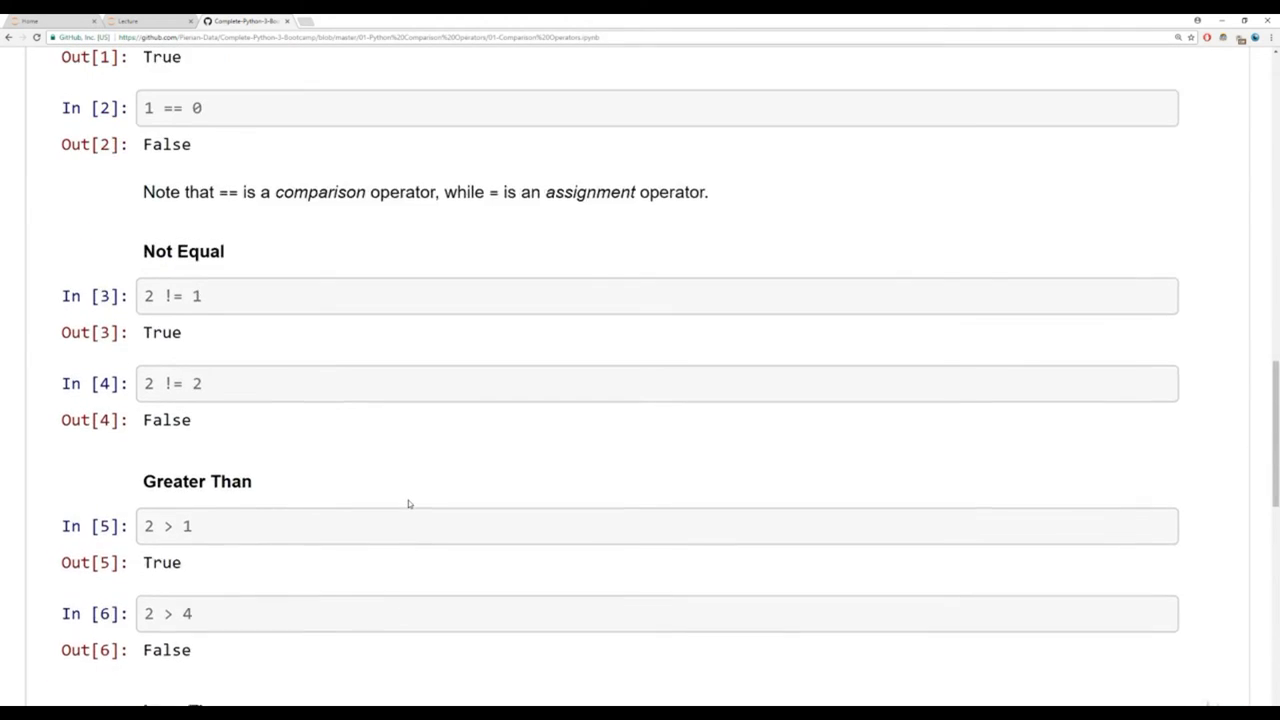
scroll("up", 3)
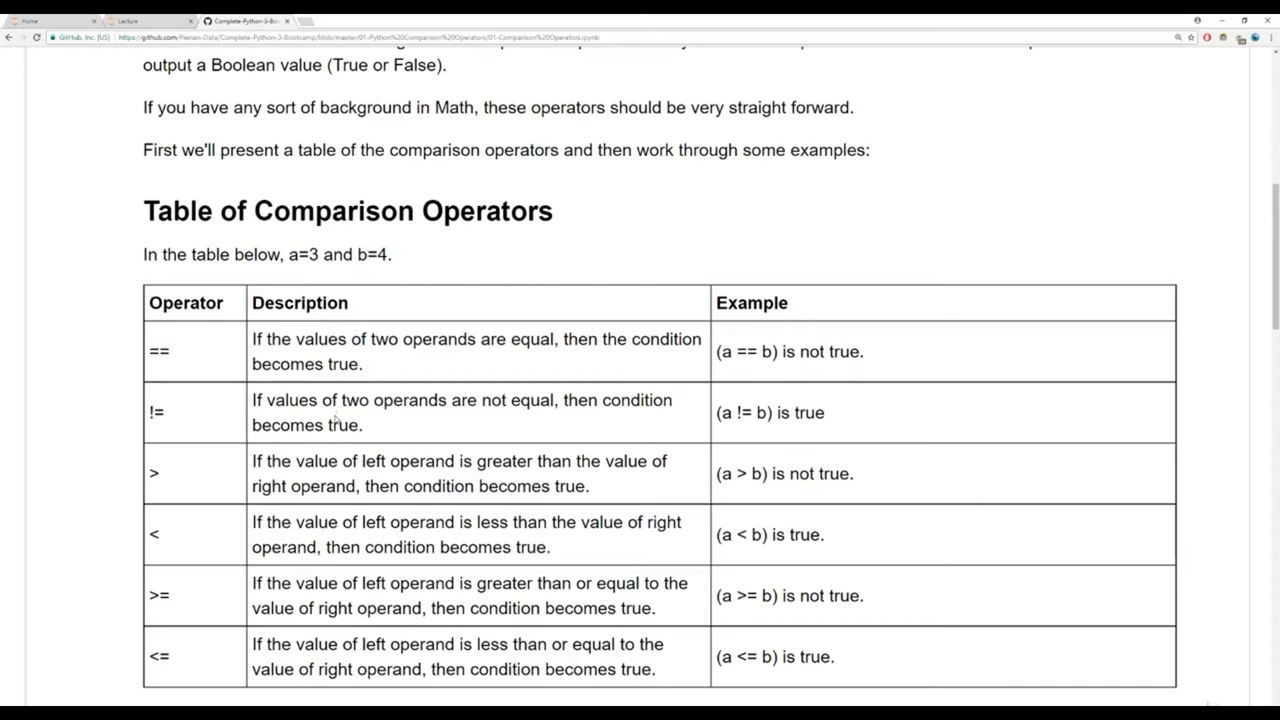
scroll("down", 3)
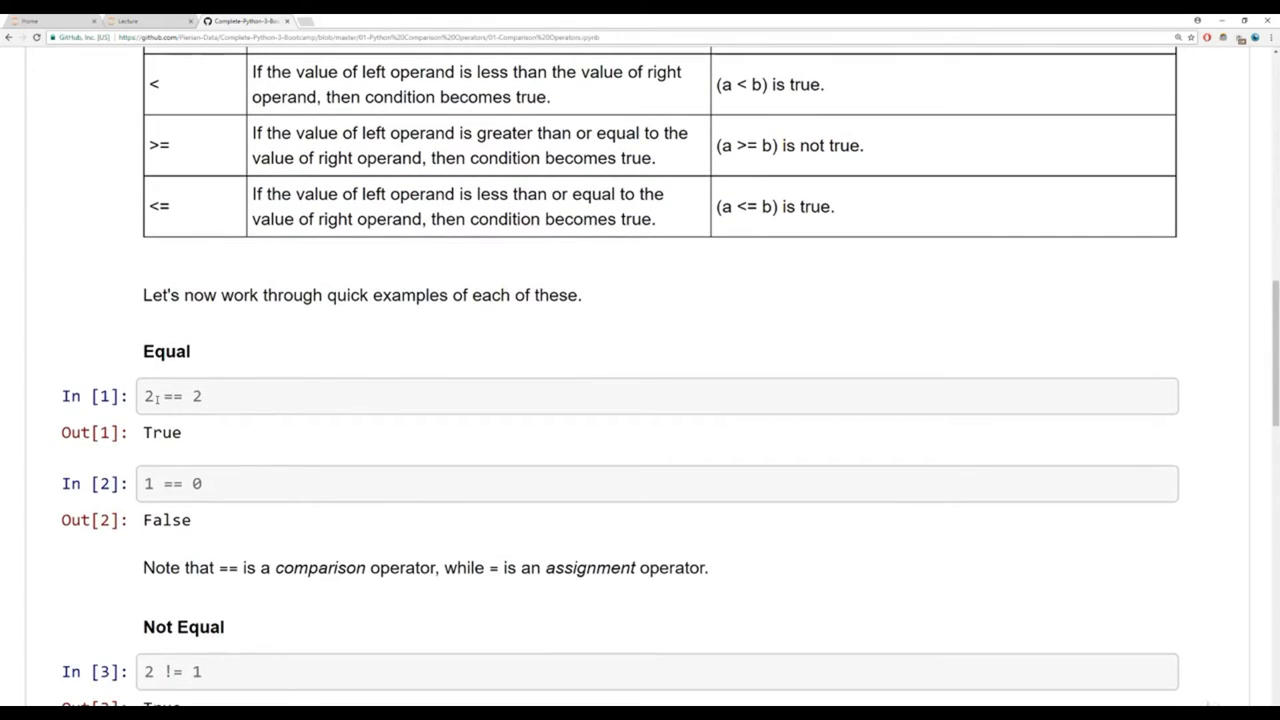
double_click(196, 396)
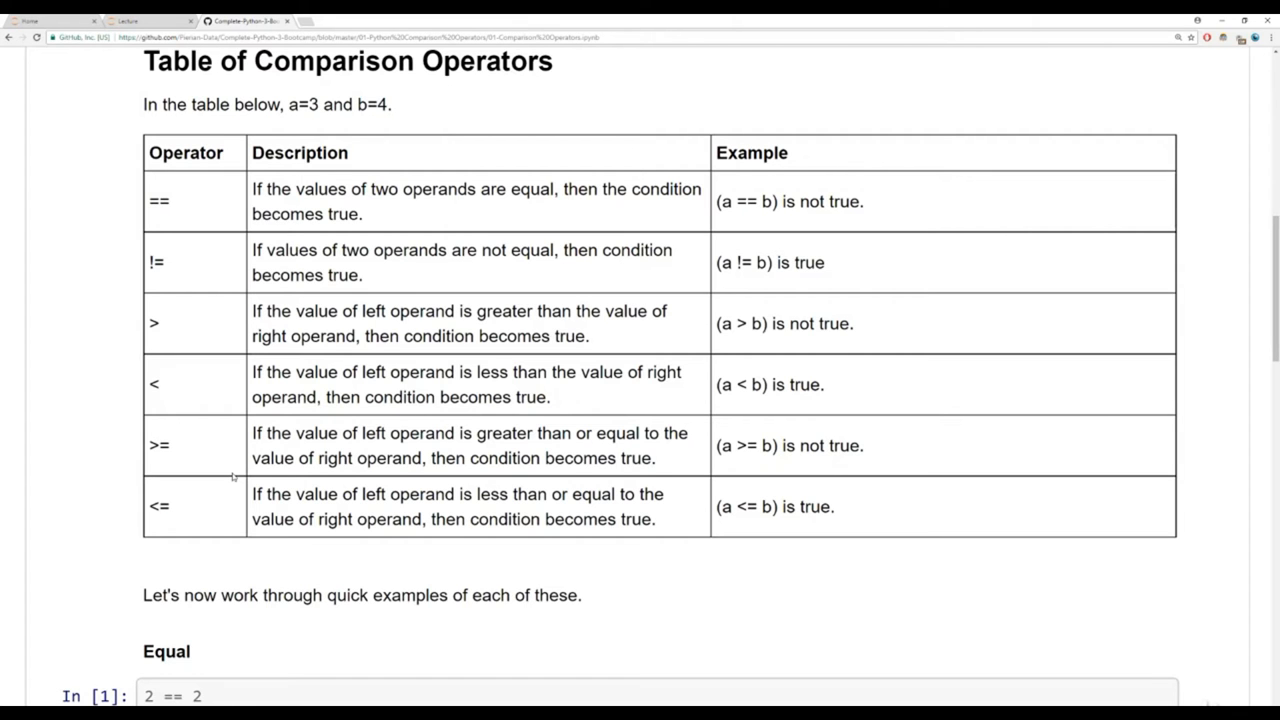
left_click(144, 20)
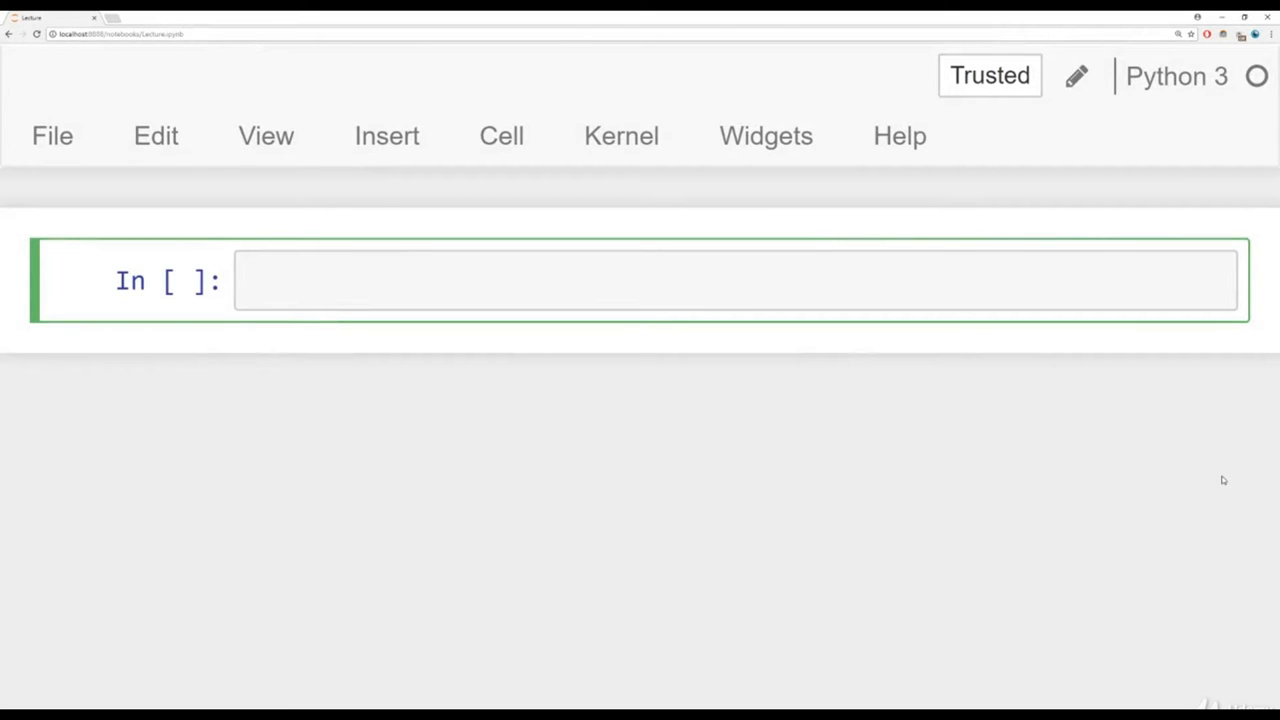
- Run 1 < 2 and then 2 < 3 as separate checks, each giving True
type("1")
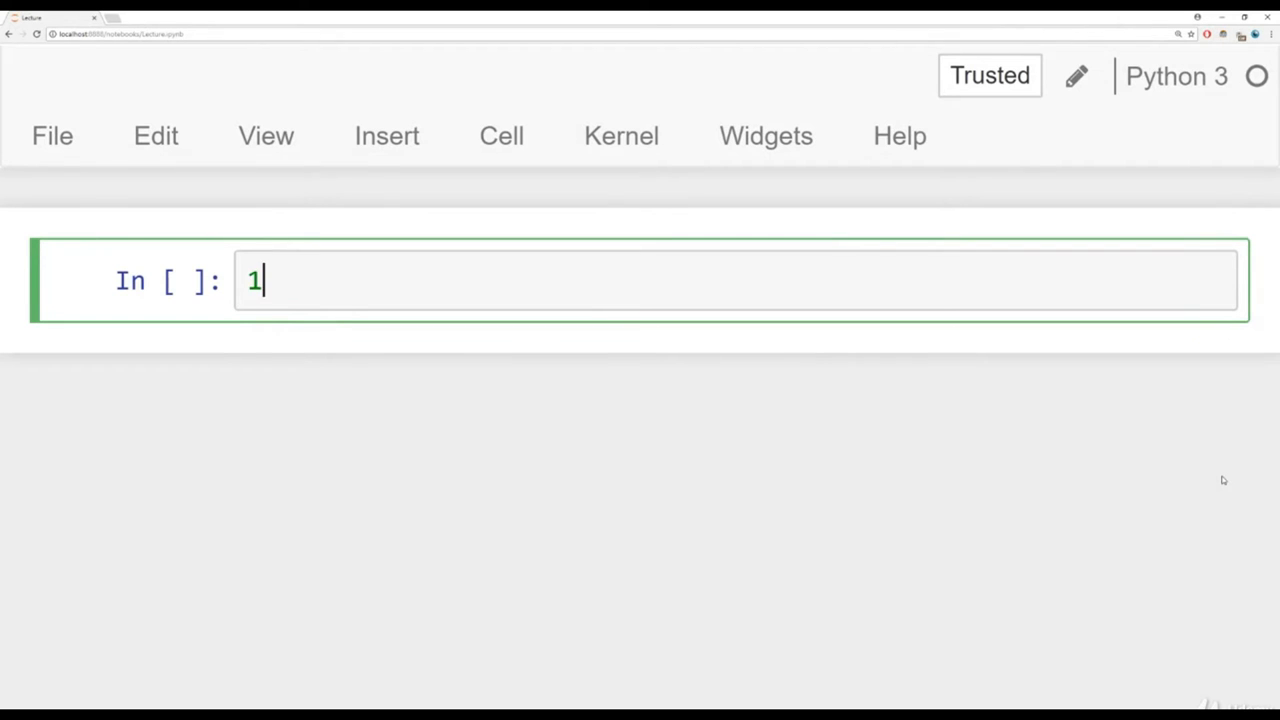
type("< 2")
type("2")
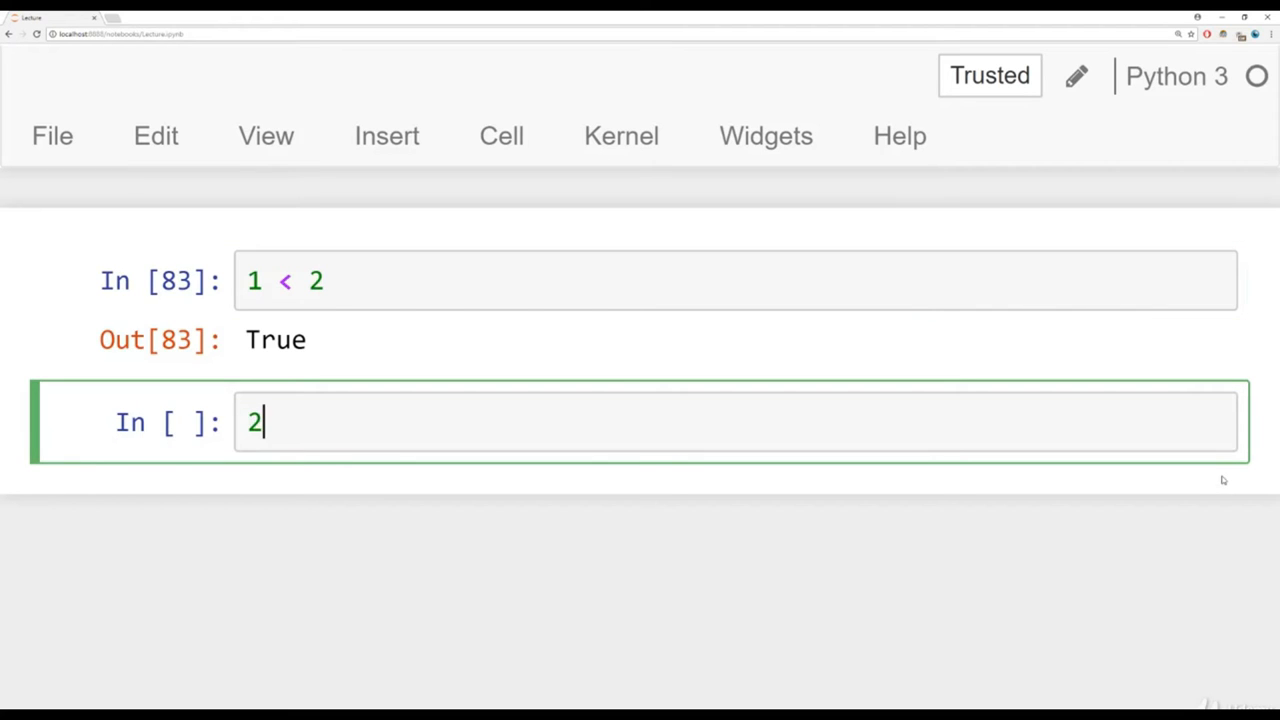
type("< 3")
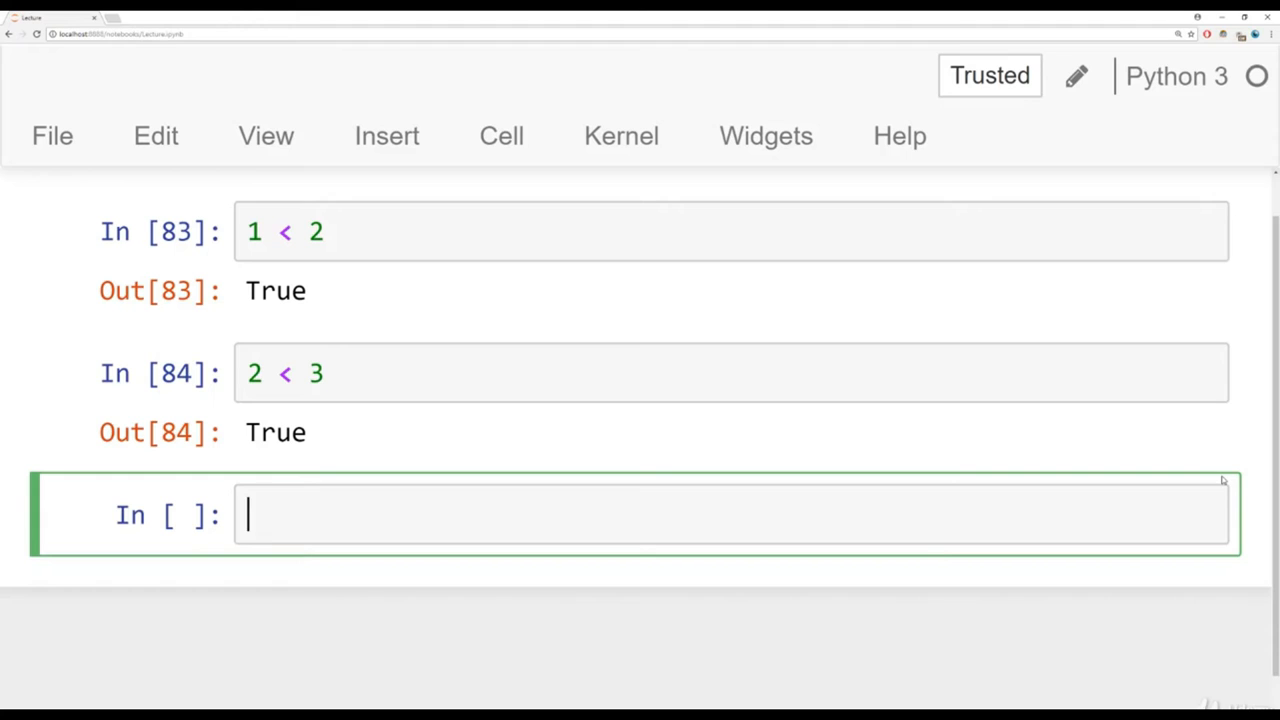
- Run chained 1 < 2 < 3 giving True, then edit it to 1 < 2 > 3 giving False
type("1 <")
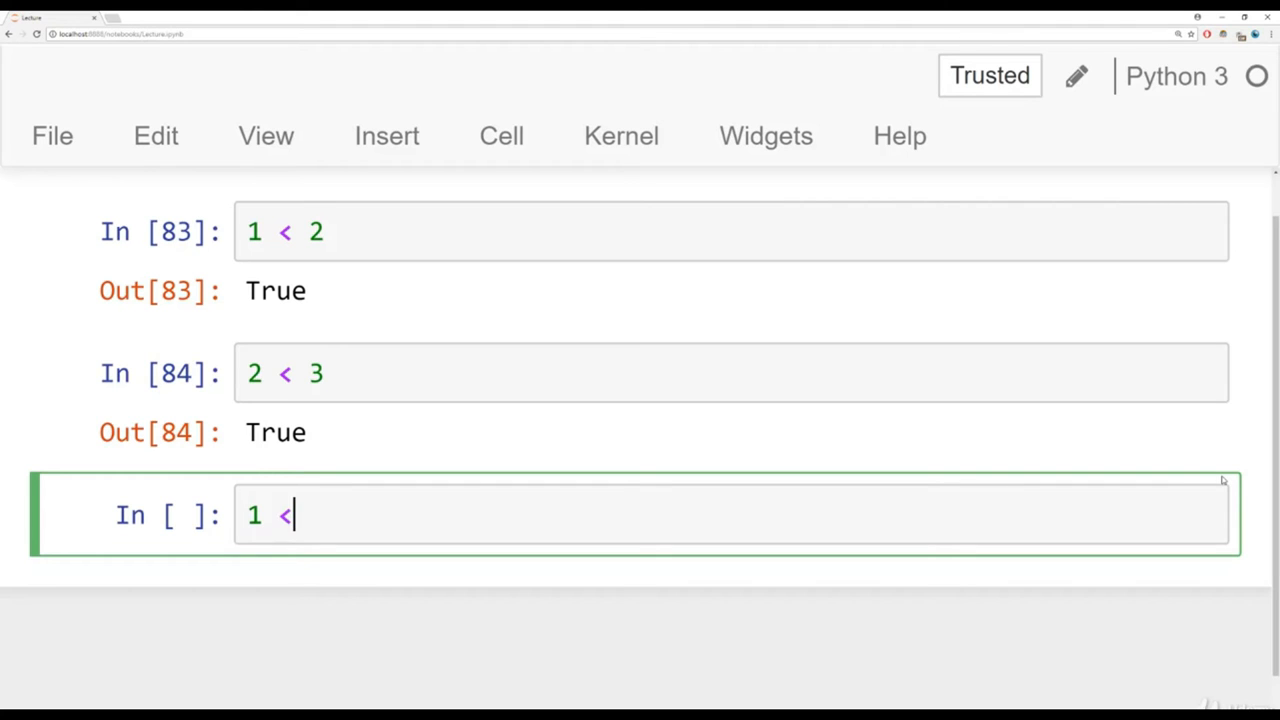
type("2 <")
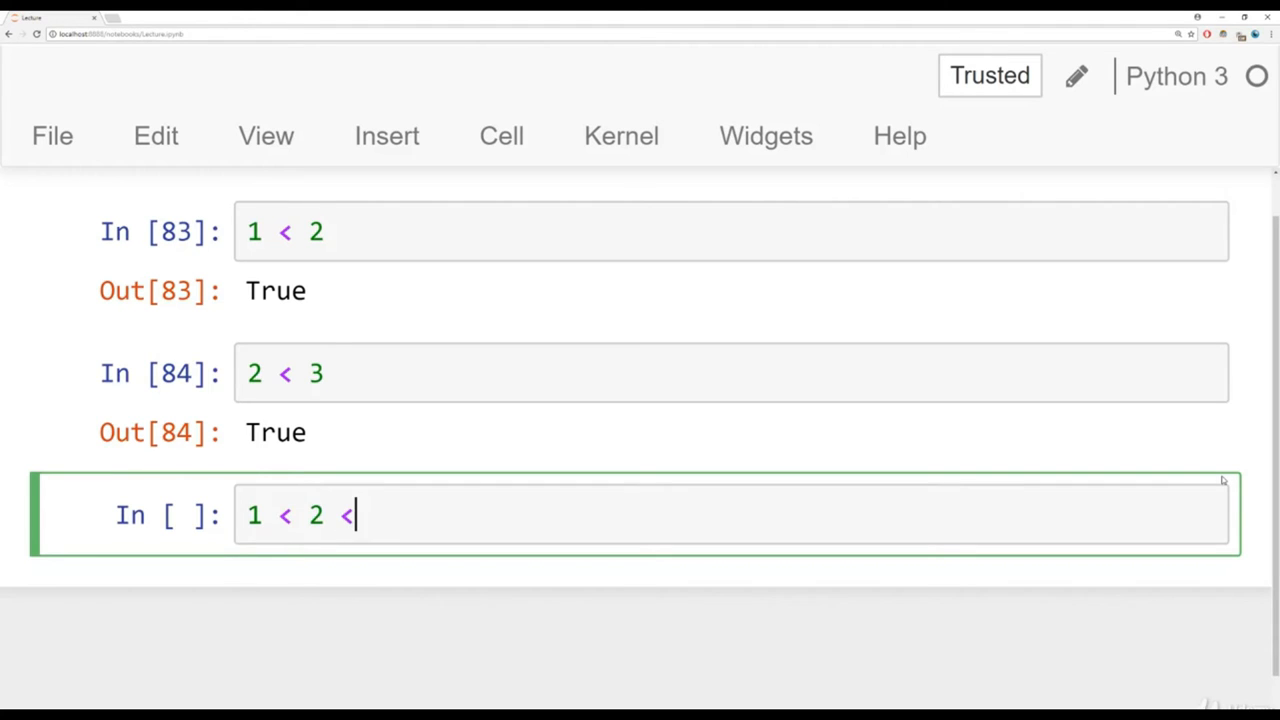
type("3")
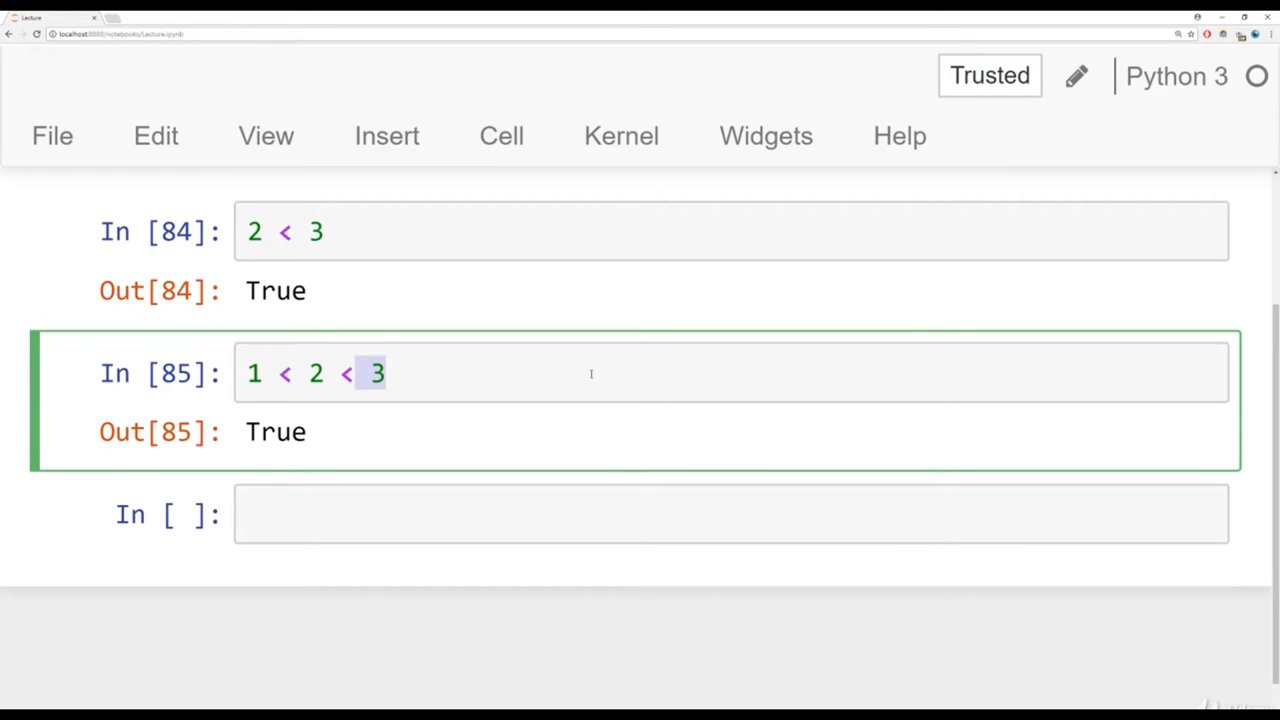
type(">")
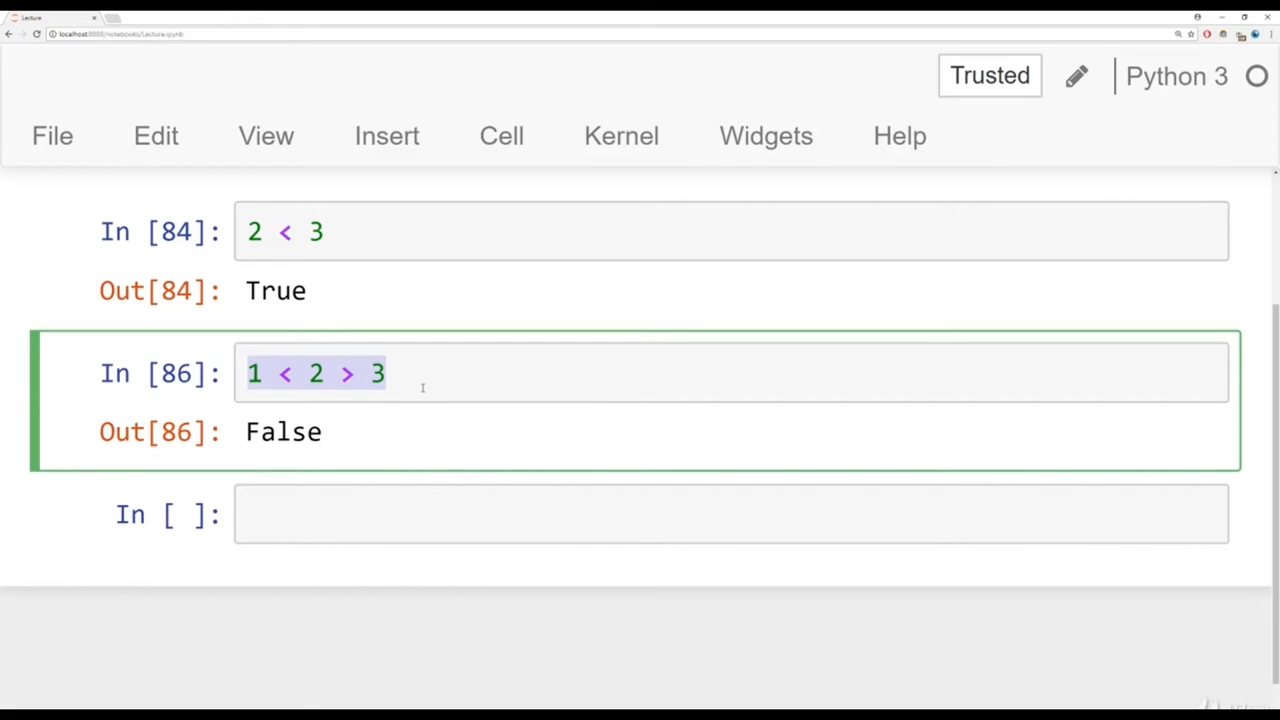
- In a new cell run 1 < 2 and 2 > 3 combined with the and keyword
left_click(340, 374)
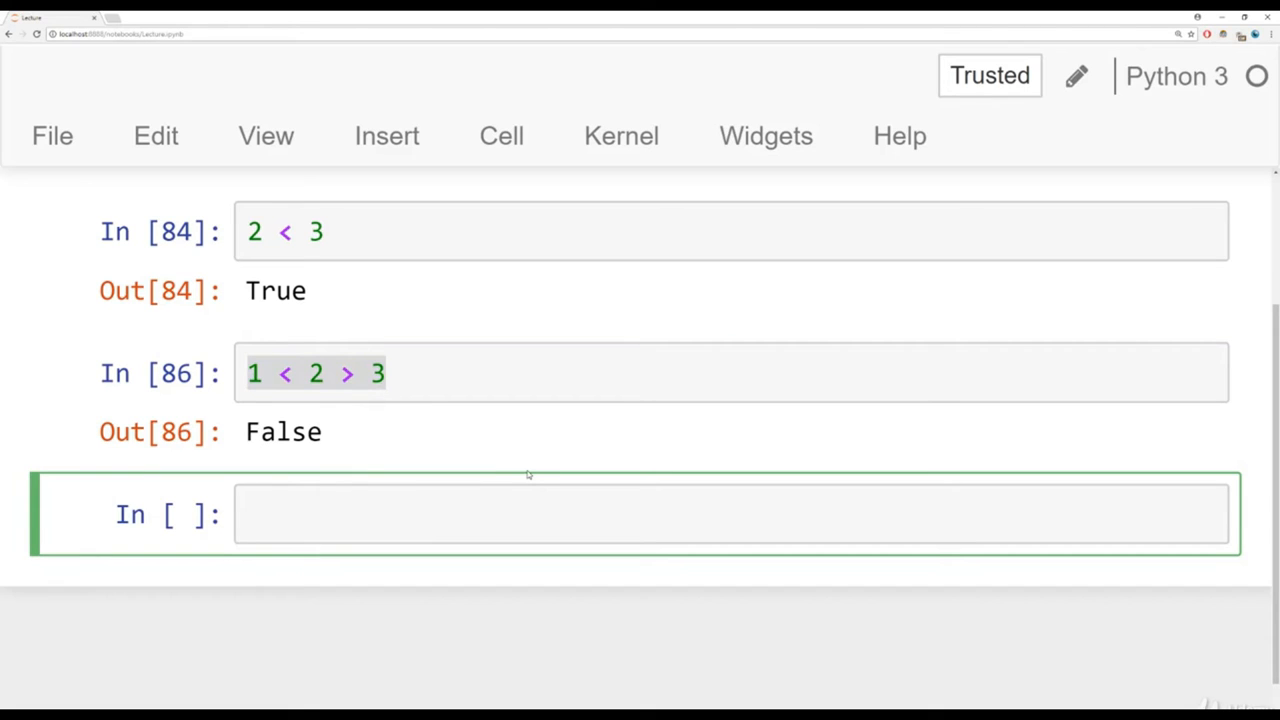
type("1")
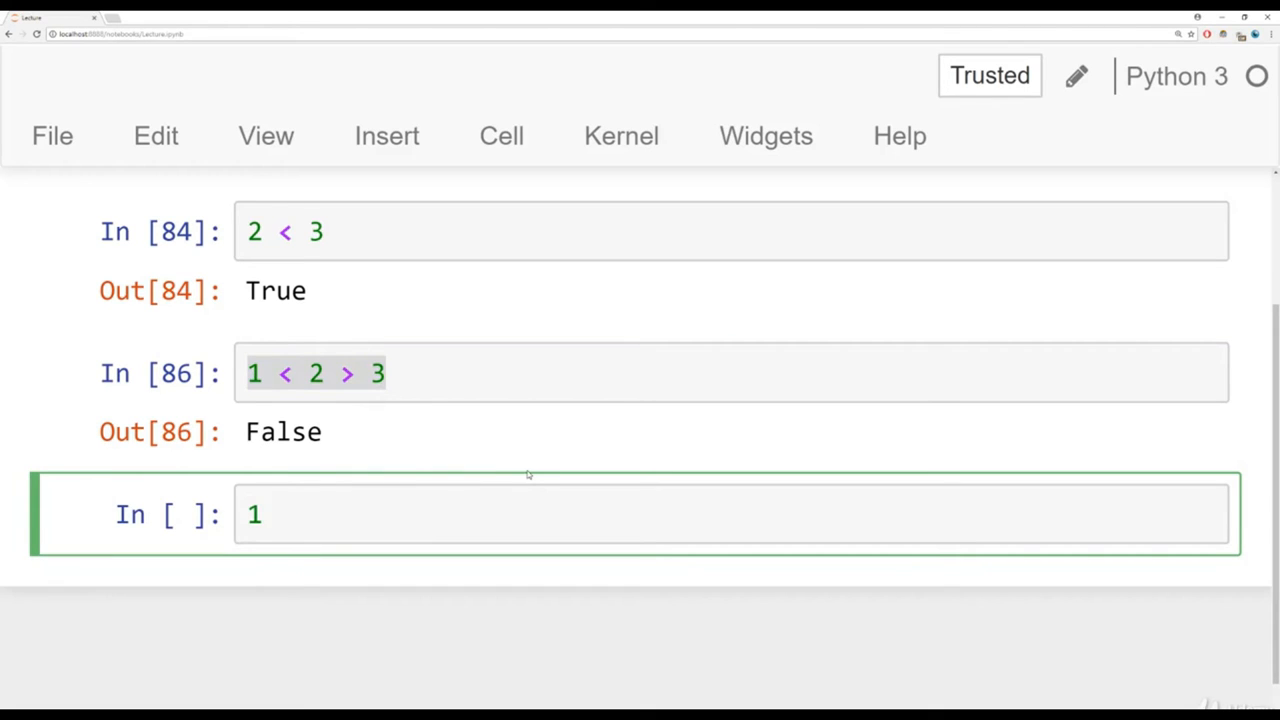
type("<")
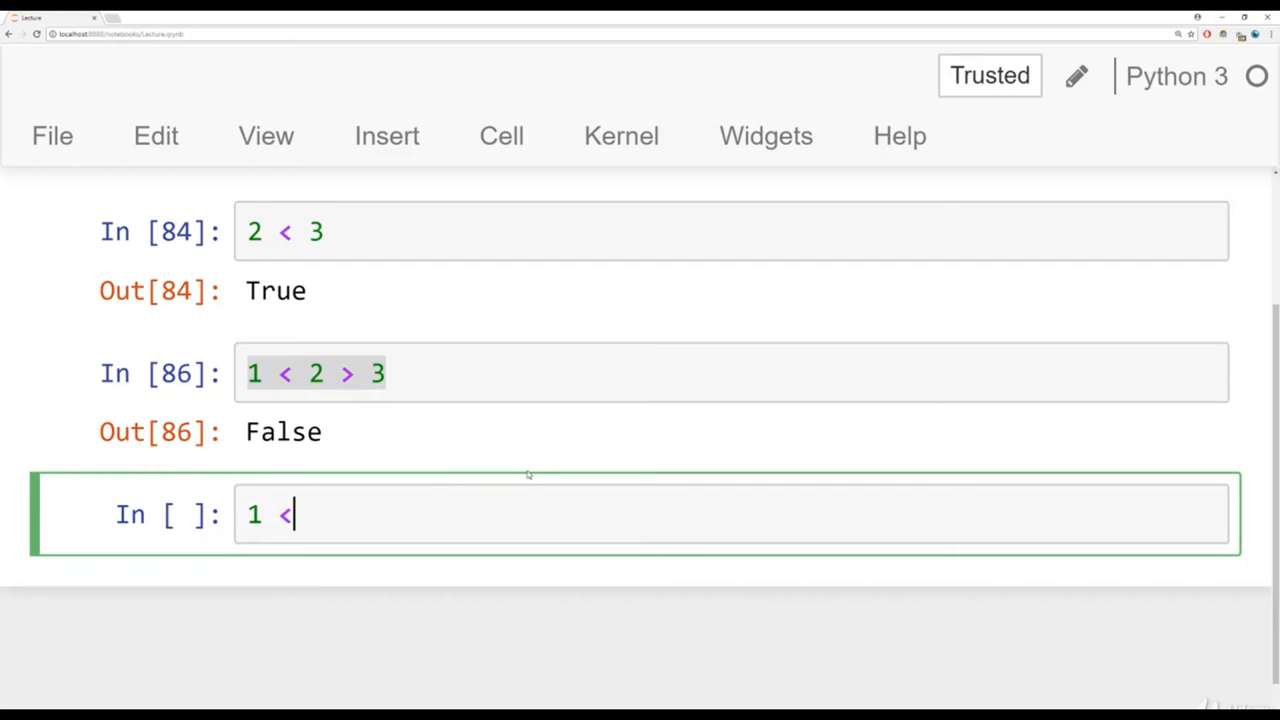
type("2")
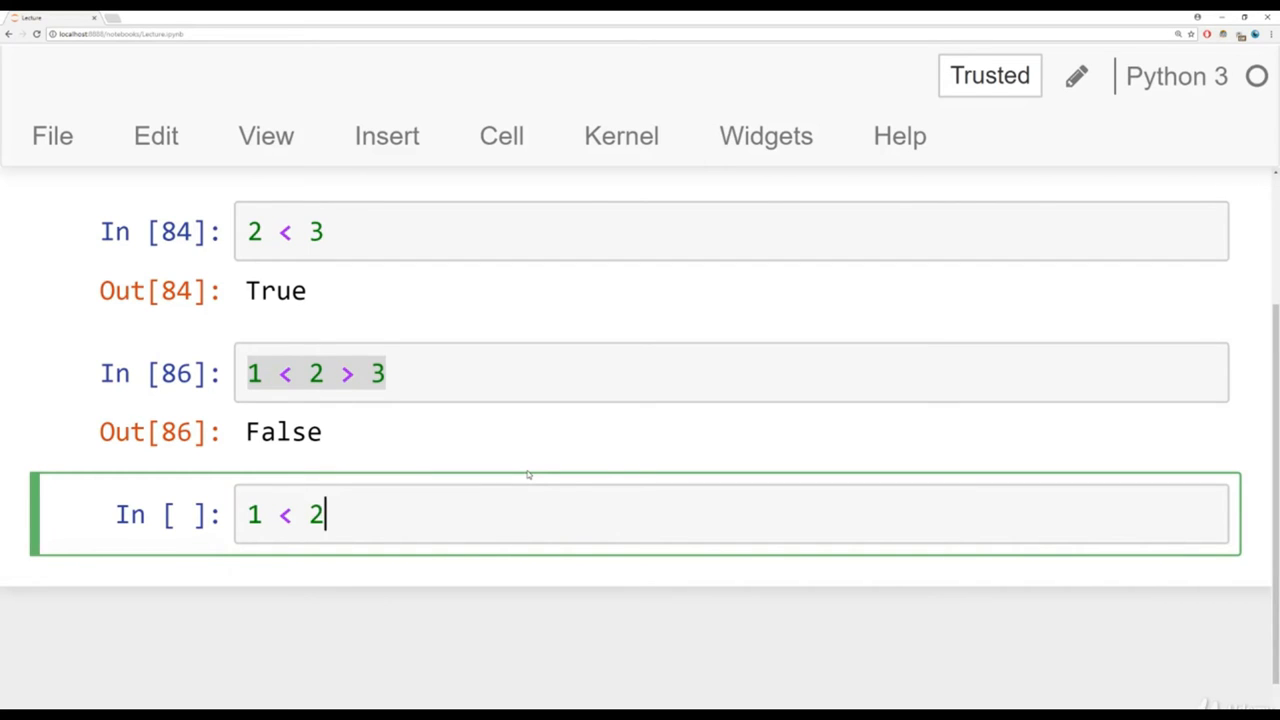
type("and")
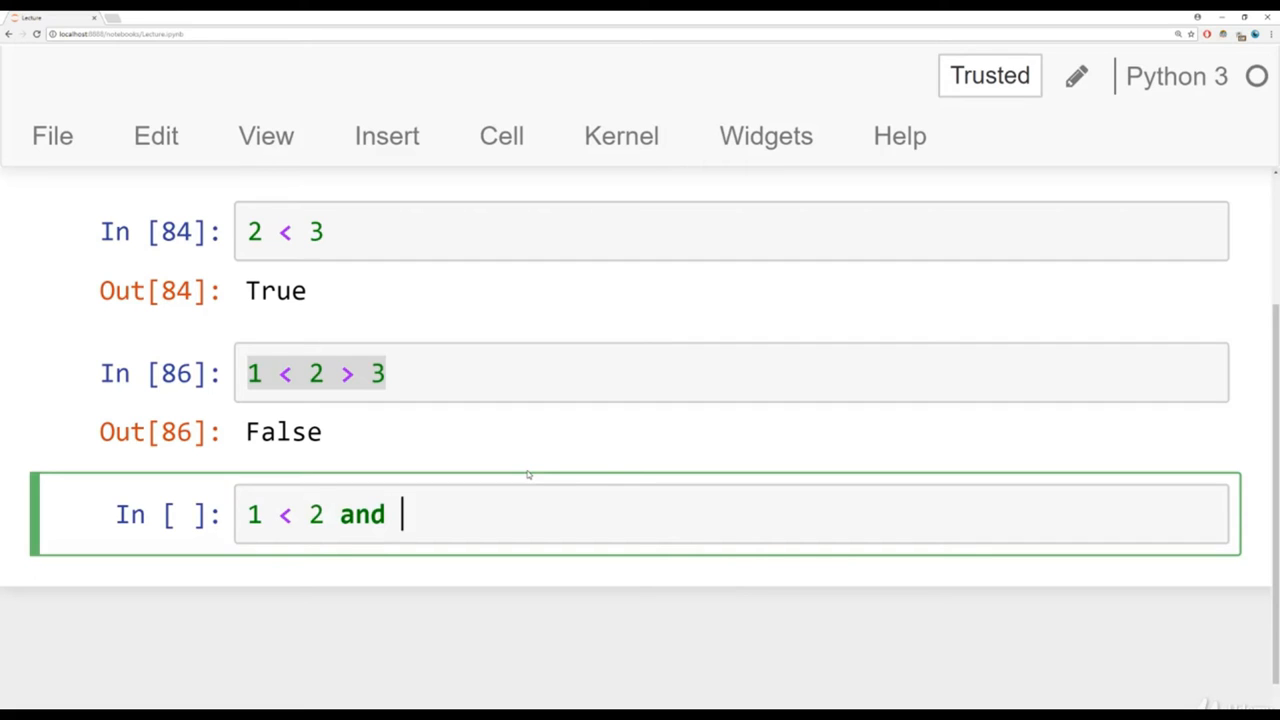
type("2 > 3")
type("'")
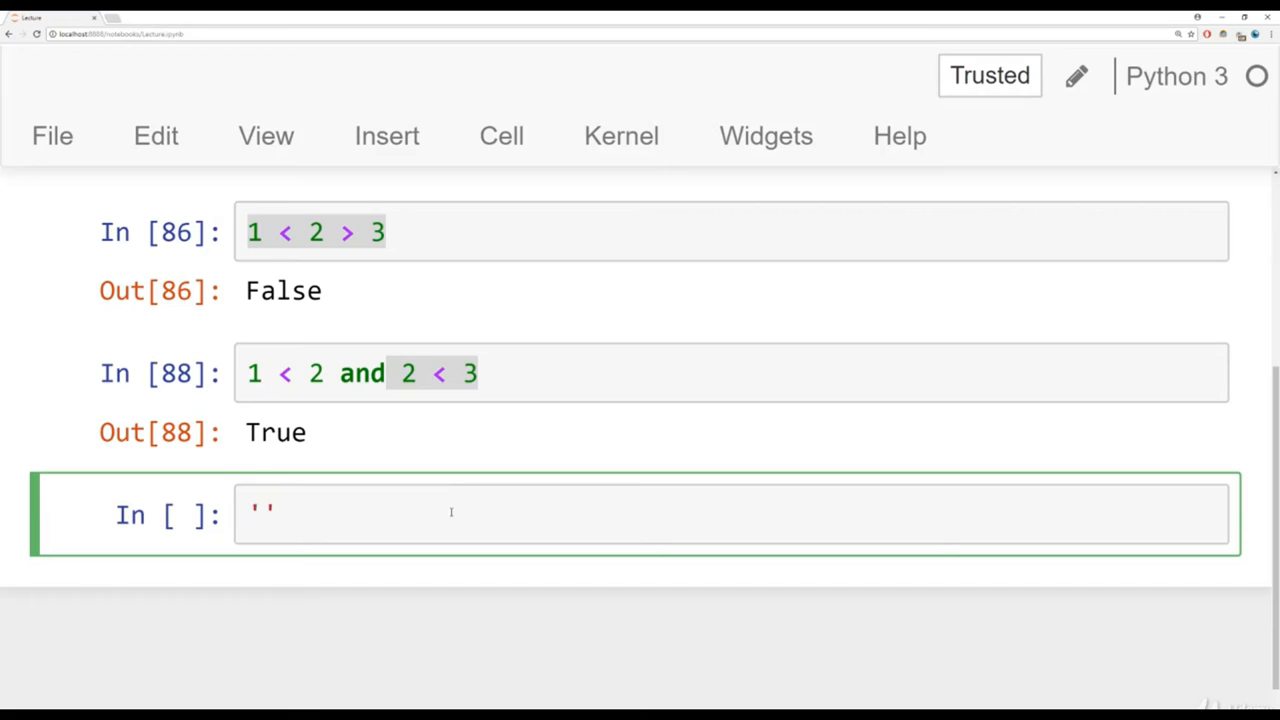
- Run 'h' == 'h' and 2 == 2 giving True, then reopen the cell for editing
type("h")
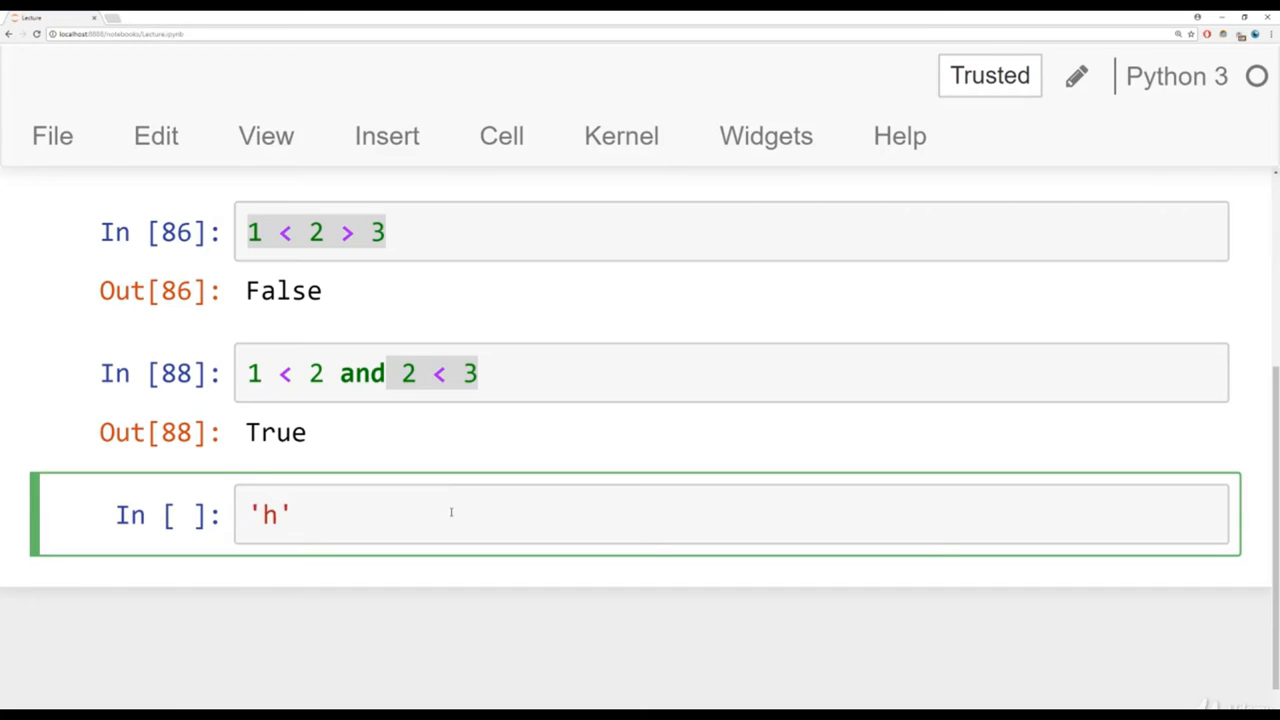
type("== ''")
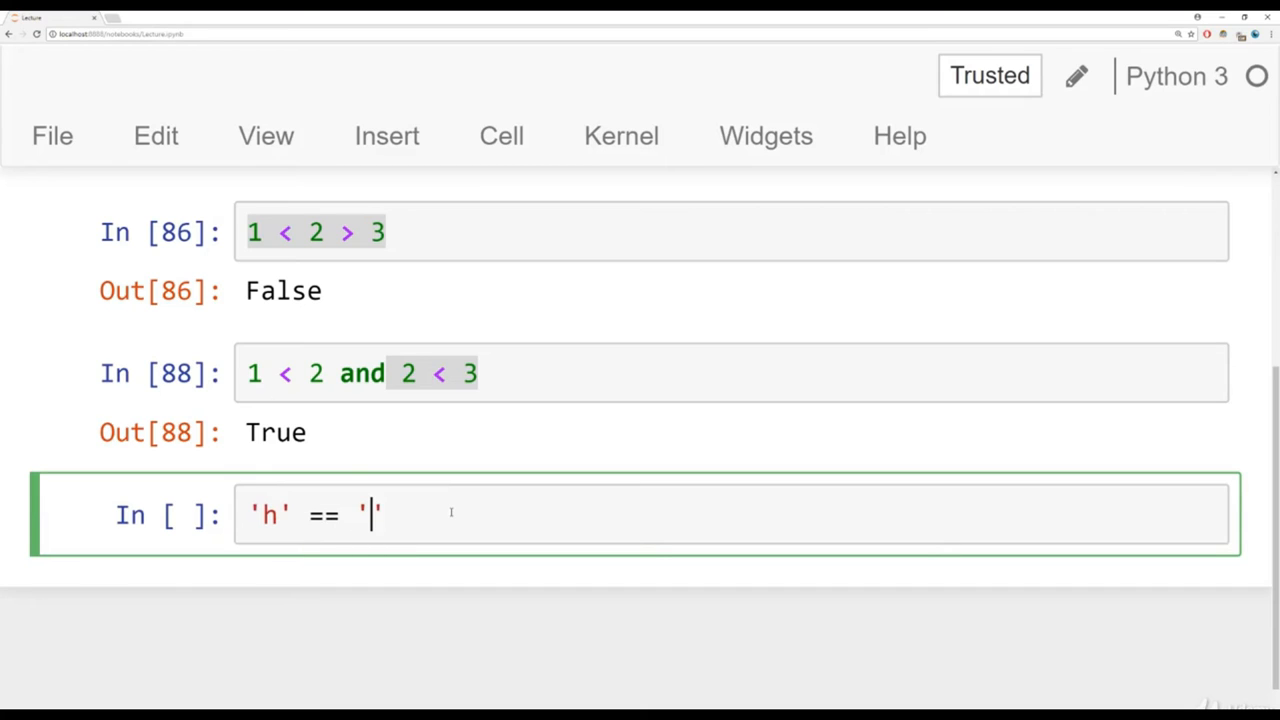
type("h' and 2 == 2")
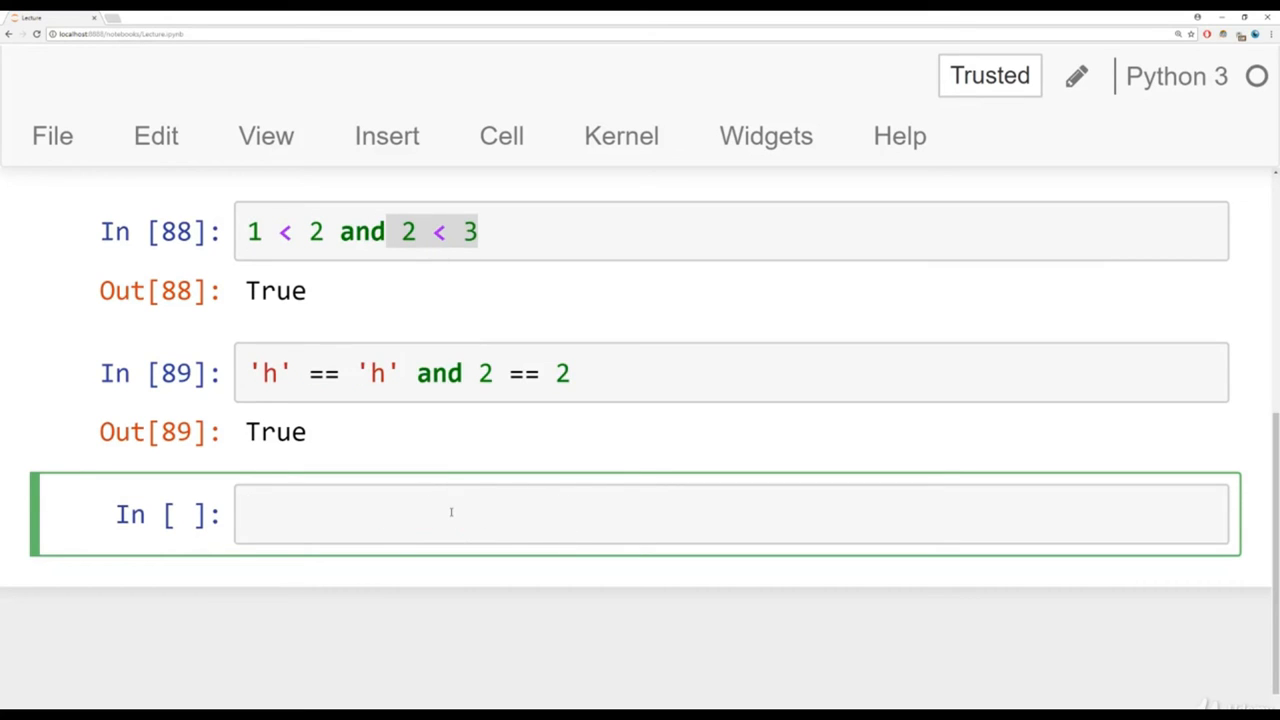
double_click(276, 432)
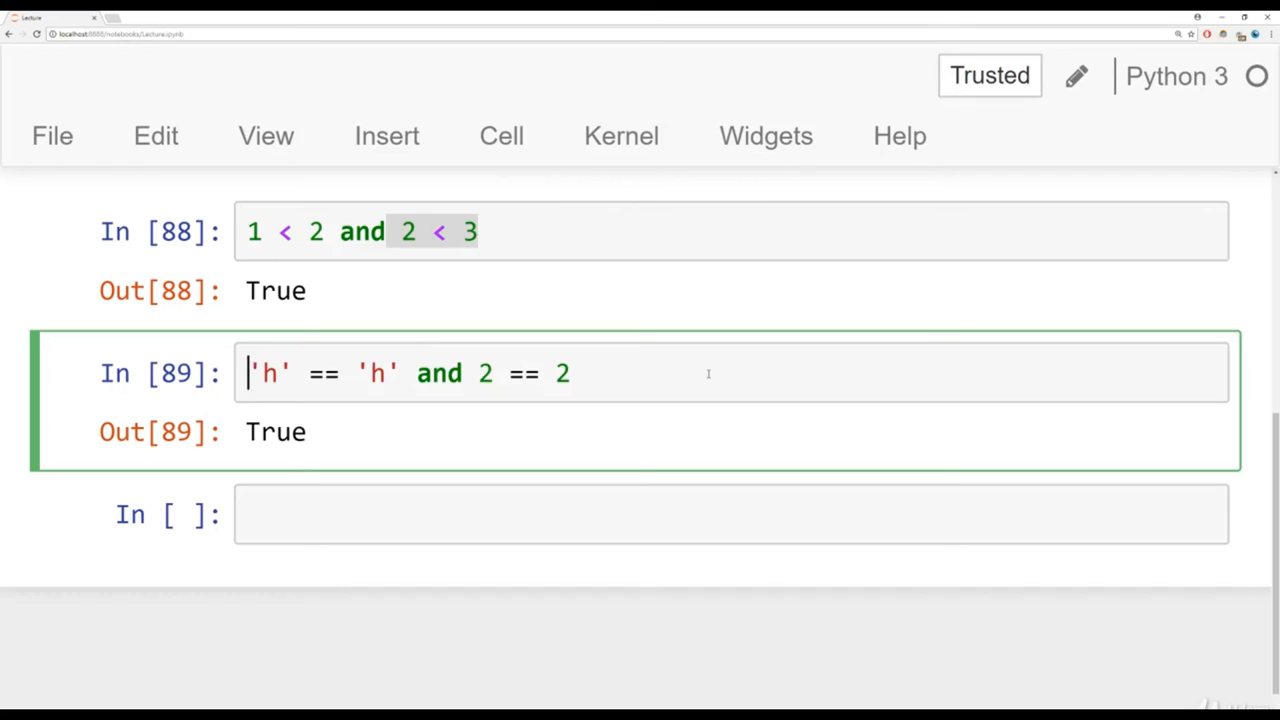
- Wrap each comparison in parentheses and rerun ('h' == 'h') and (2 == 2), still True
type("(")
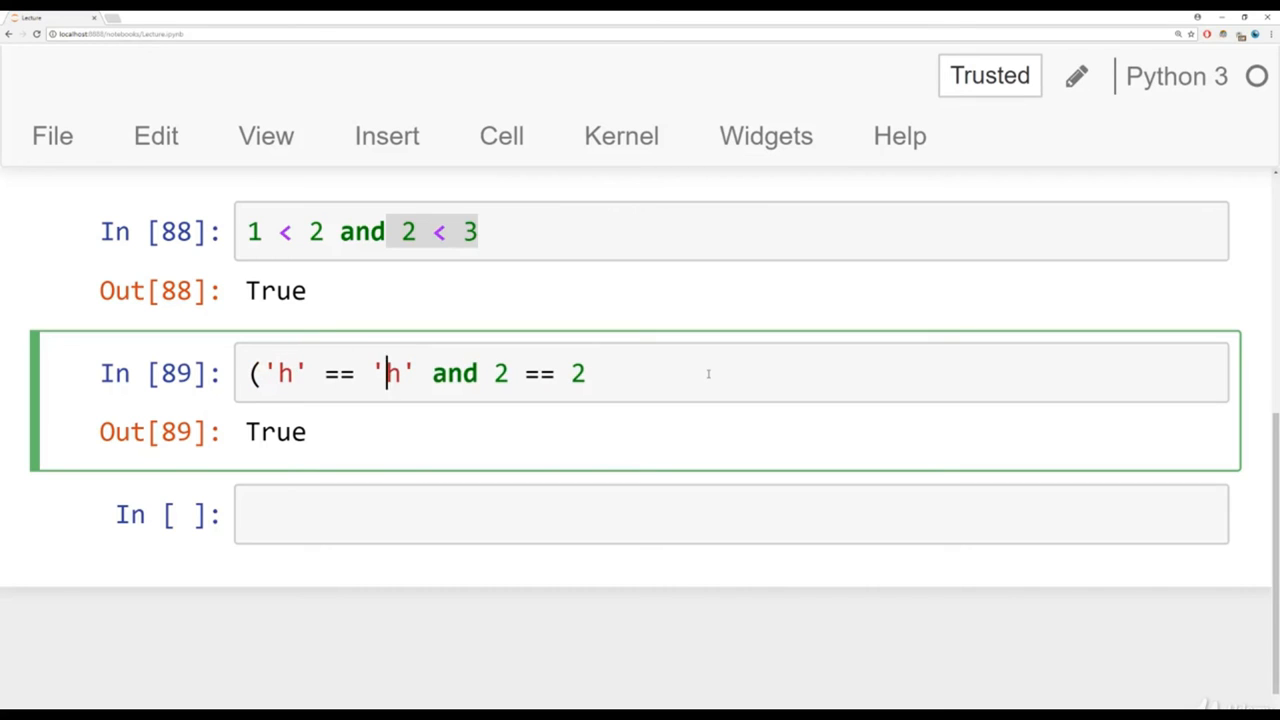
type(")")
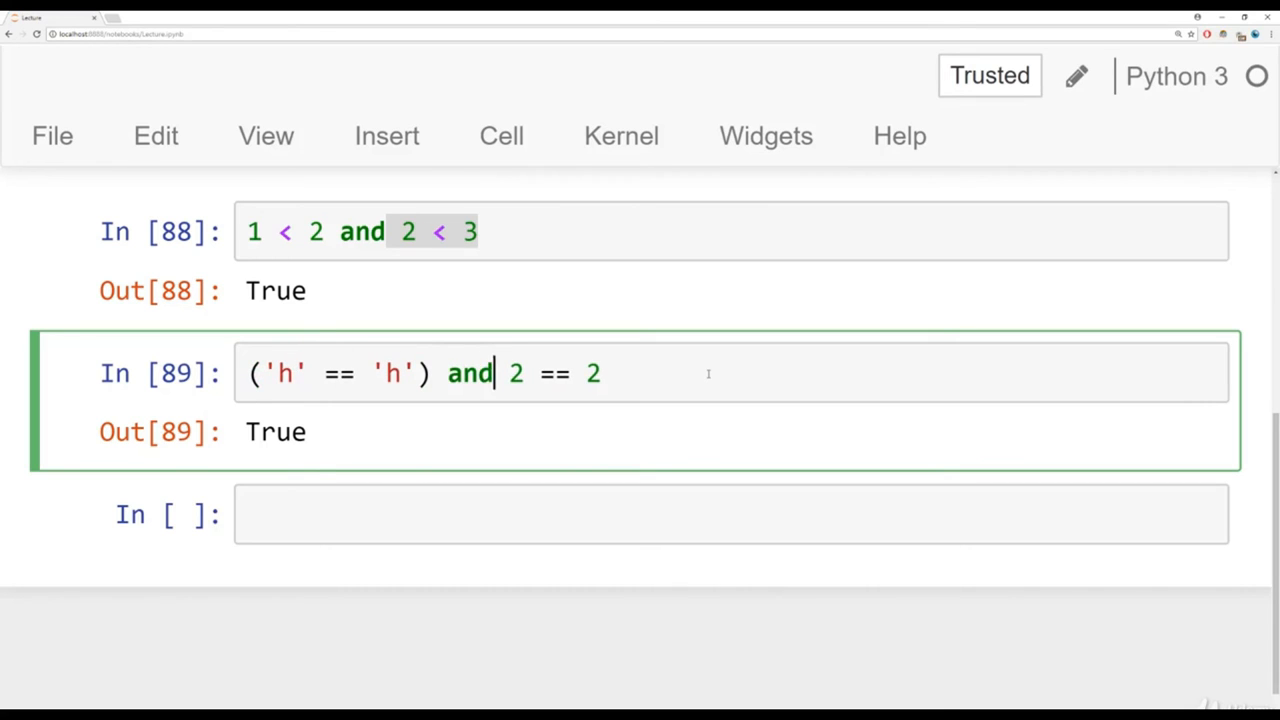
type("(")
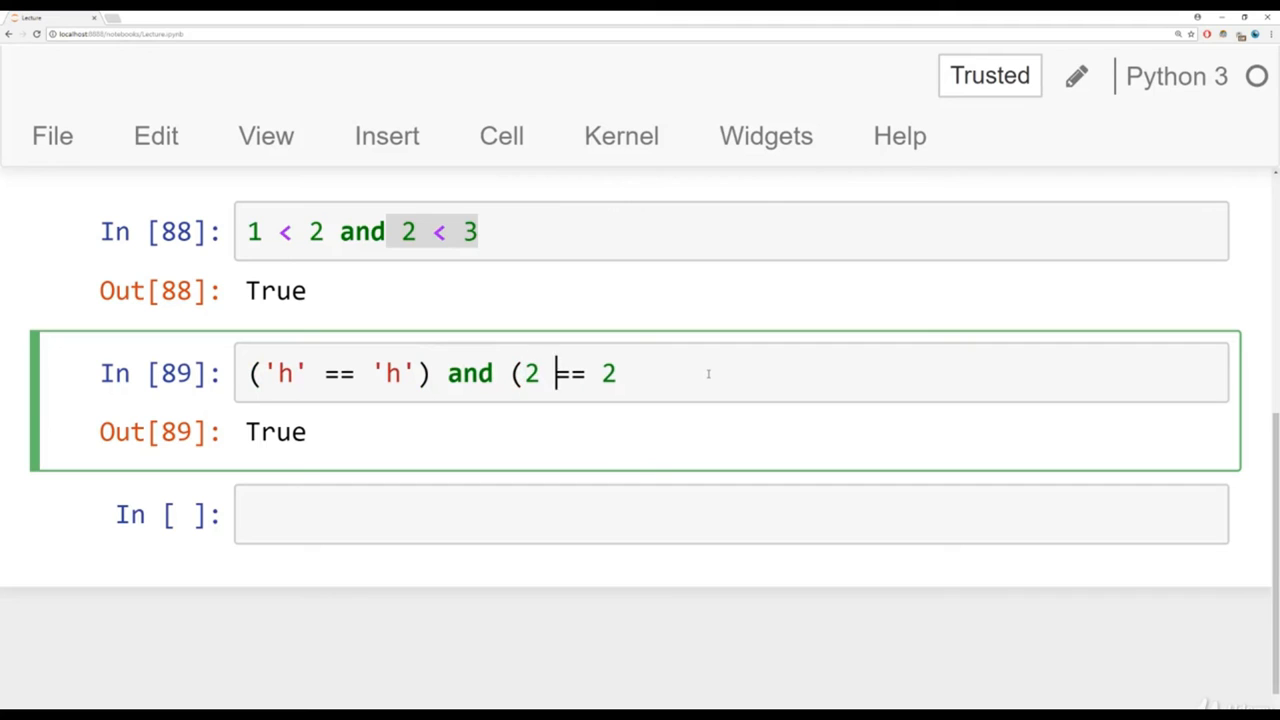
type(")")
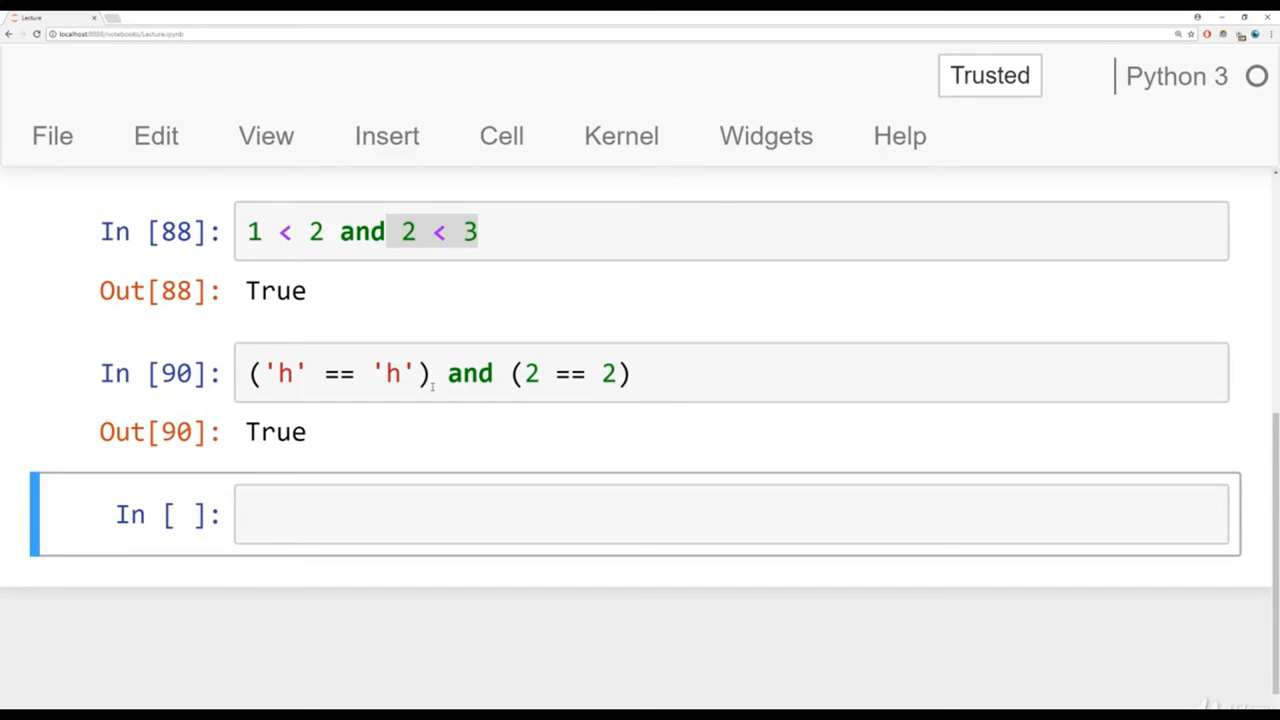
left_click(424, 374)
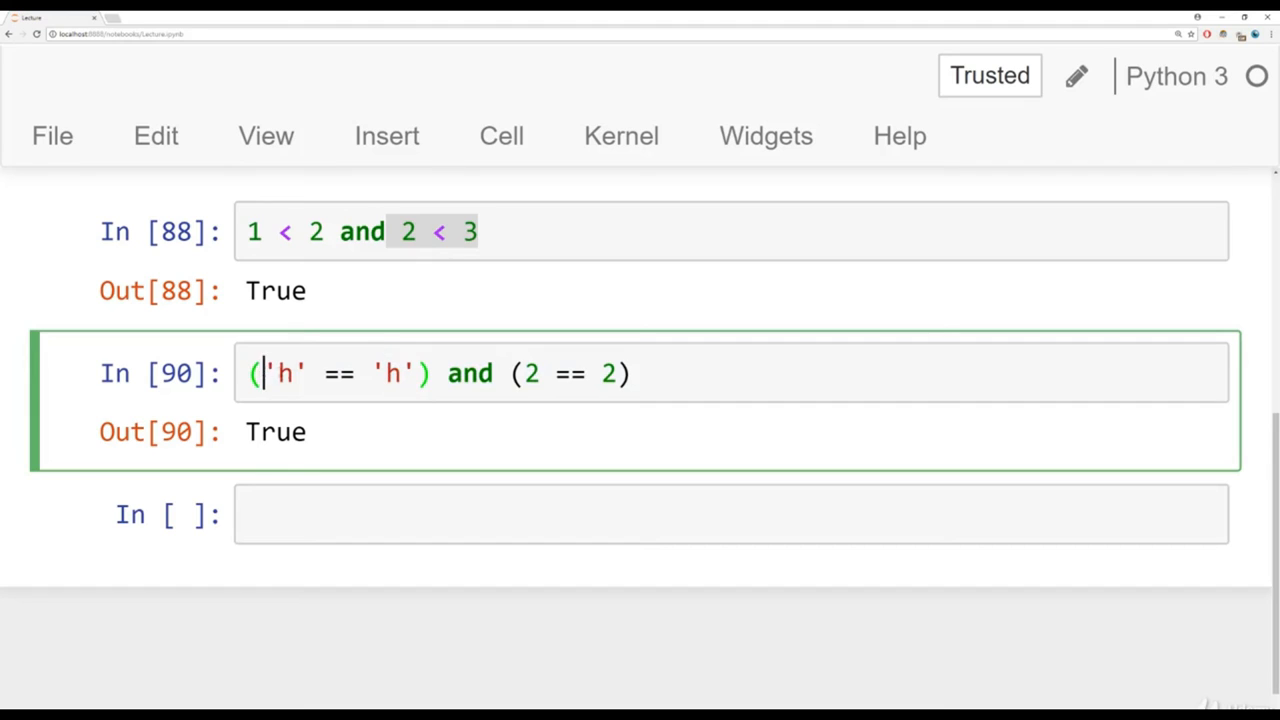
- Remove the parentheses, rerun 'h' == 'h' and 2 == 2 as True, highlighting the and keyword
key("Backspace")
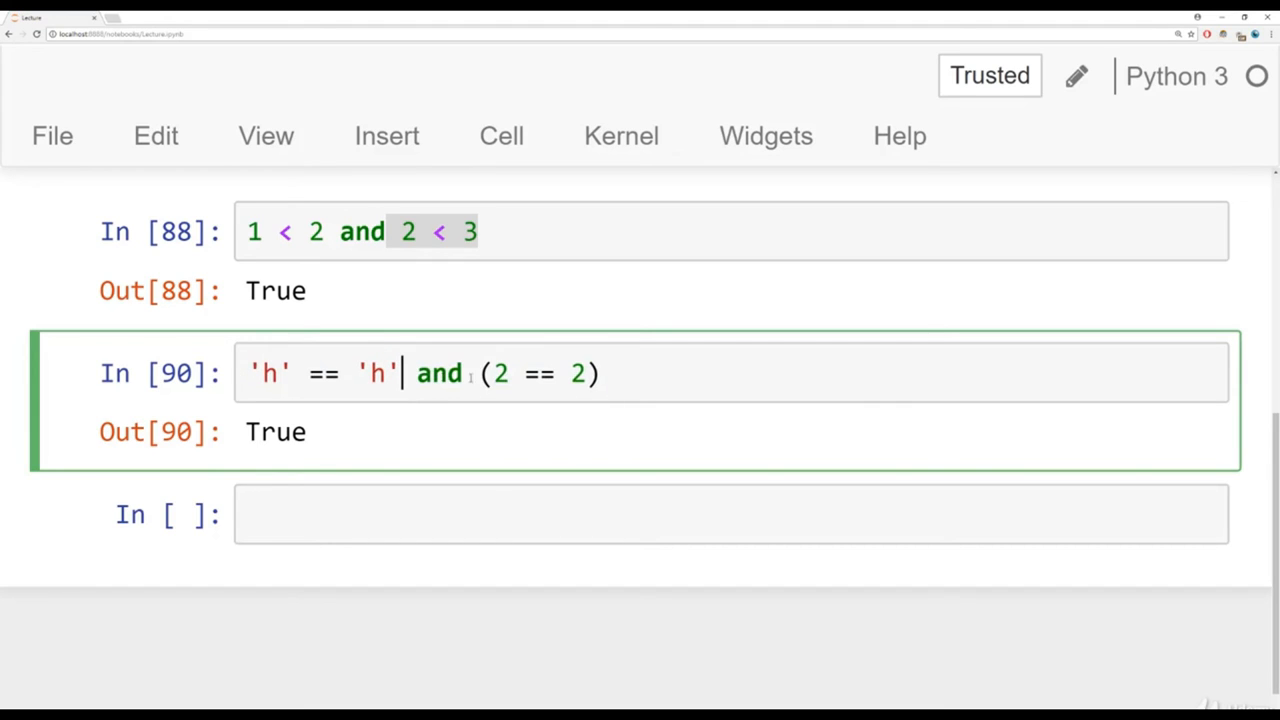
type("2 == 2")
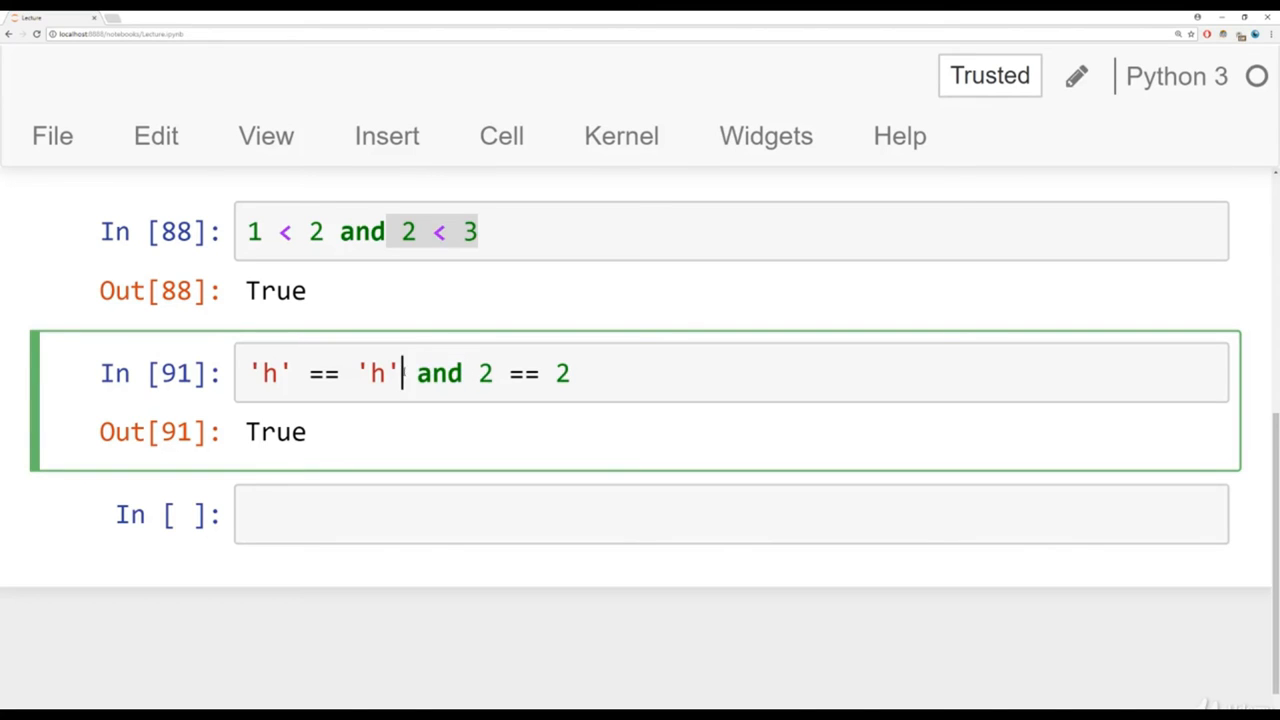
left_click_drag(400, 374, 252, 374)
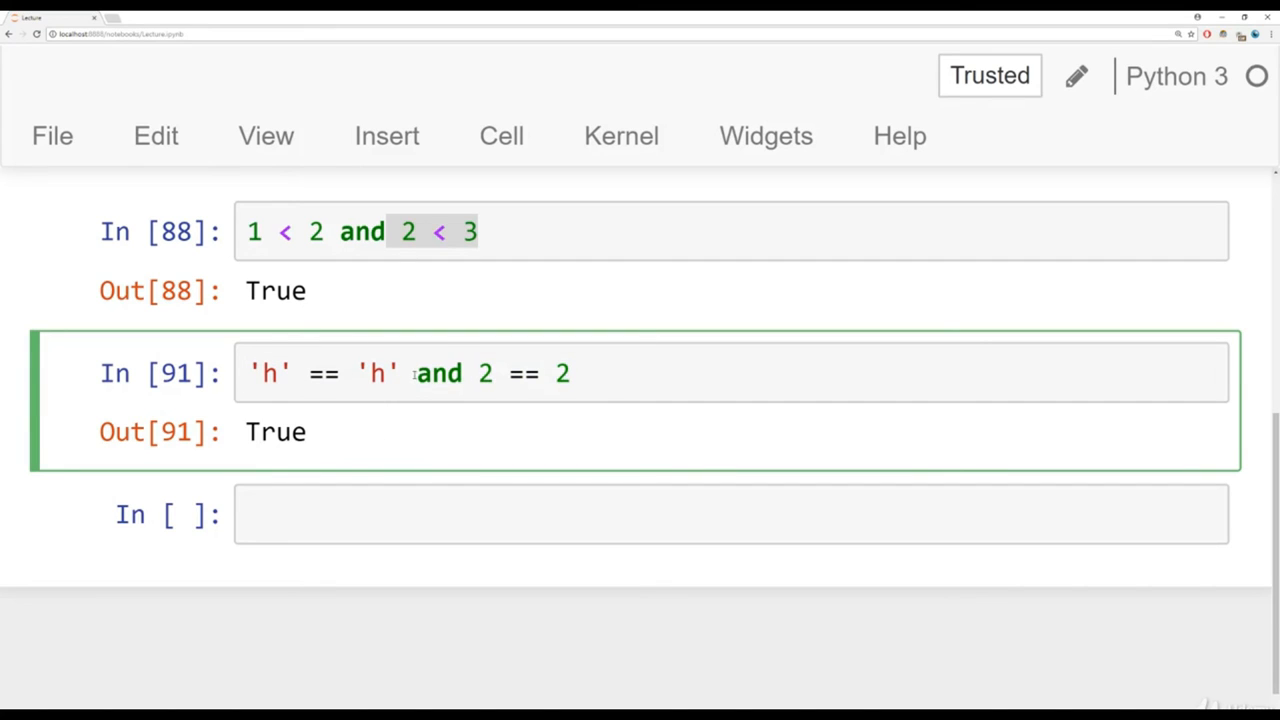
double_click(438, 374)
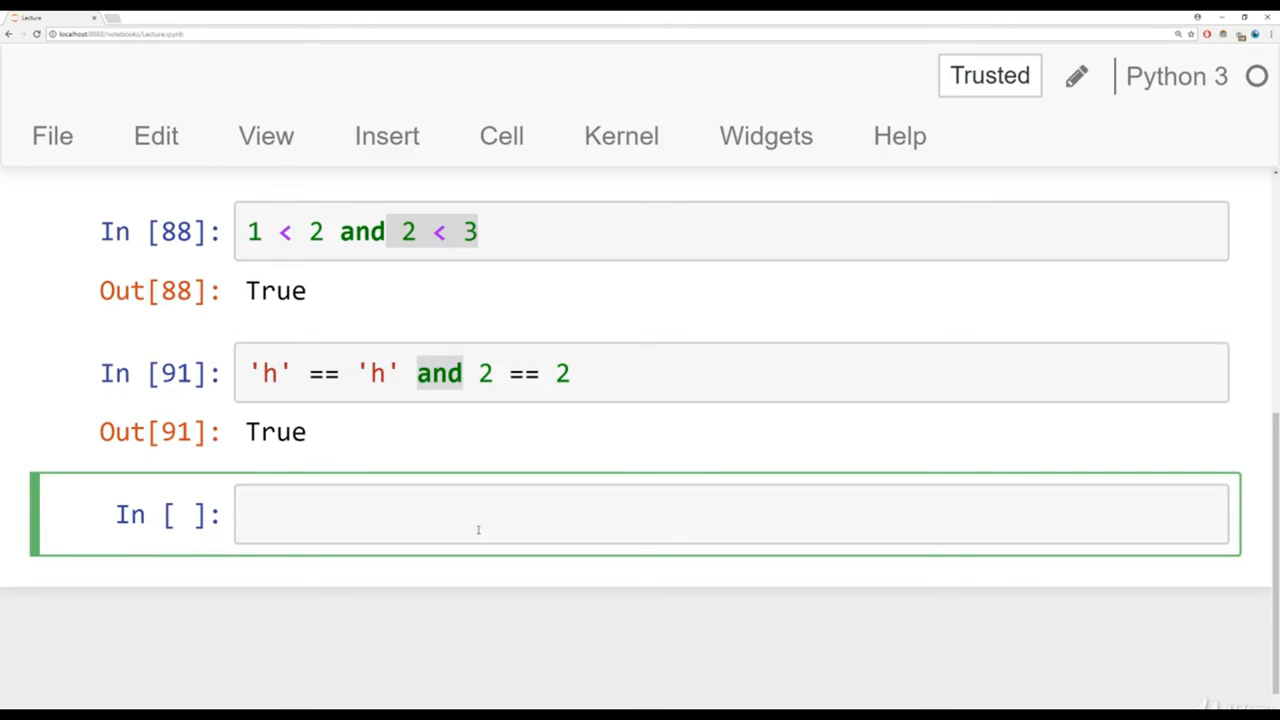
left_click(478, 514)
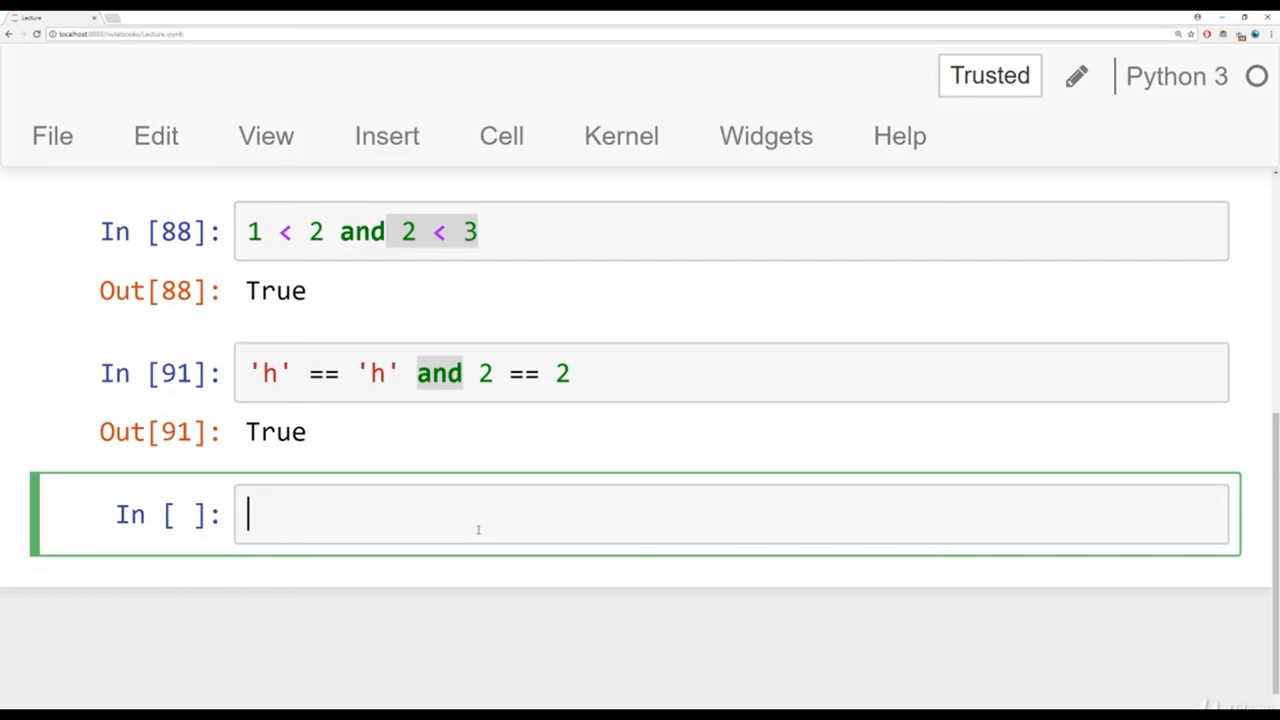
- Evaluate 1 == 1 or 2 == 2 in a new cell, returning True, and highlight the or keyword
type("1")
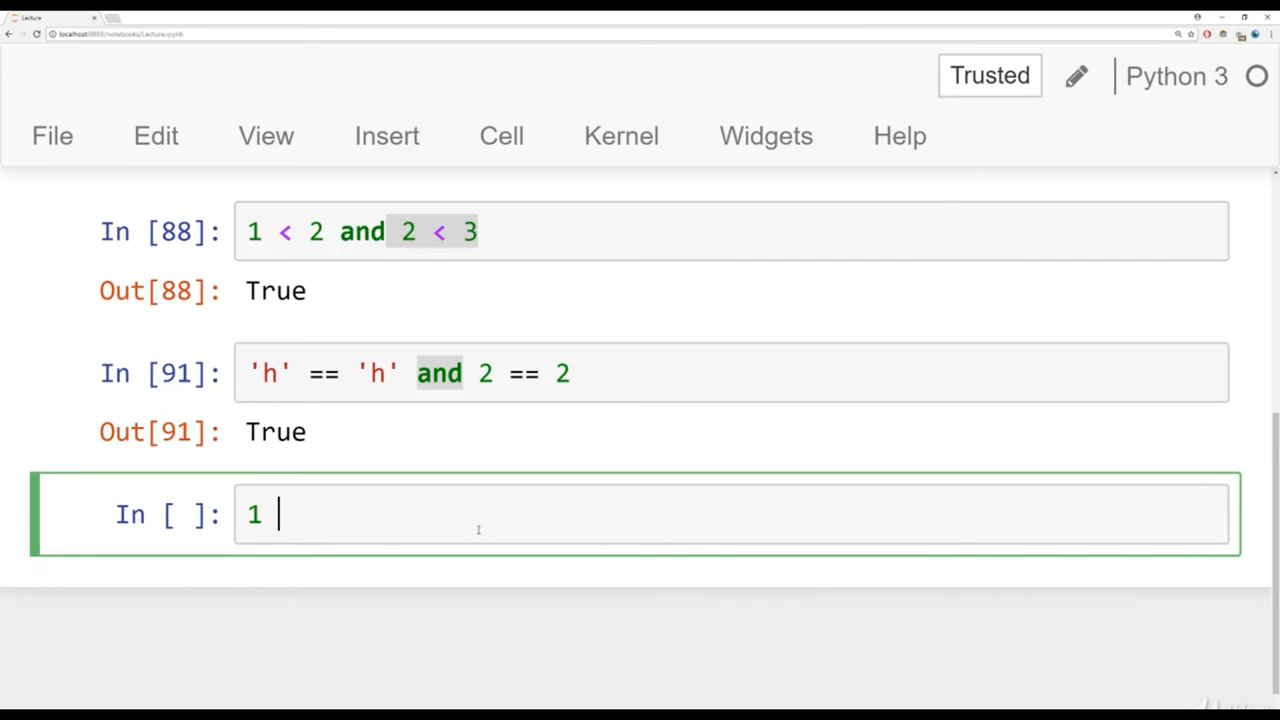
type("== 1")
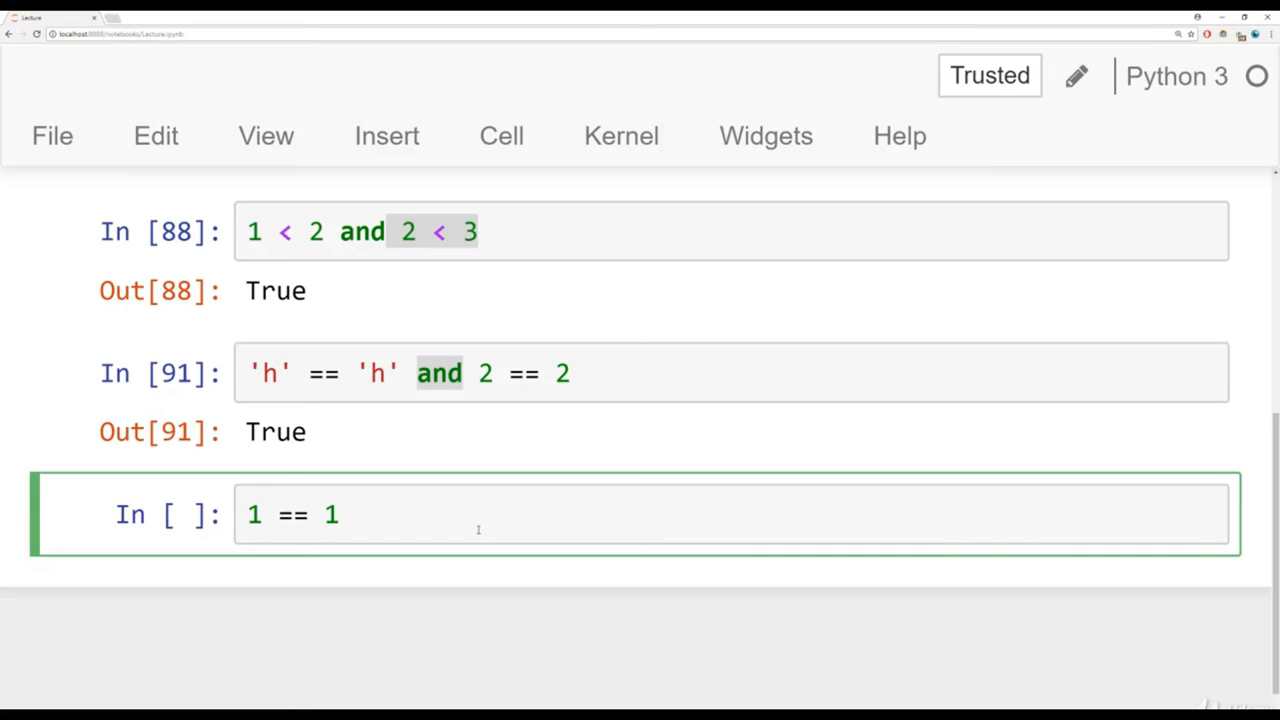
type("or")
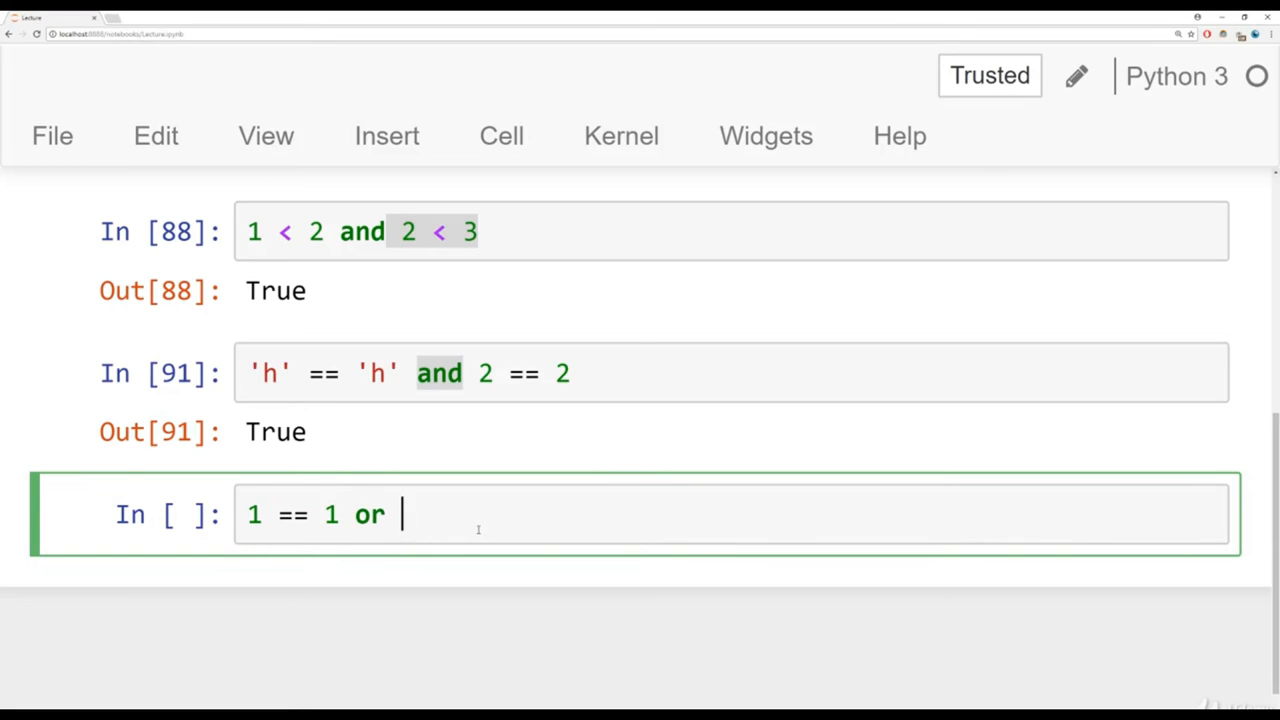
type("2 == 2")
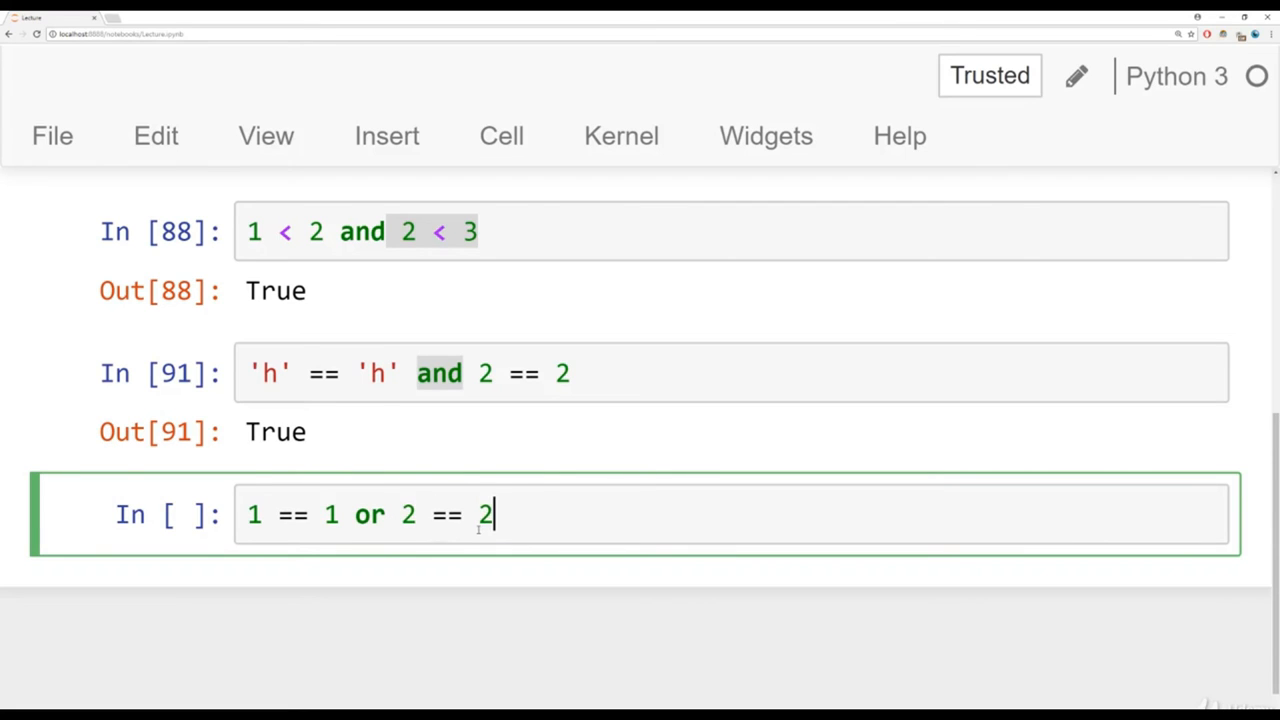
key("shift+enter")
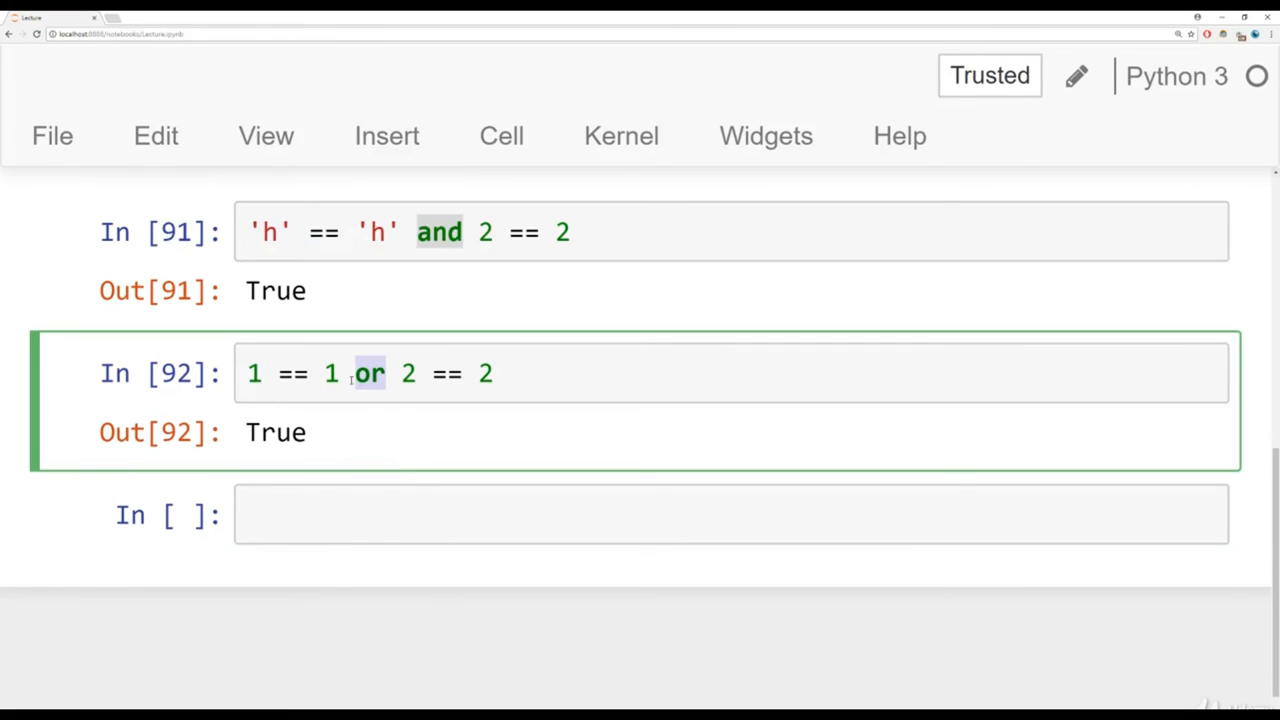
left_click_drag(248, 374, 340, 374)
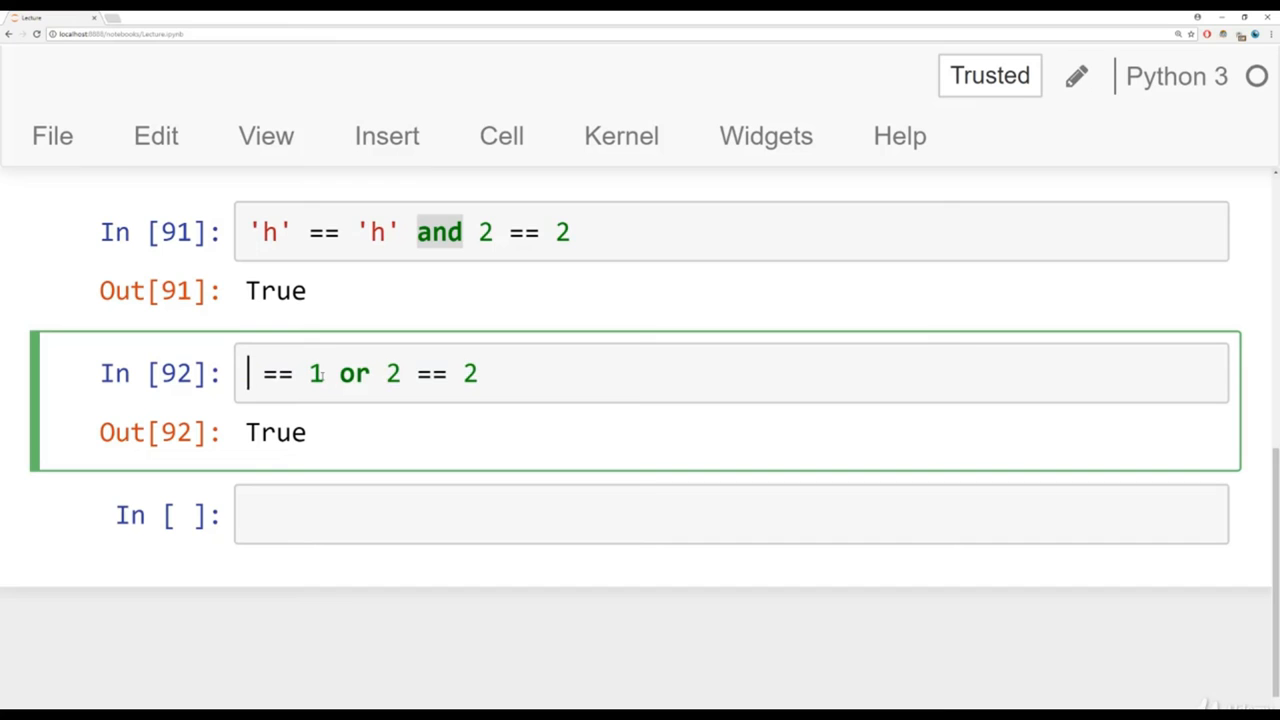
type("100")
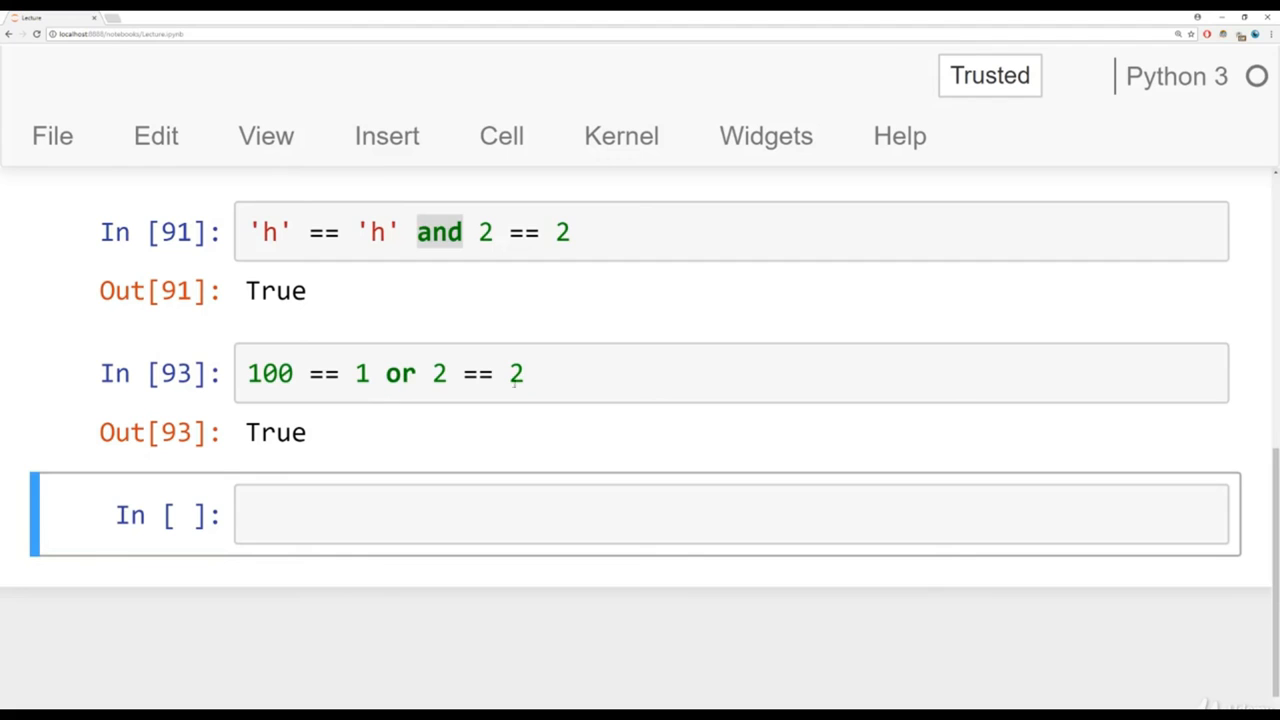
left_click(400, 374)
type("00")
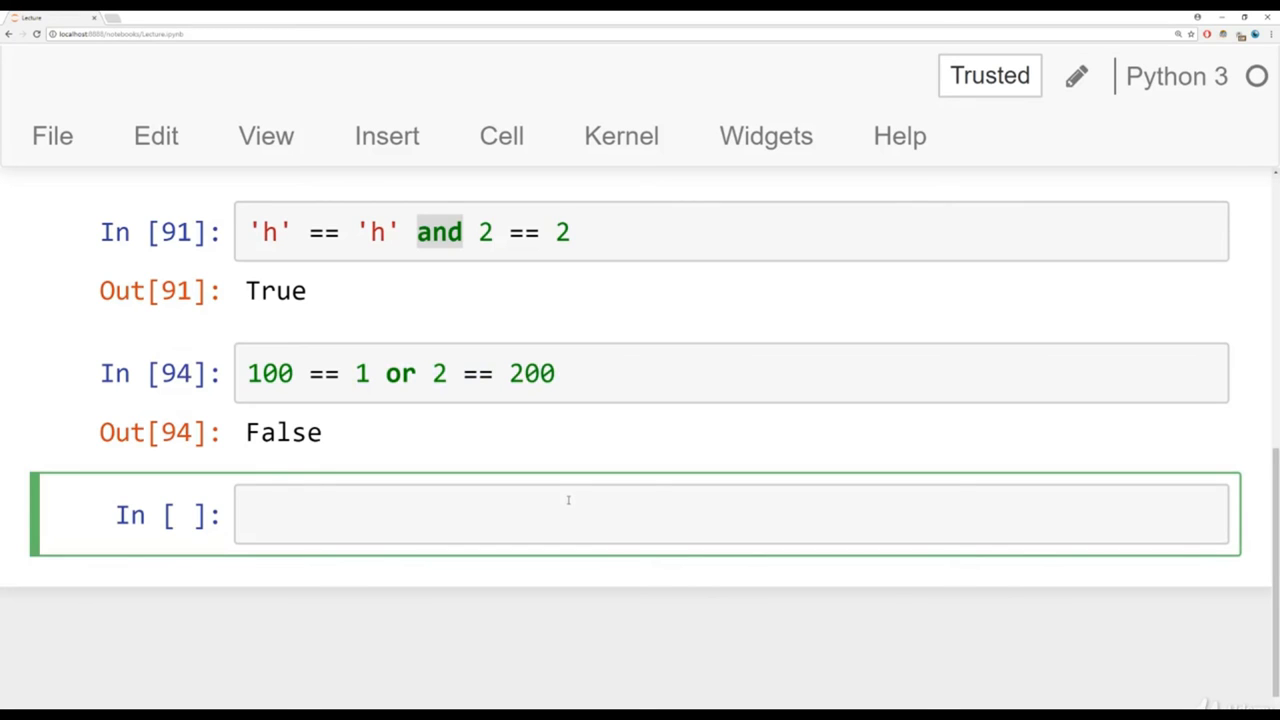
left_click(568, 516)
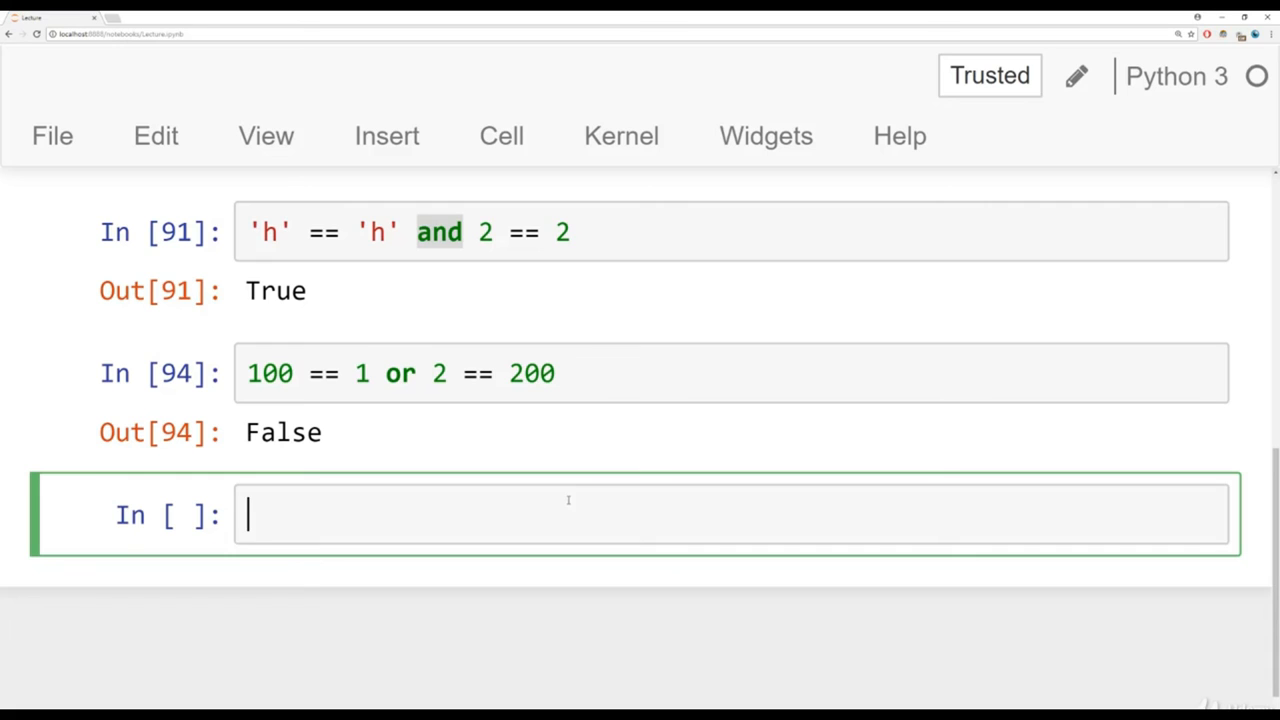
left_click(400, 374)
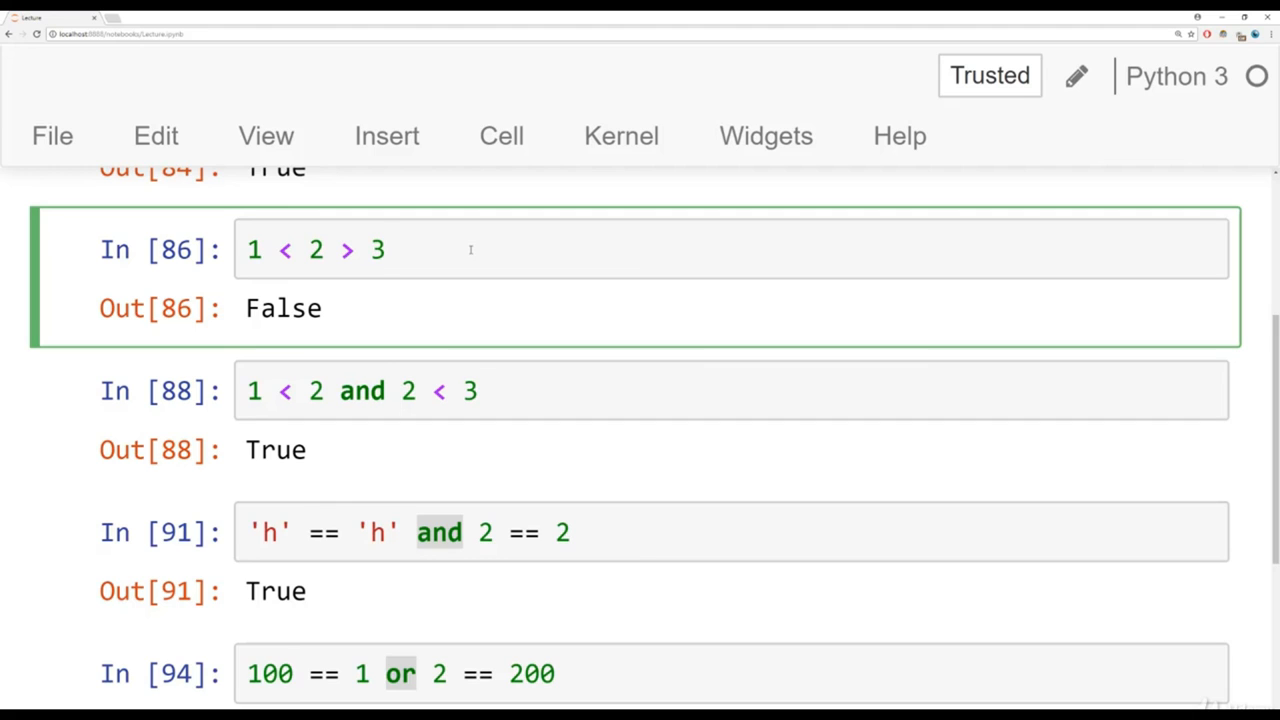
scroll("down", 3)
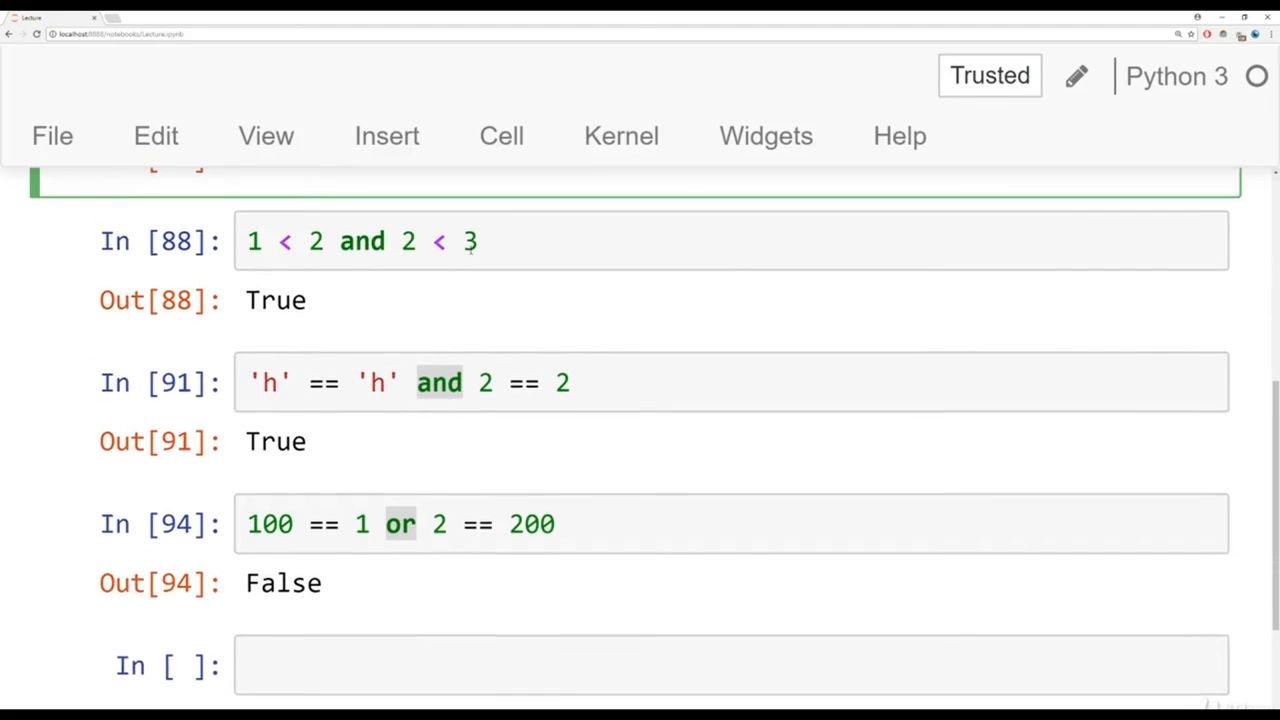
left_click(420, 524)
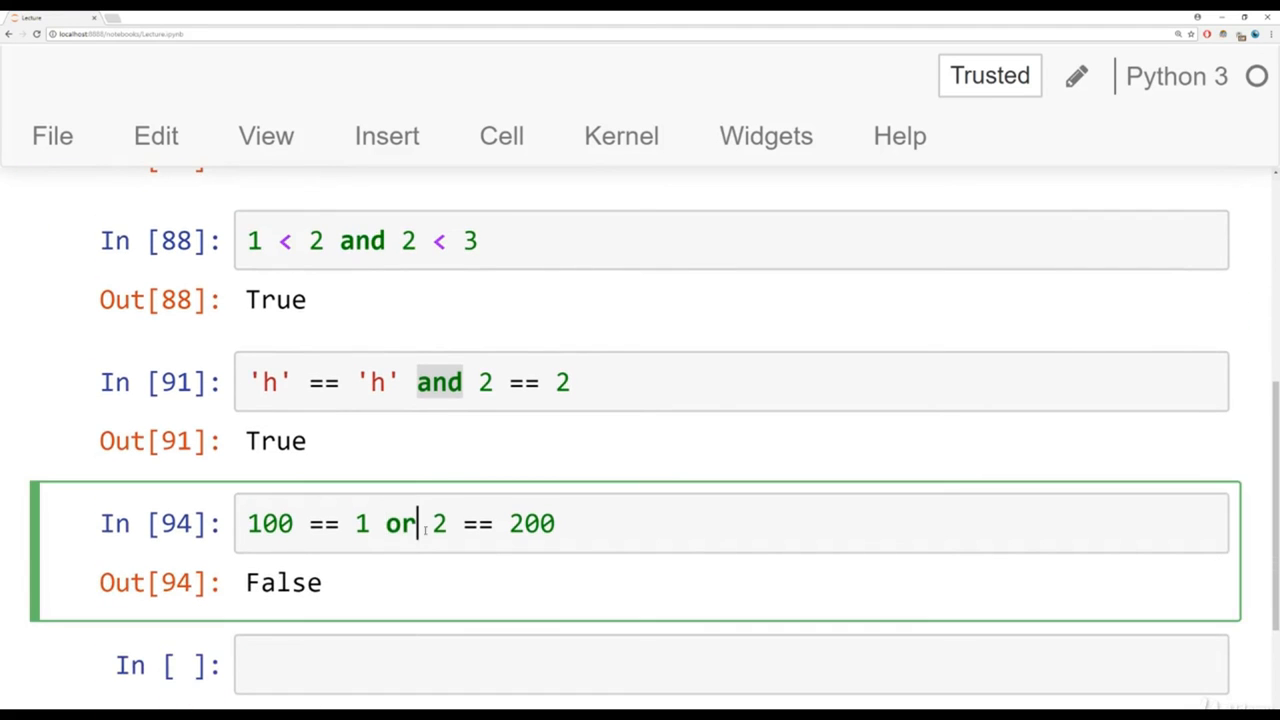
left_click(478, 382)
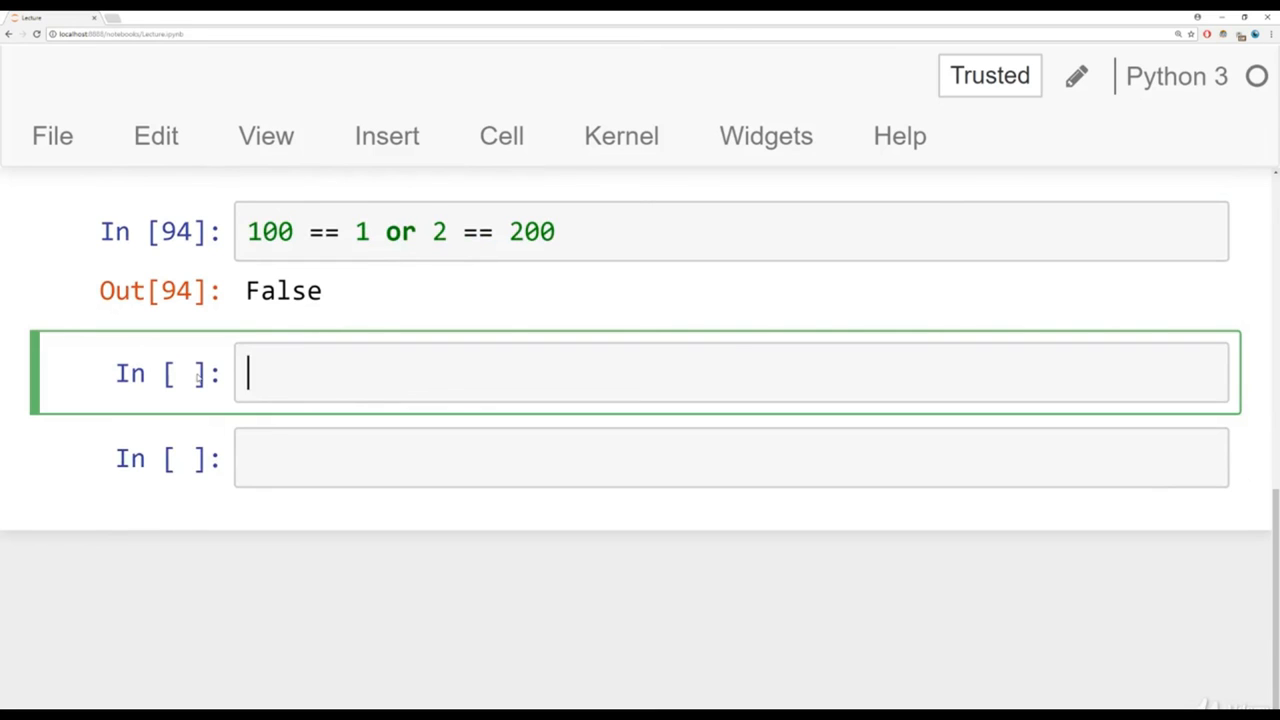
- Enter 1 == 1 and not(1 == 1) expressions showing True and False, then save the notebook
type("not")
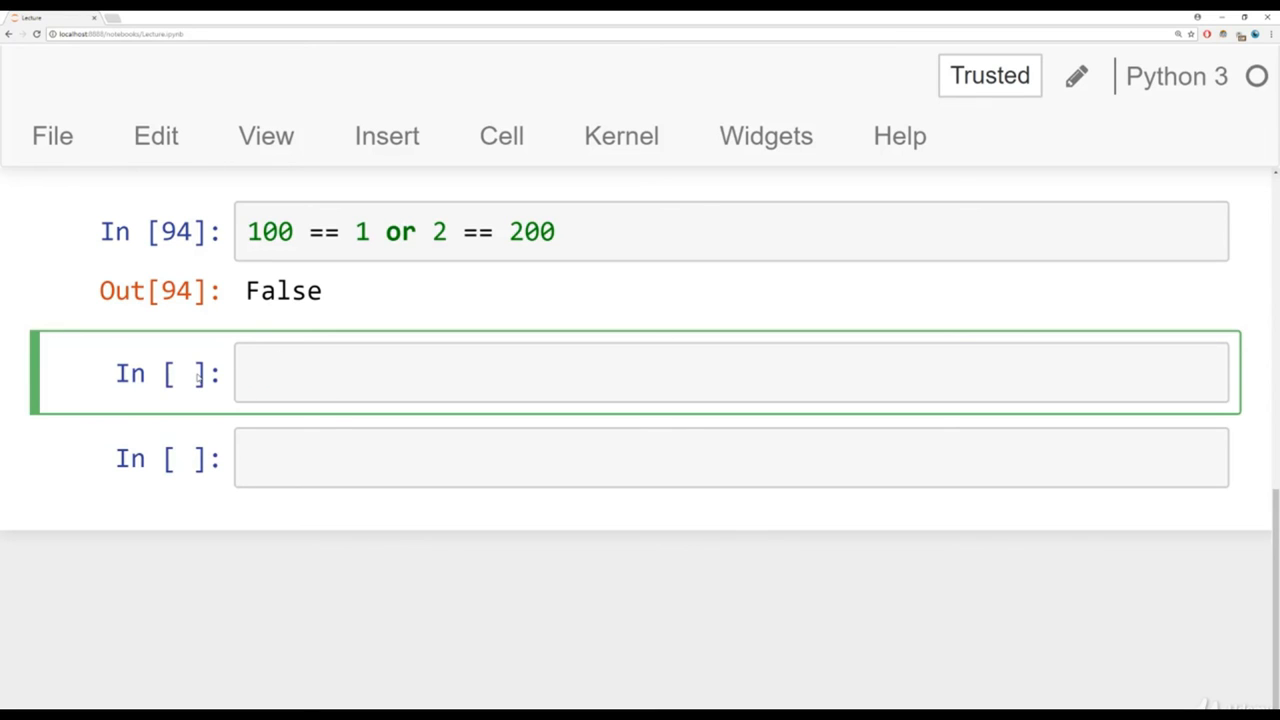
type("1 == 1")
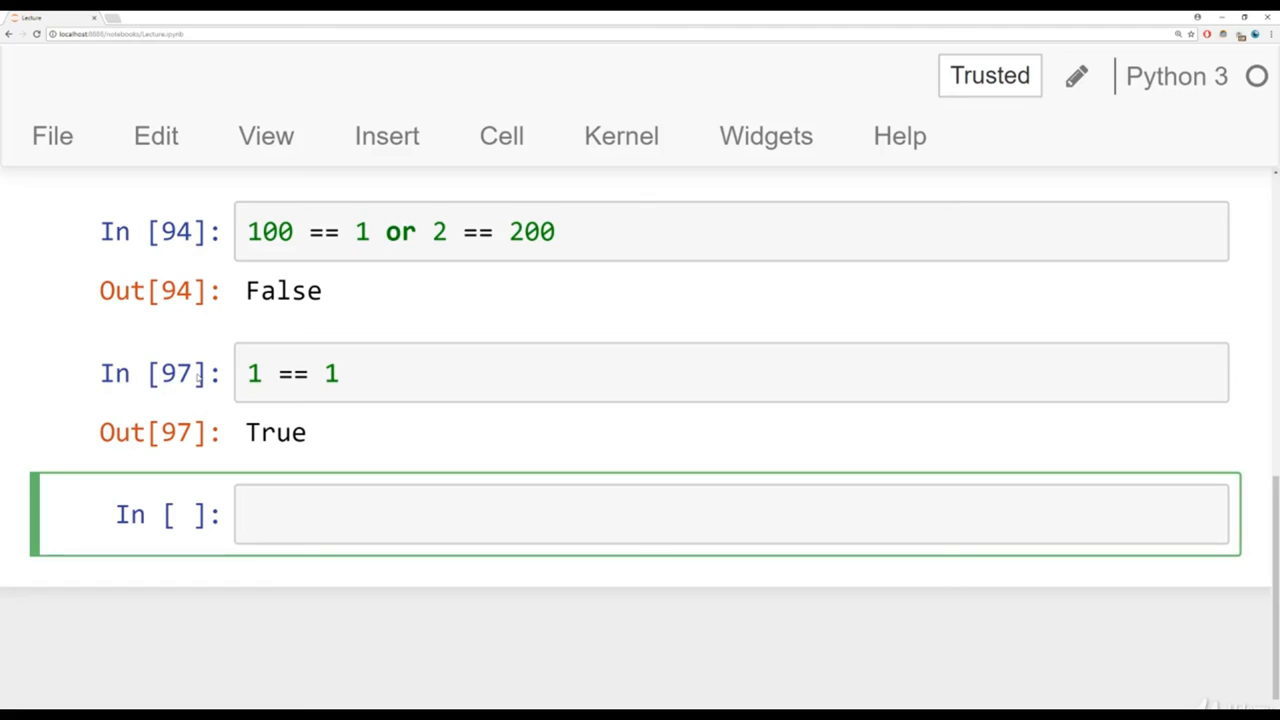
type("n")
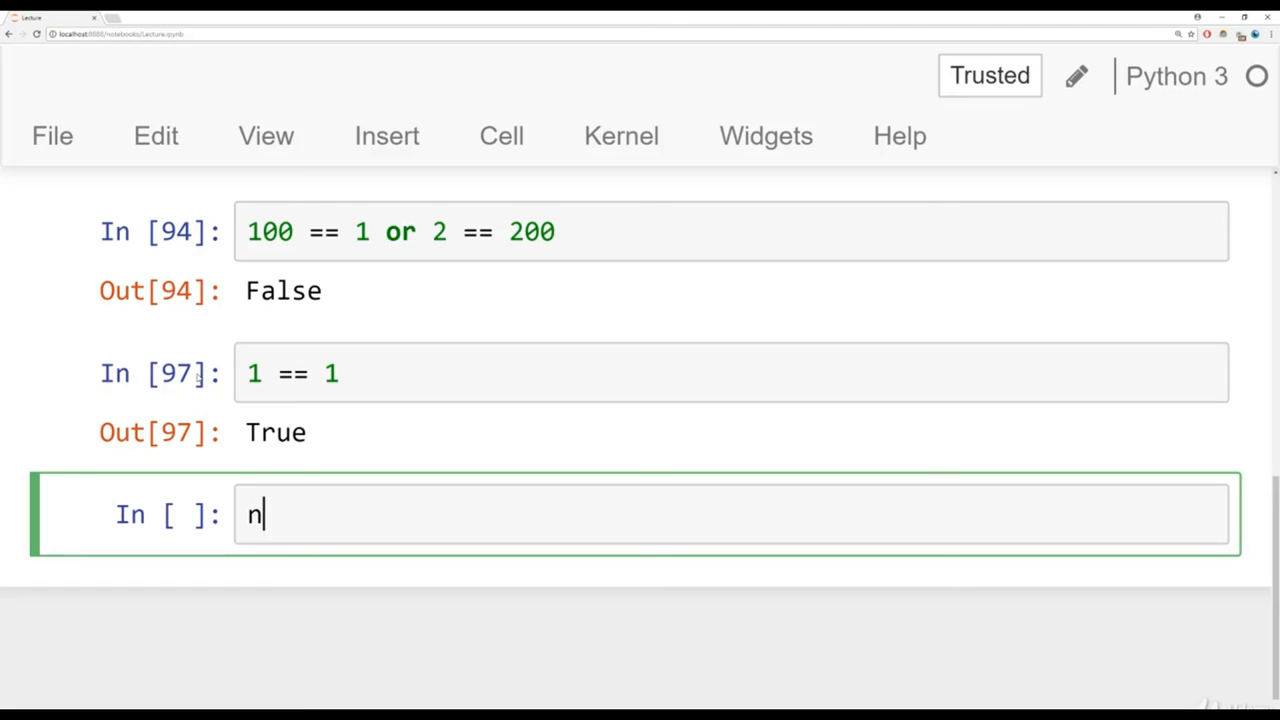
type("ot()")
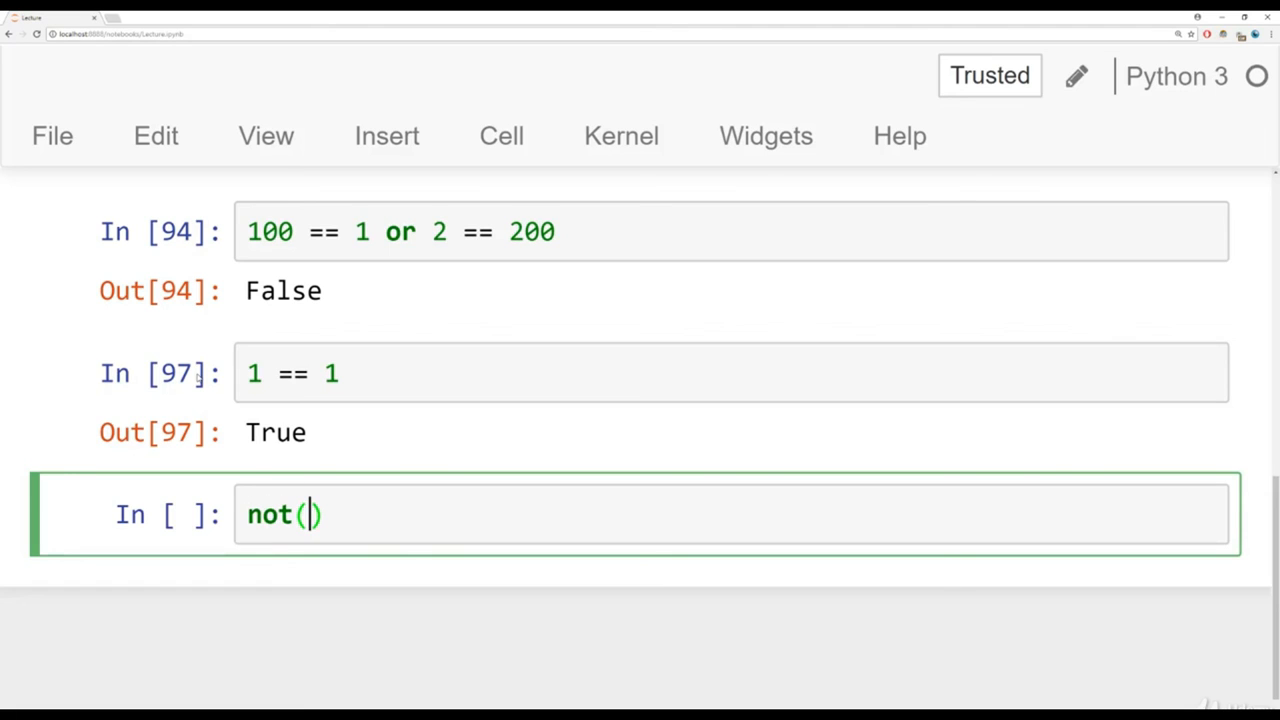
type("1 == 1")
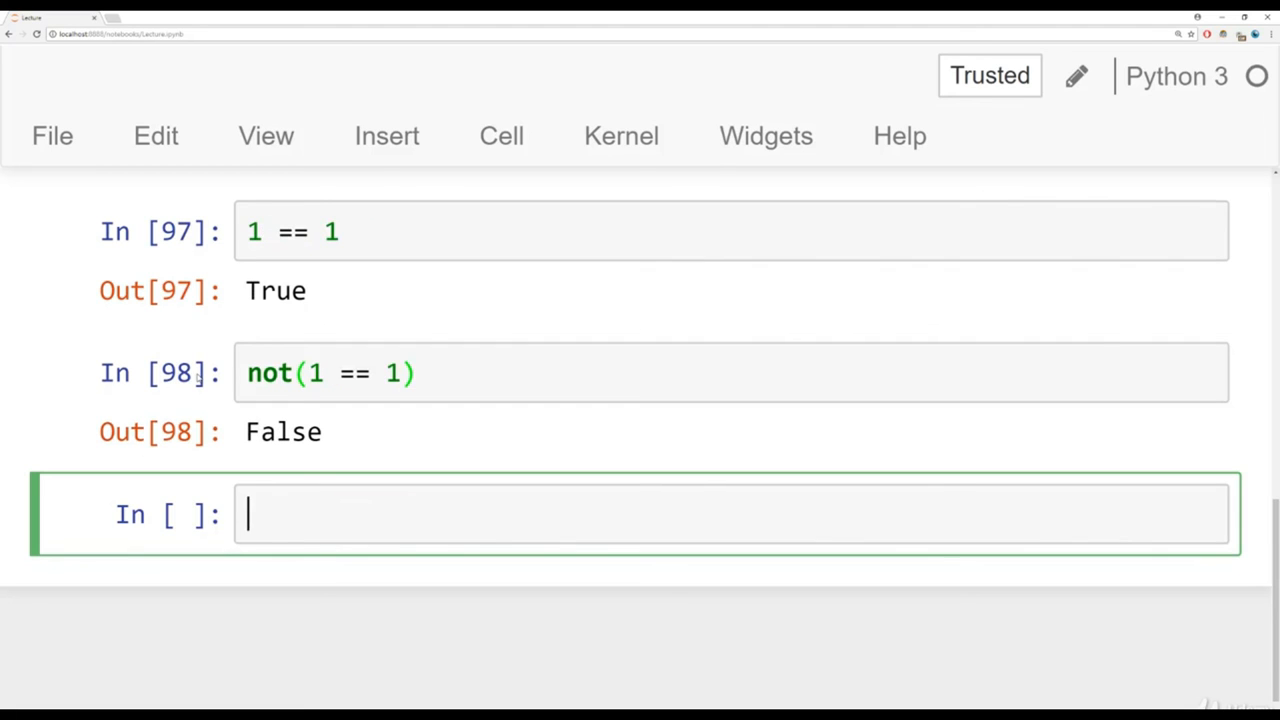
key("ctrl+s")
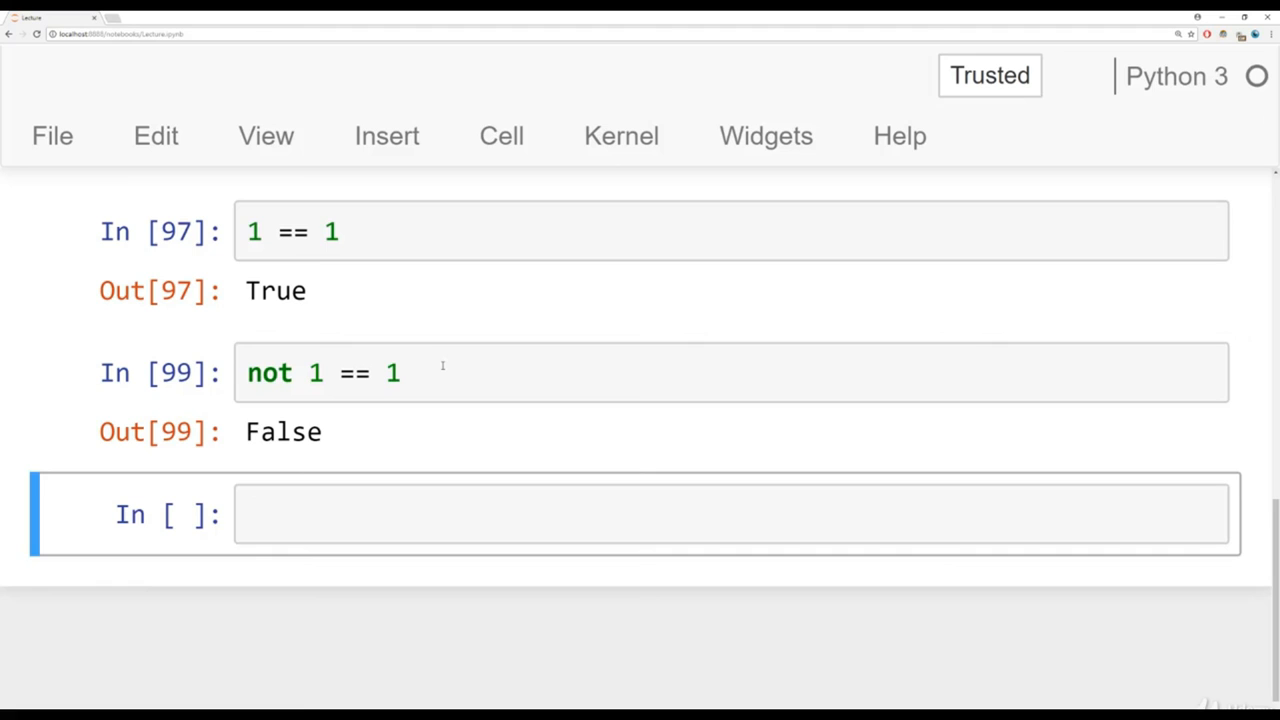
mouse_move(328, 390)
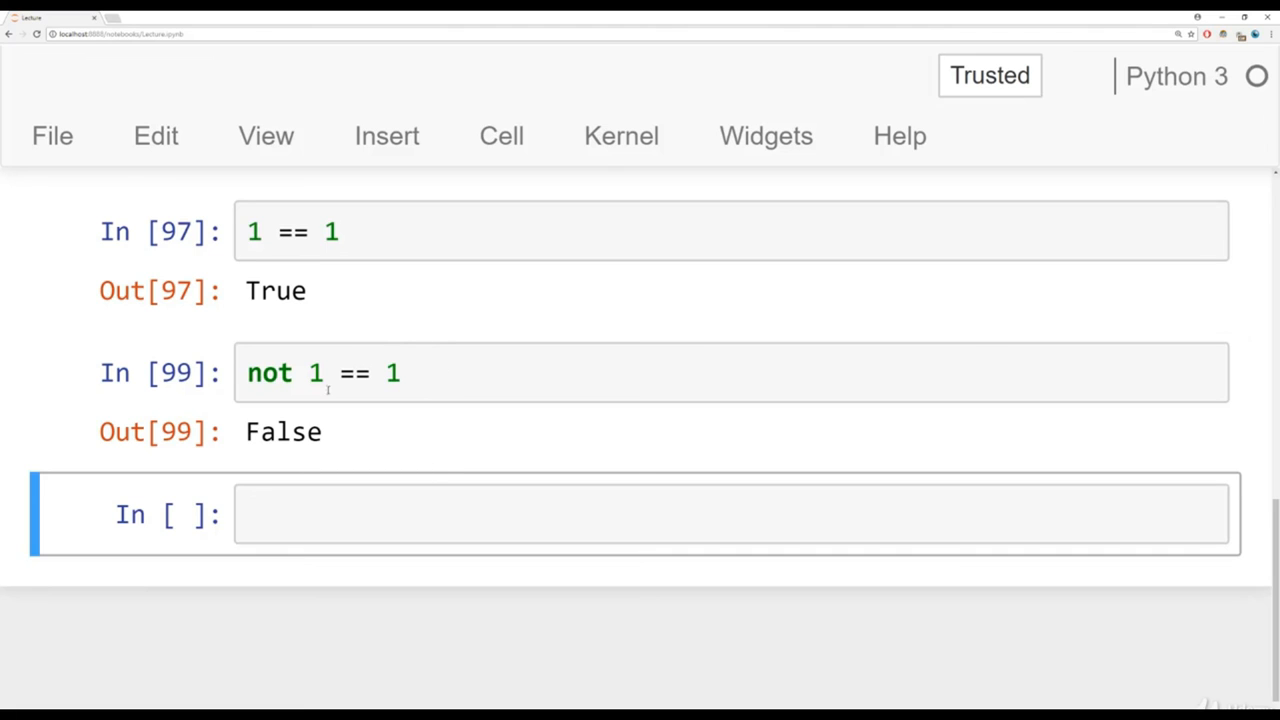
double_click(268, 374)
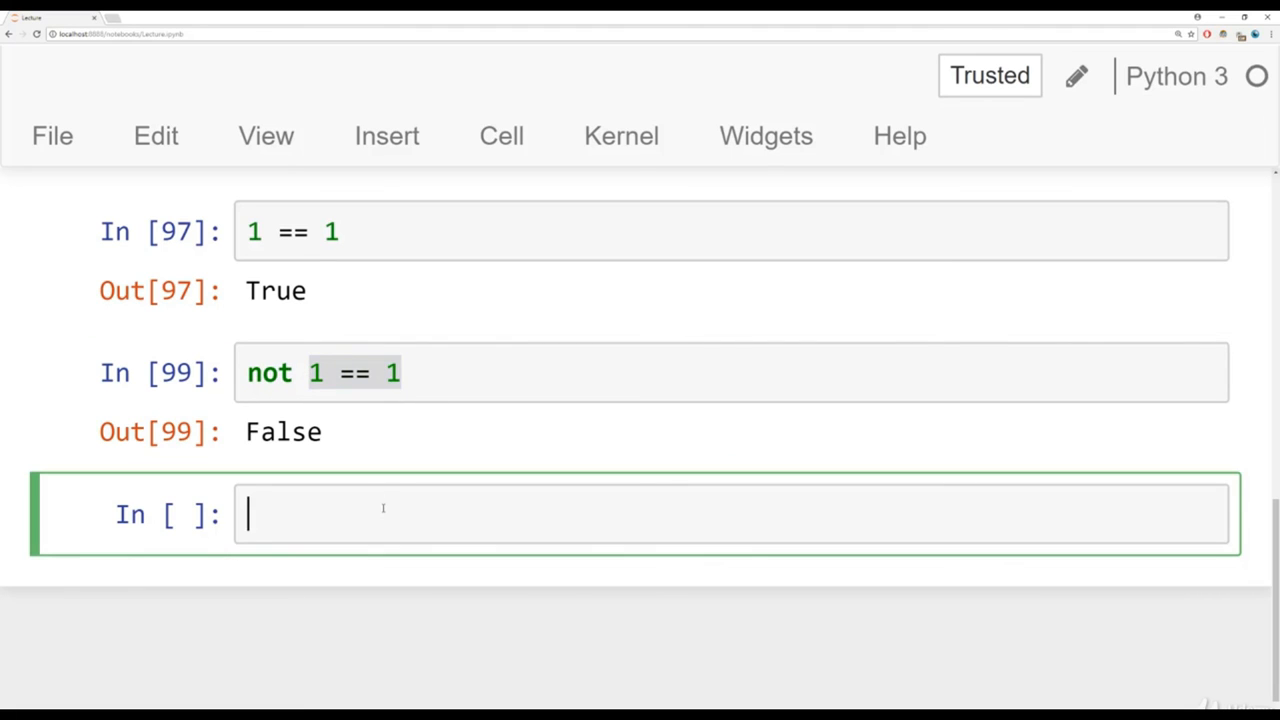
- Evaluate not 400 > 5000 in a new cell, returning True, and point out the not keyword
type("400")
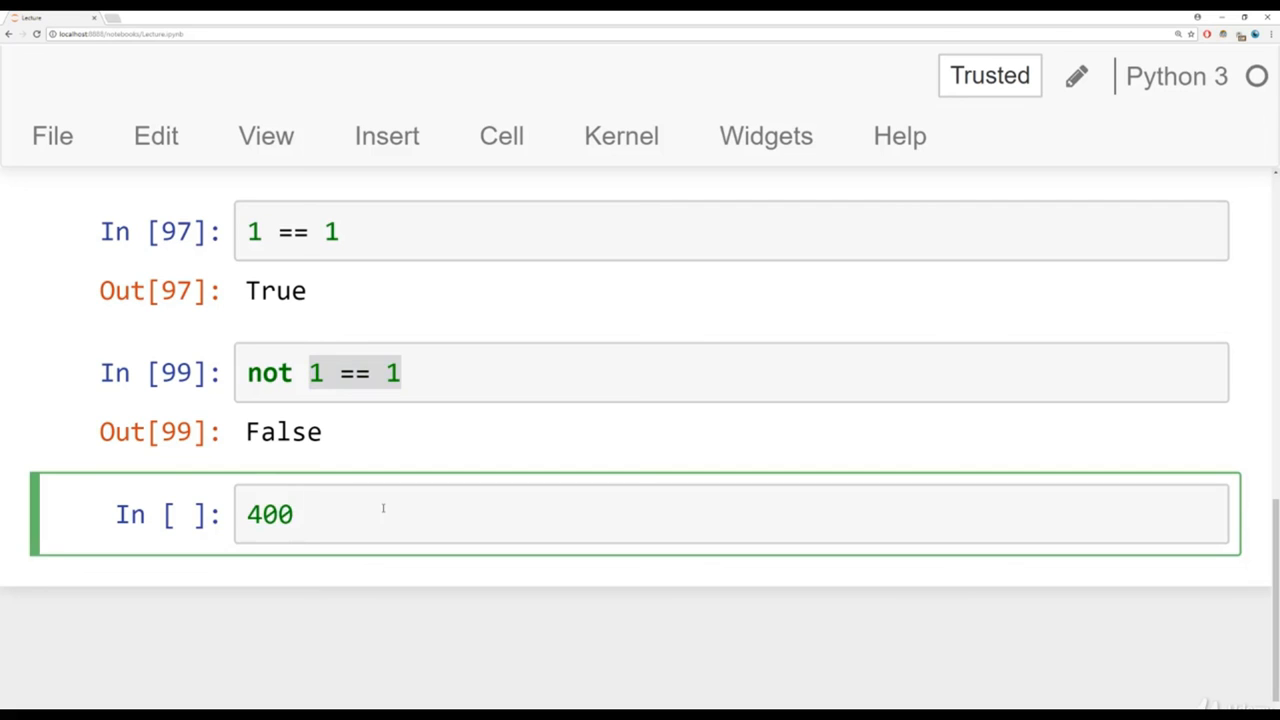
type(">")
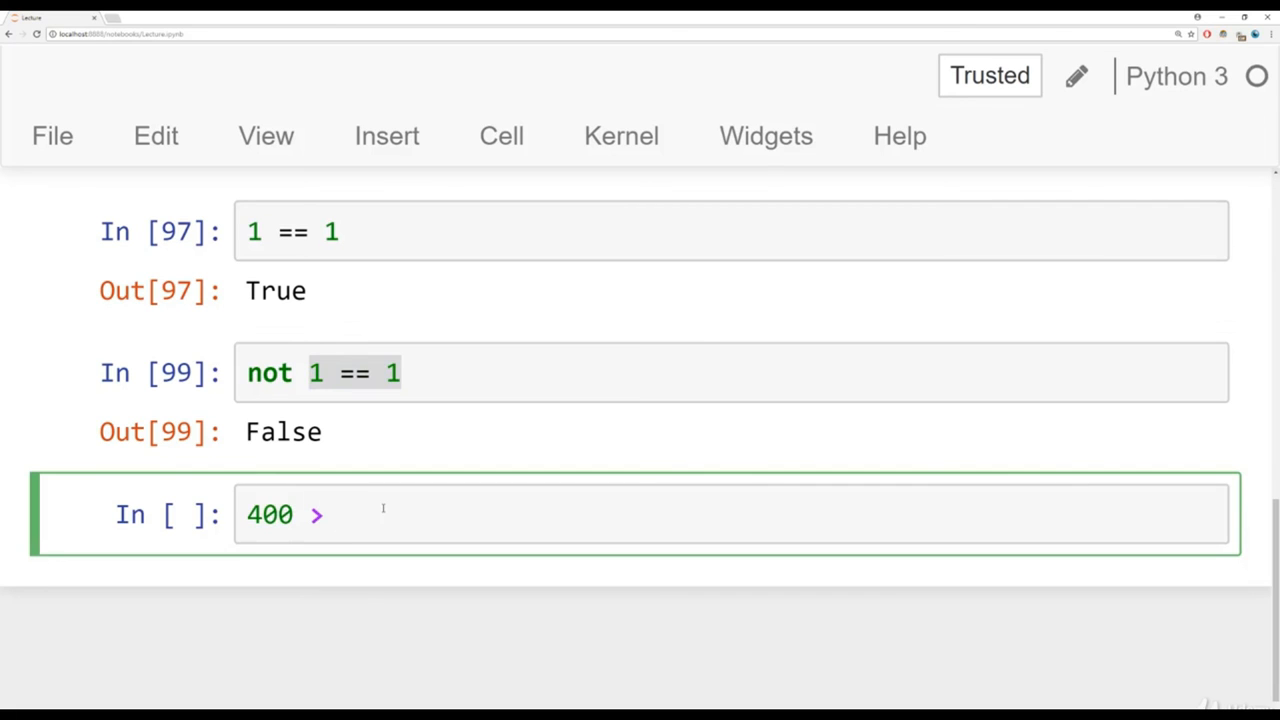
type("5000")
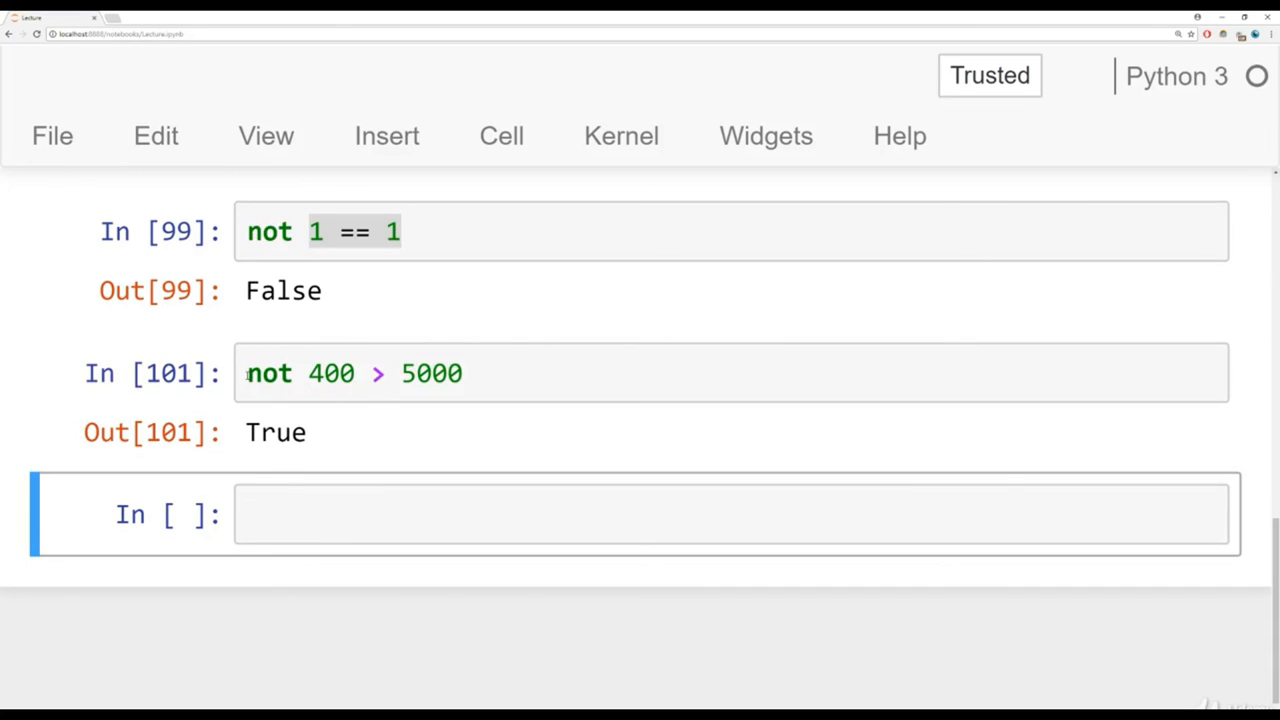
double_click(276, 432)
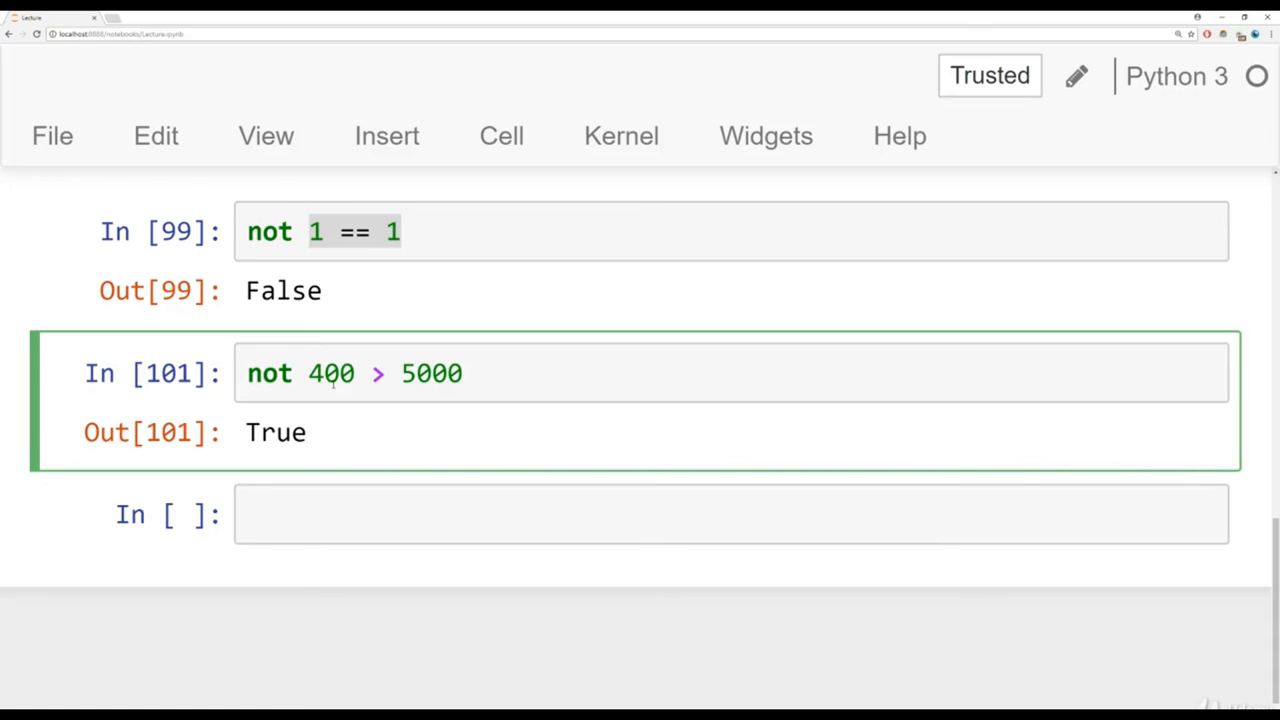
left_click(308, 374)
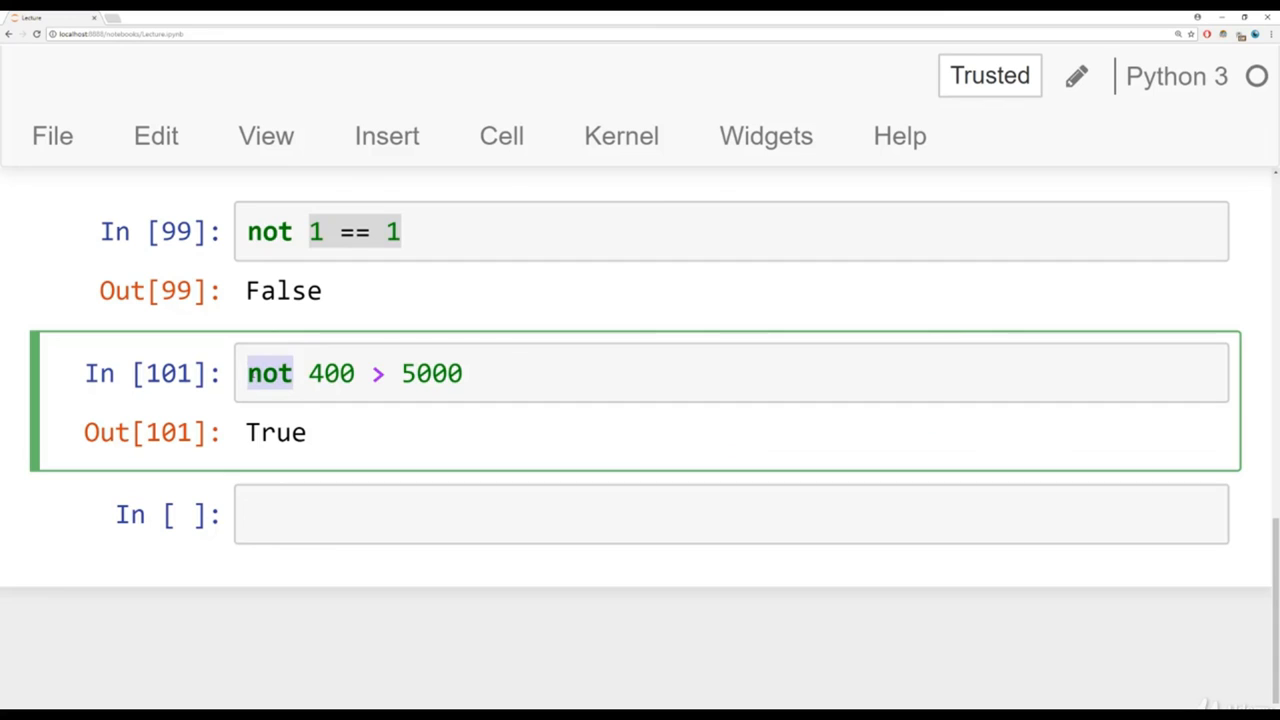
left_click(296, 374)
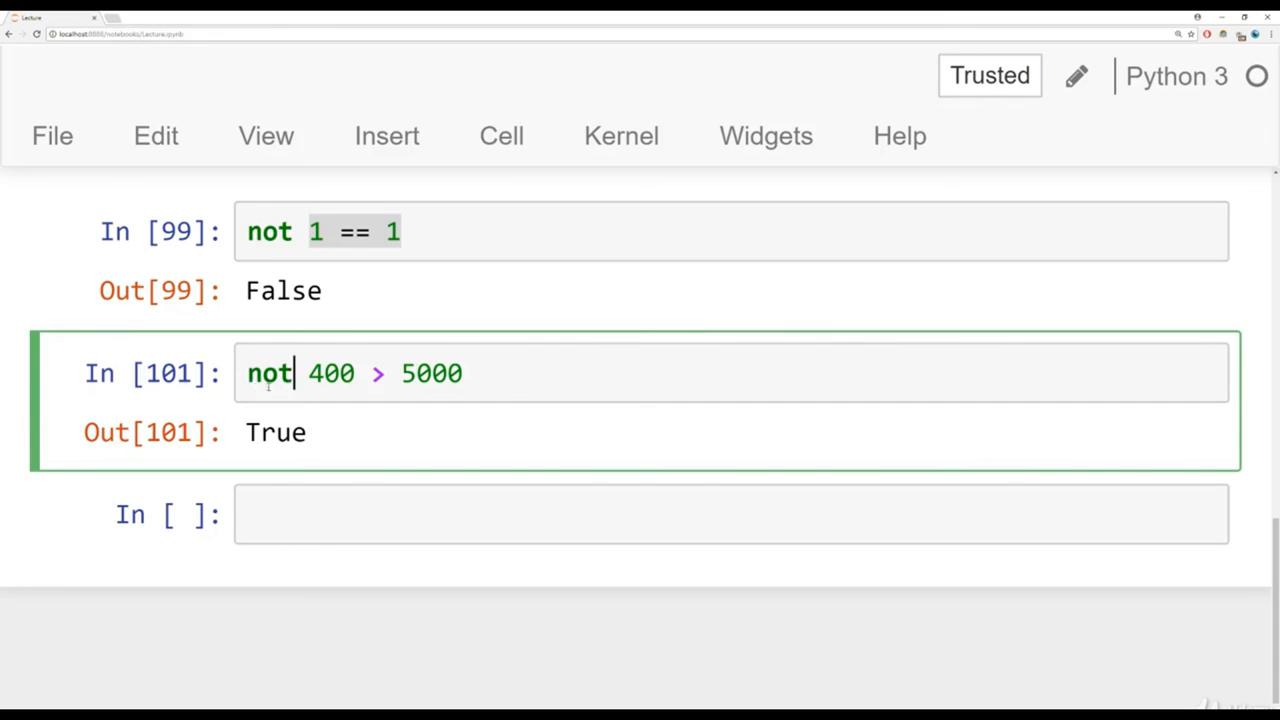
- Change the equality in the not 1 == 1 cell to !=
left_click(356, 232)
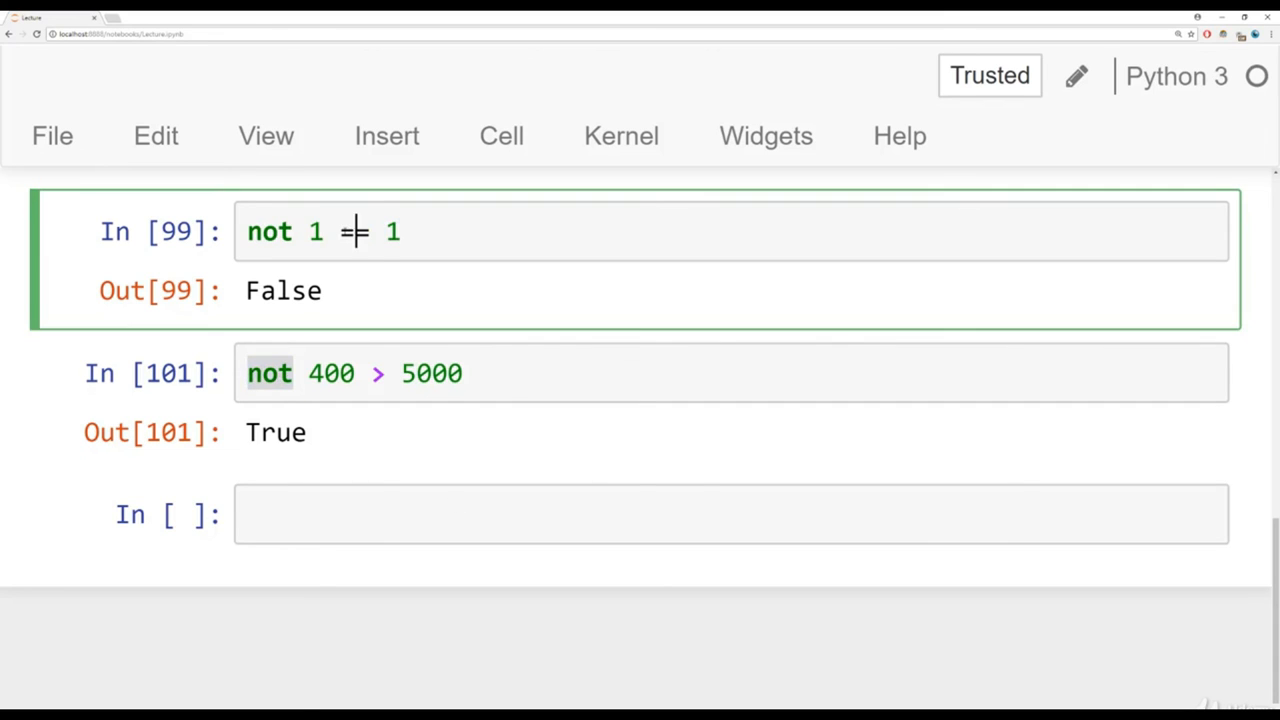
type("!=")
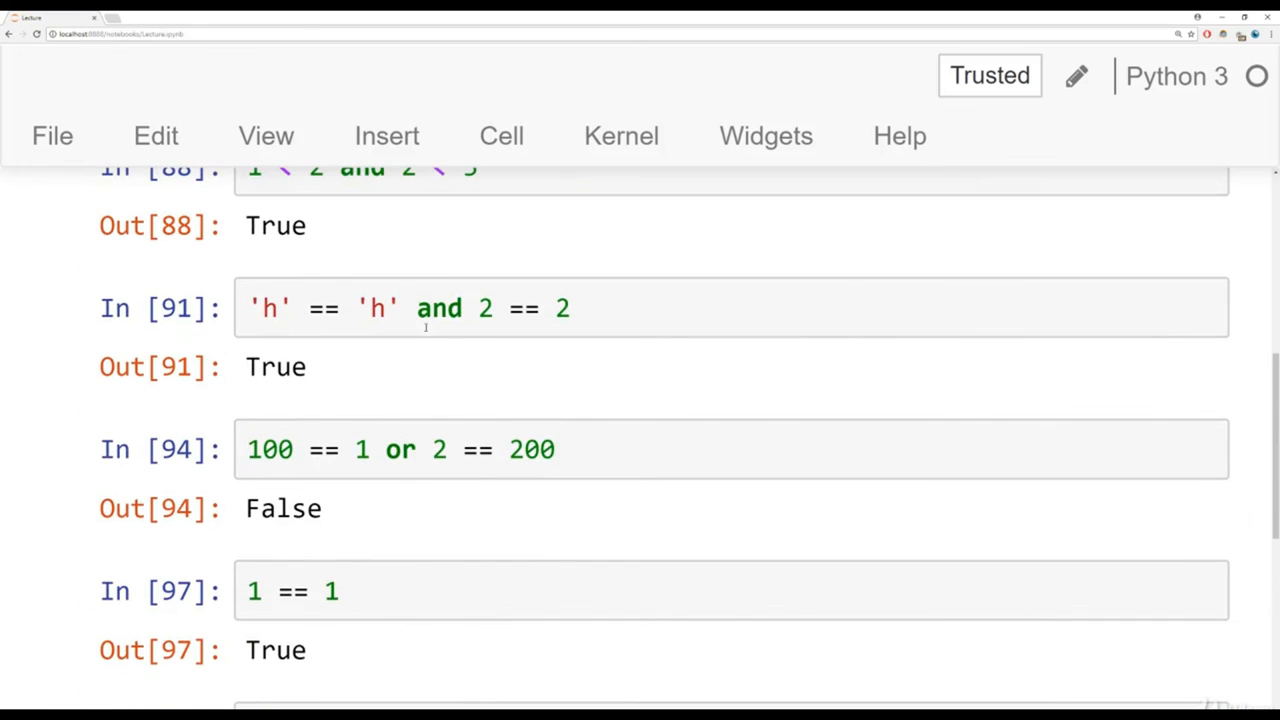
double_click(438, 308)
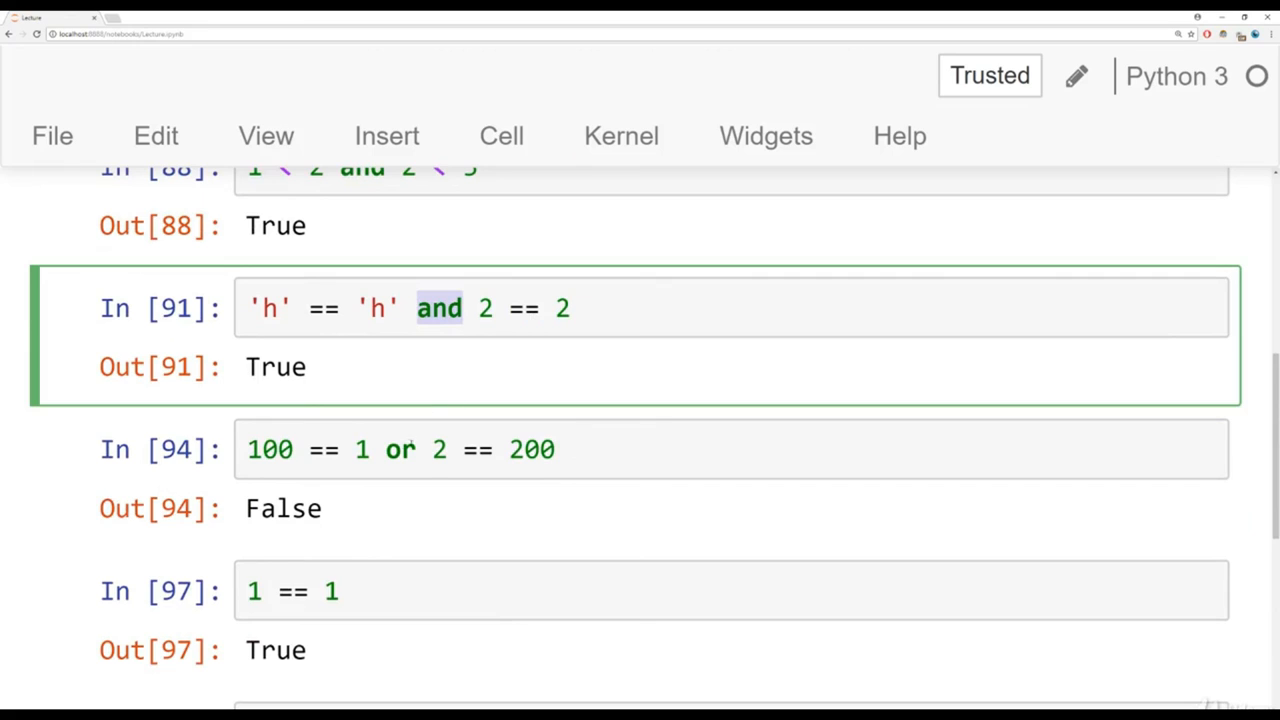
left_click(400, 448)
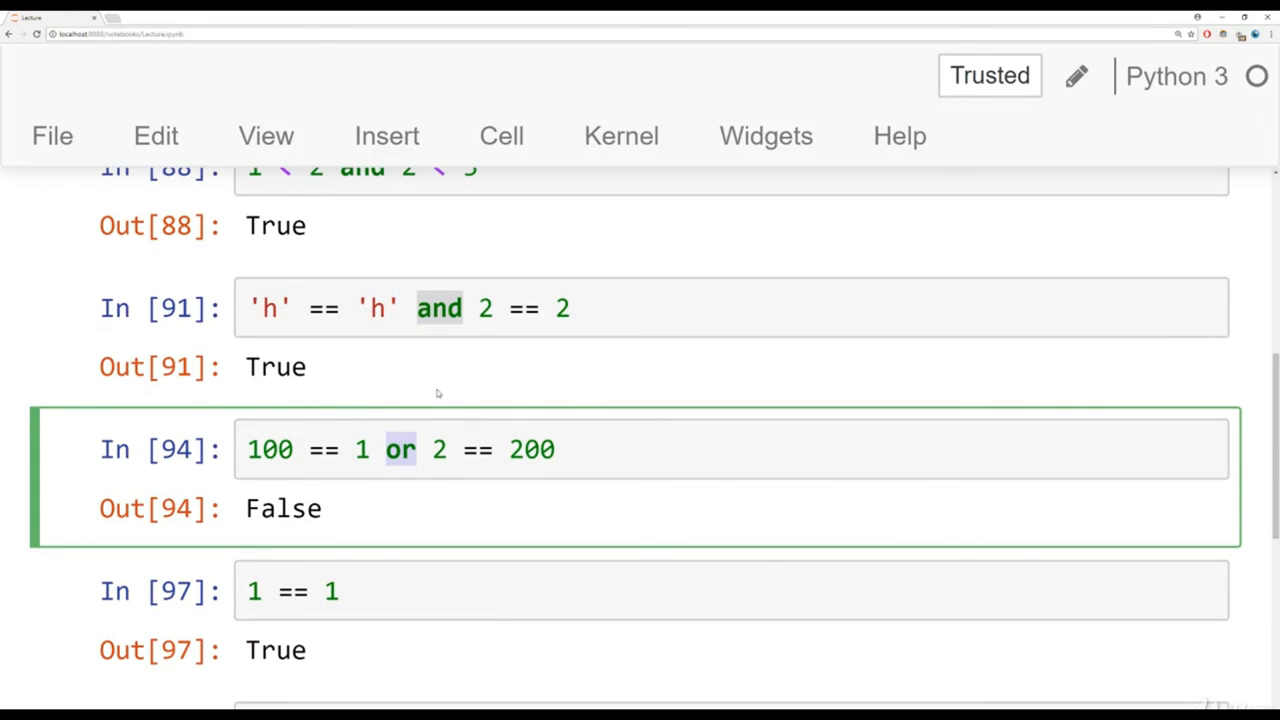
mouse_move(632, 422)
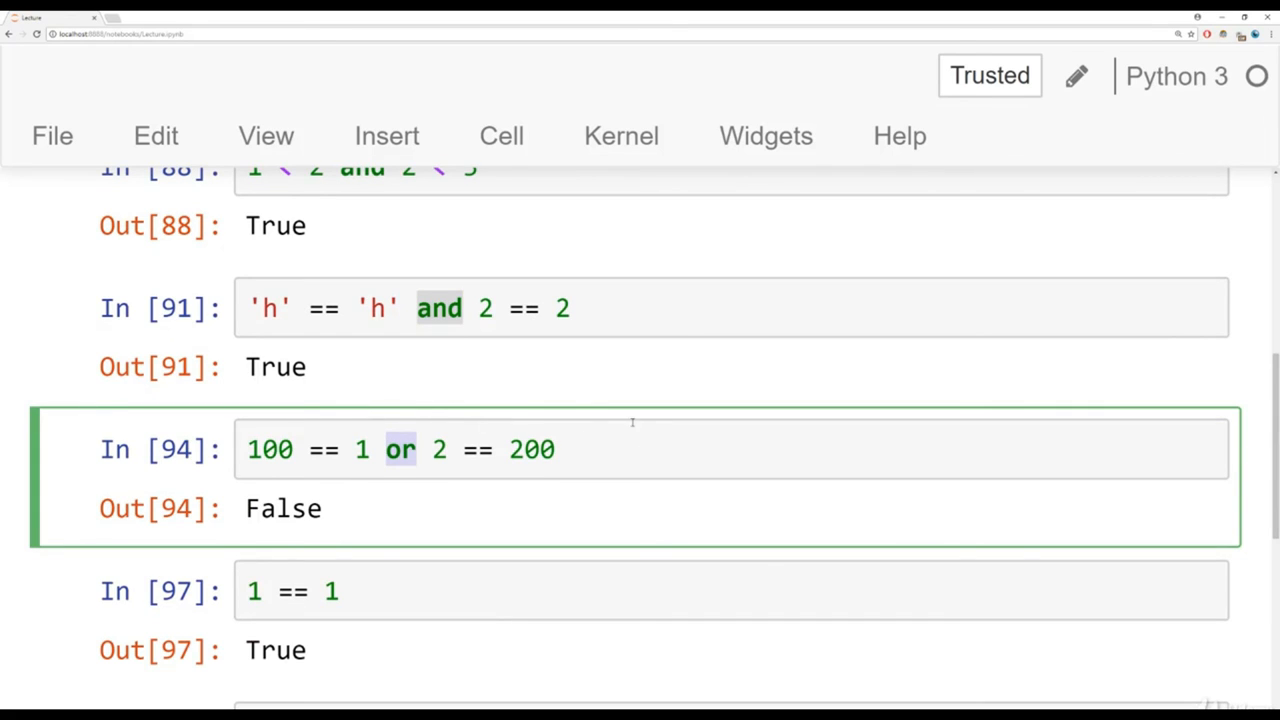